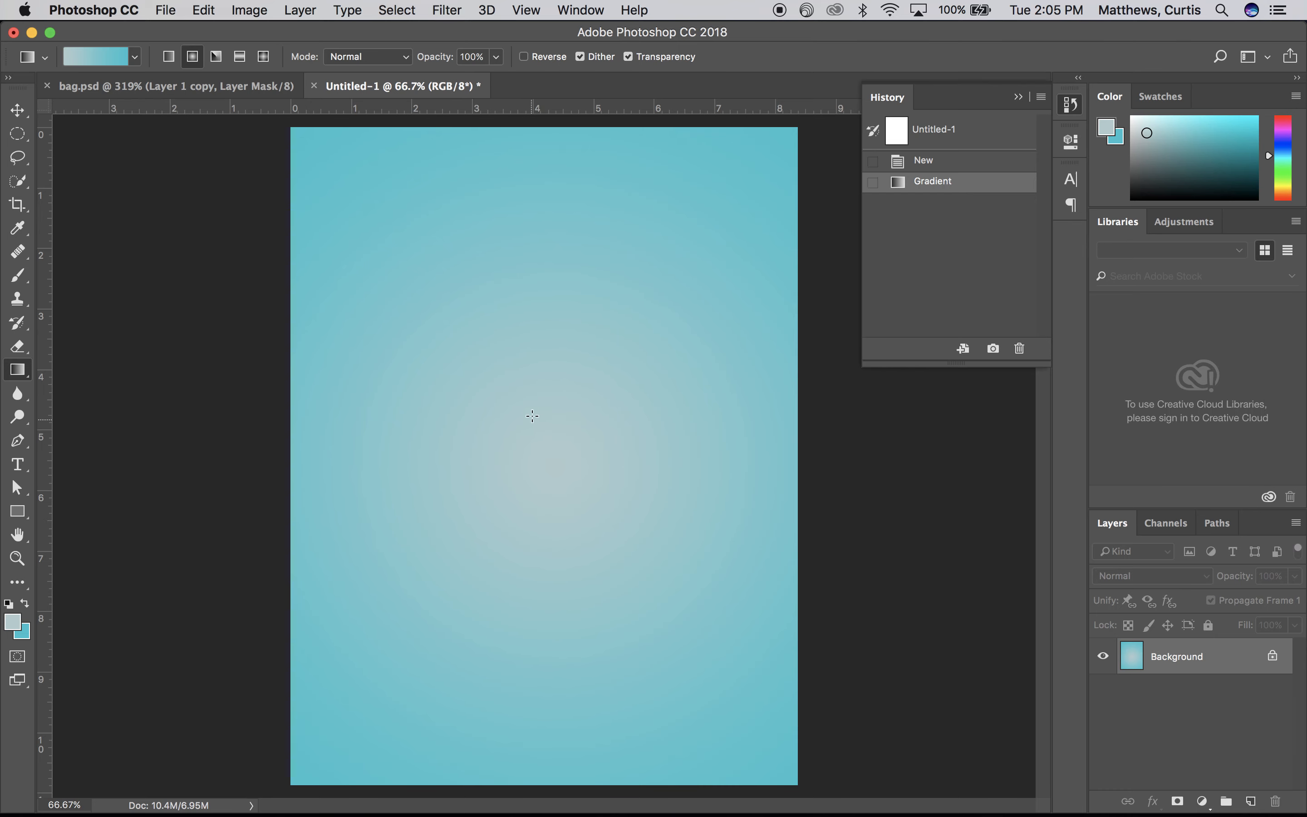
mouse_move(186, 304)
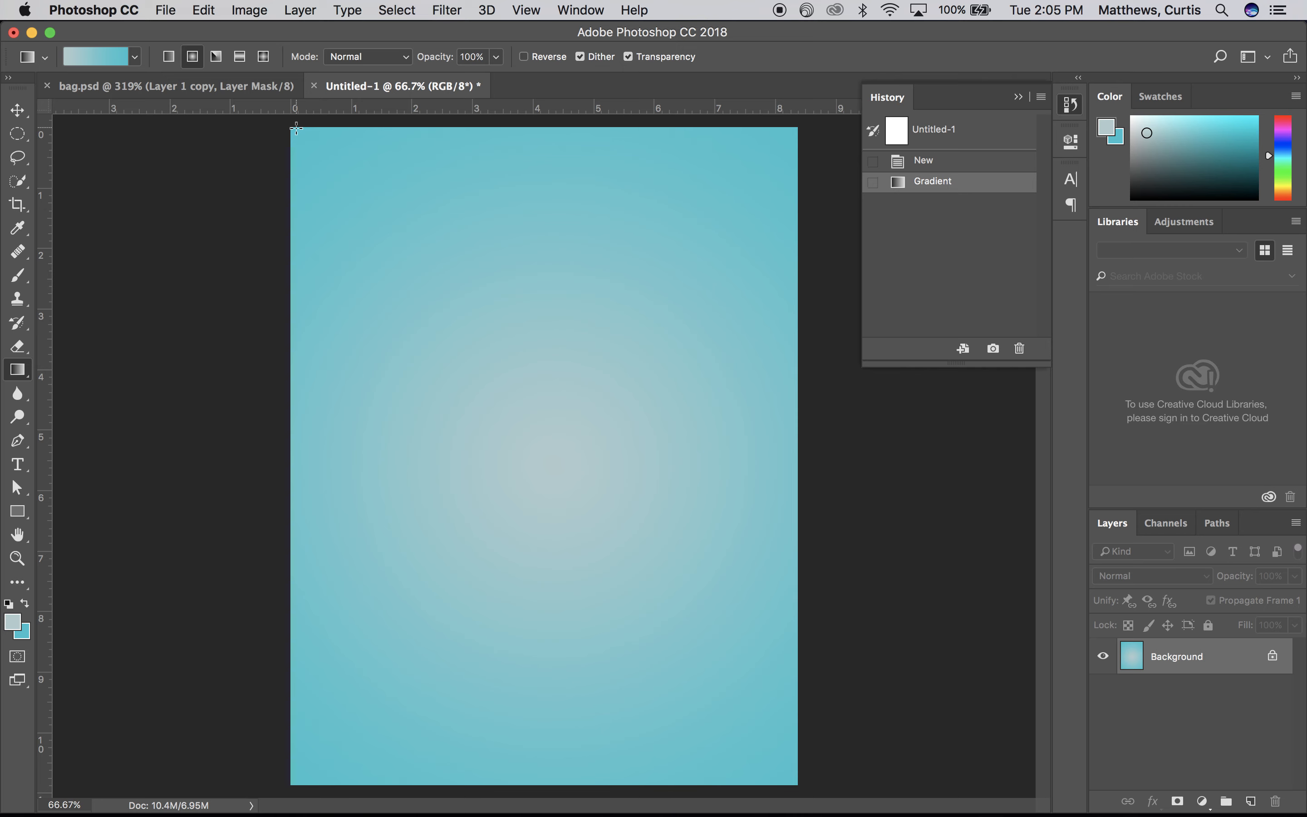
mouse_move(403, 382)
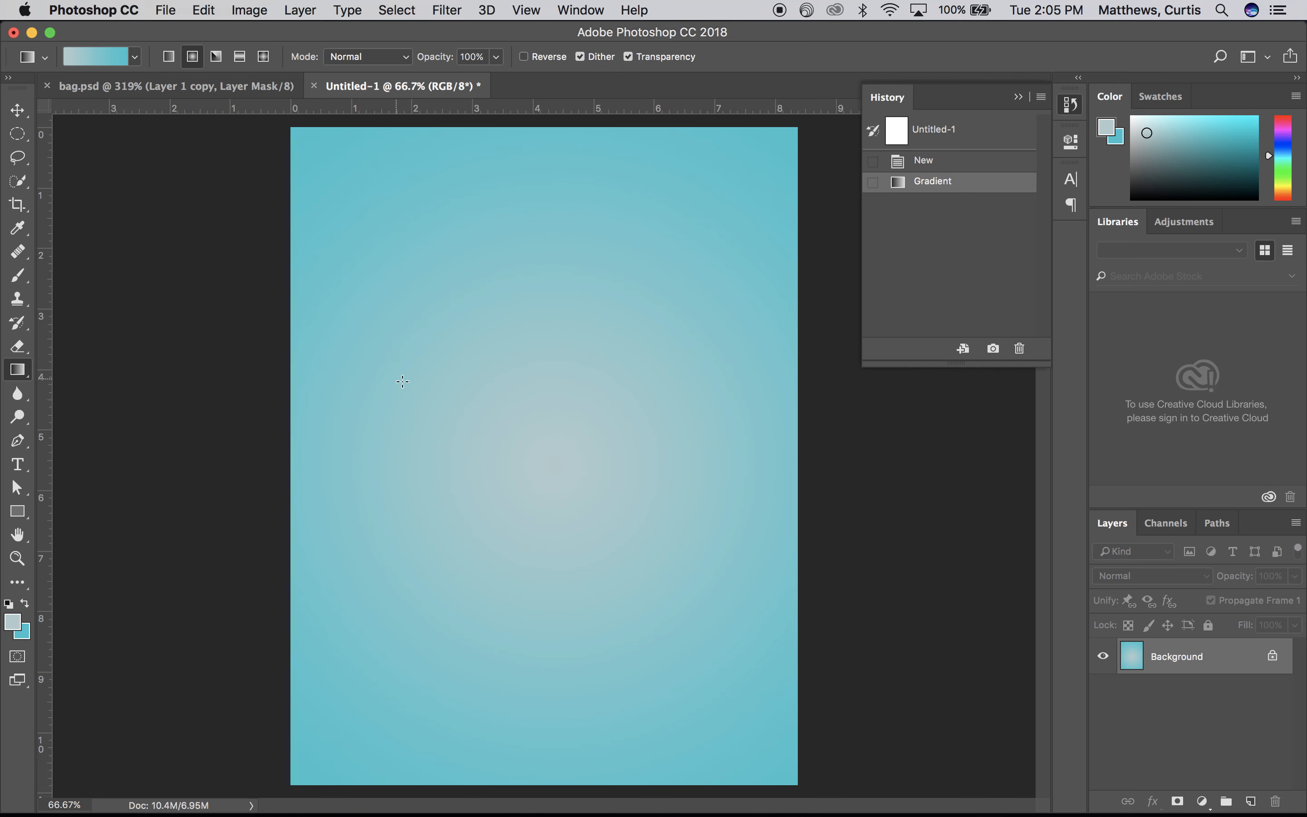
mouse_move(465, 516)
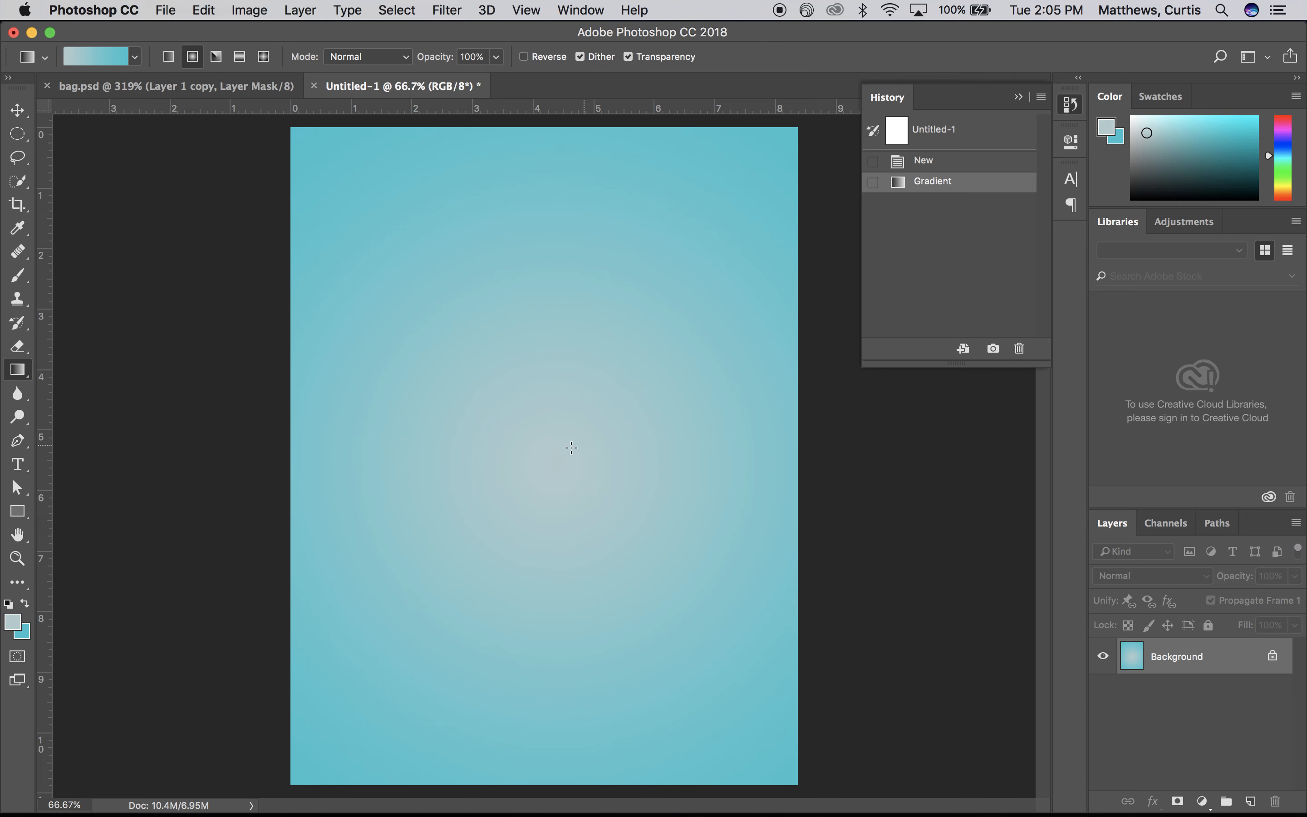
mouse_move(636, 576)
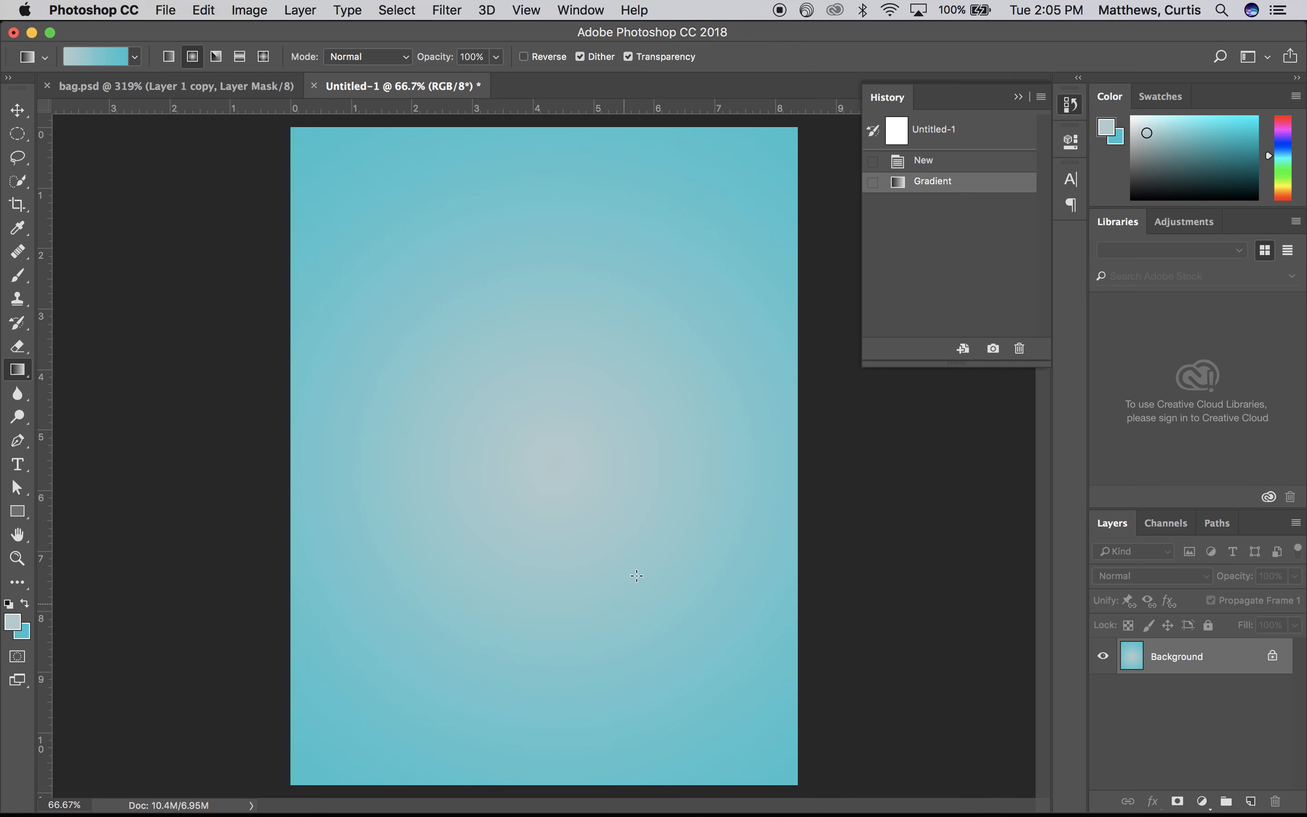
mouse_move(355, 192)
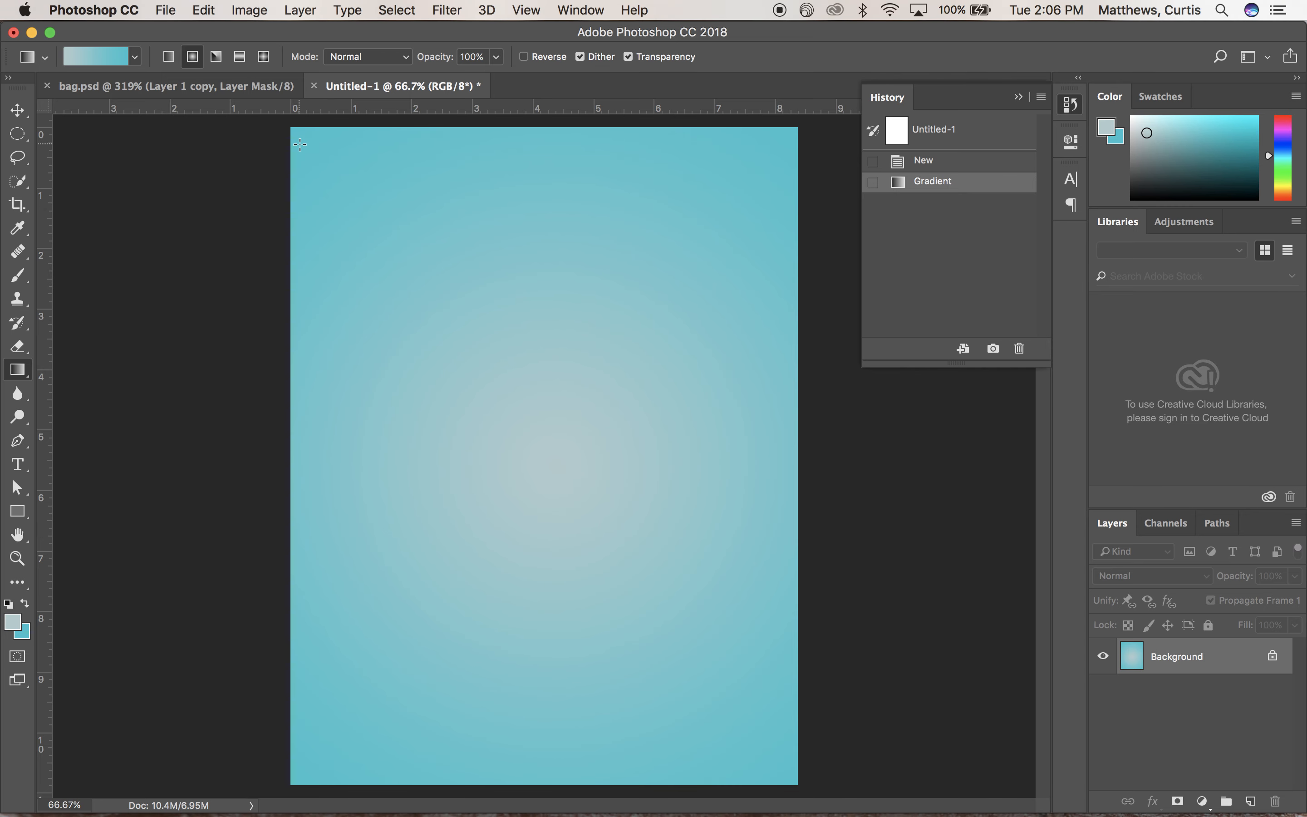
mouse_move(608, 477)
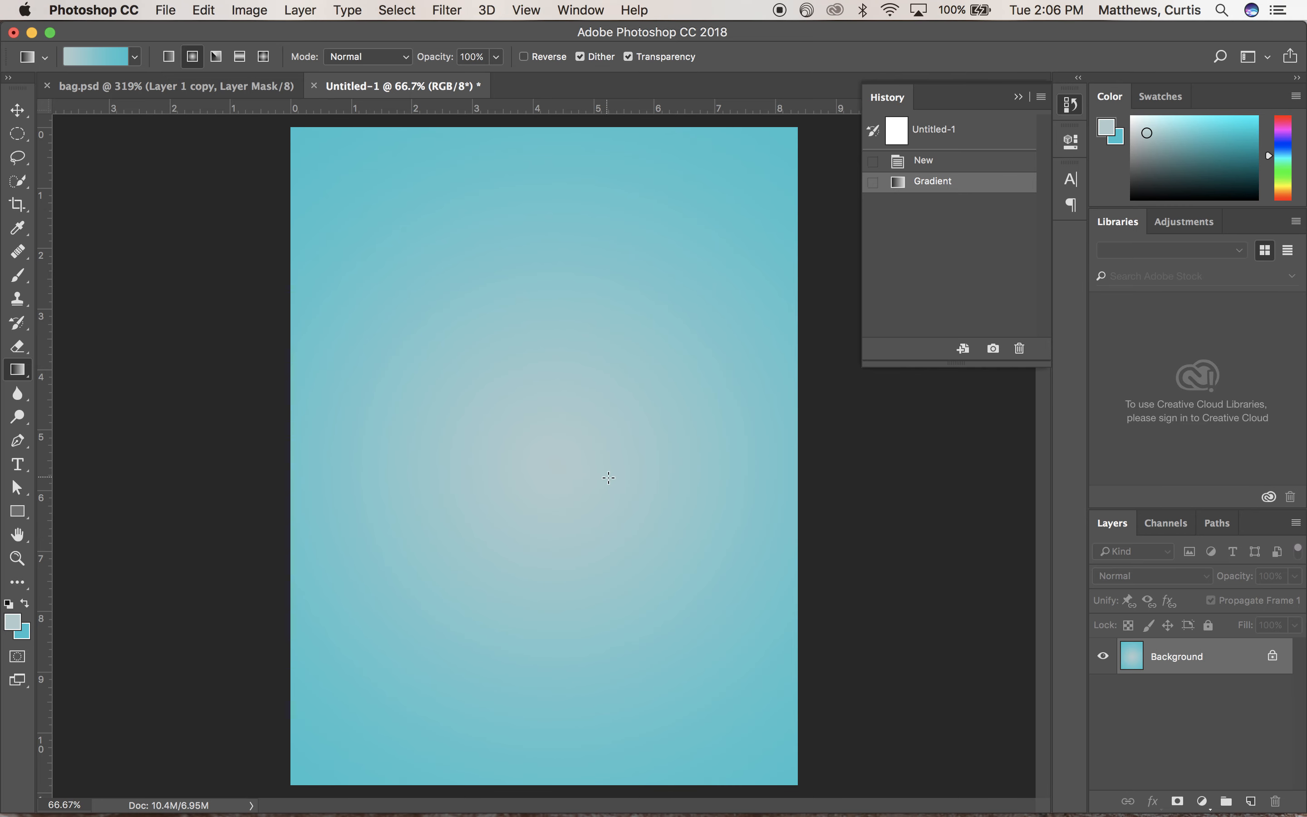
mouse_move(636, 477)
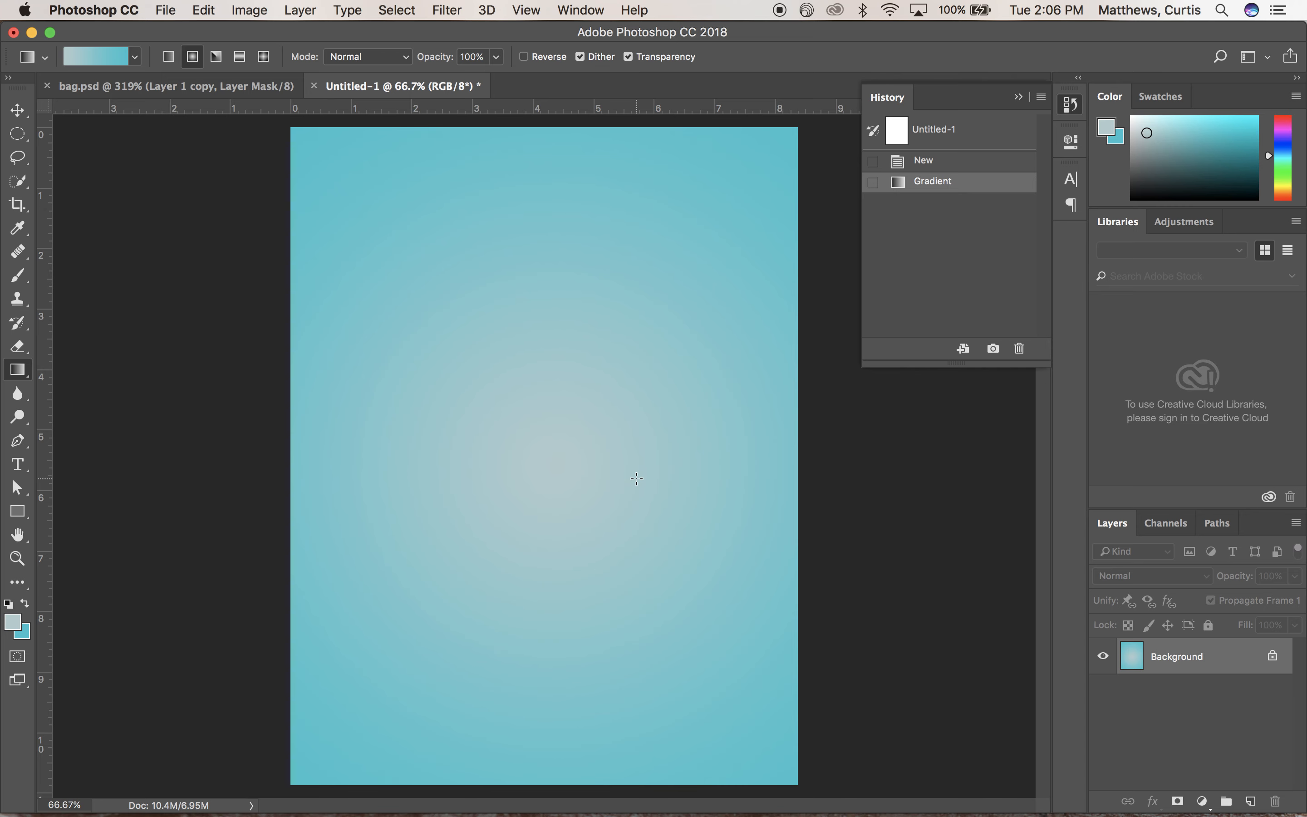
mouse_move(616, 523)
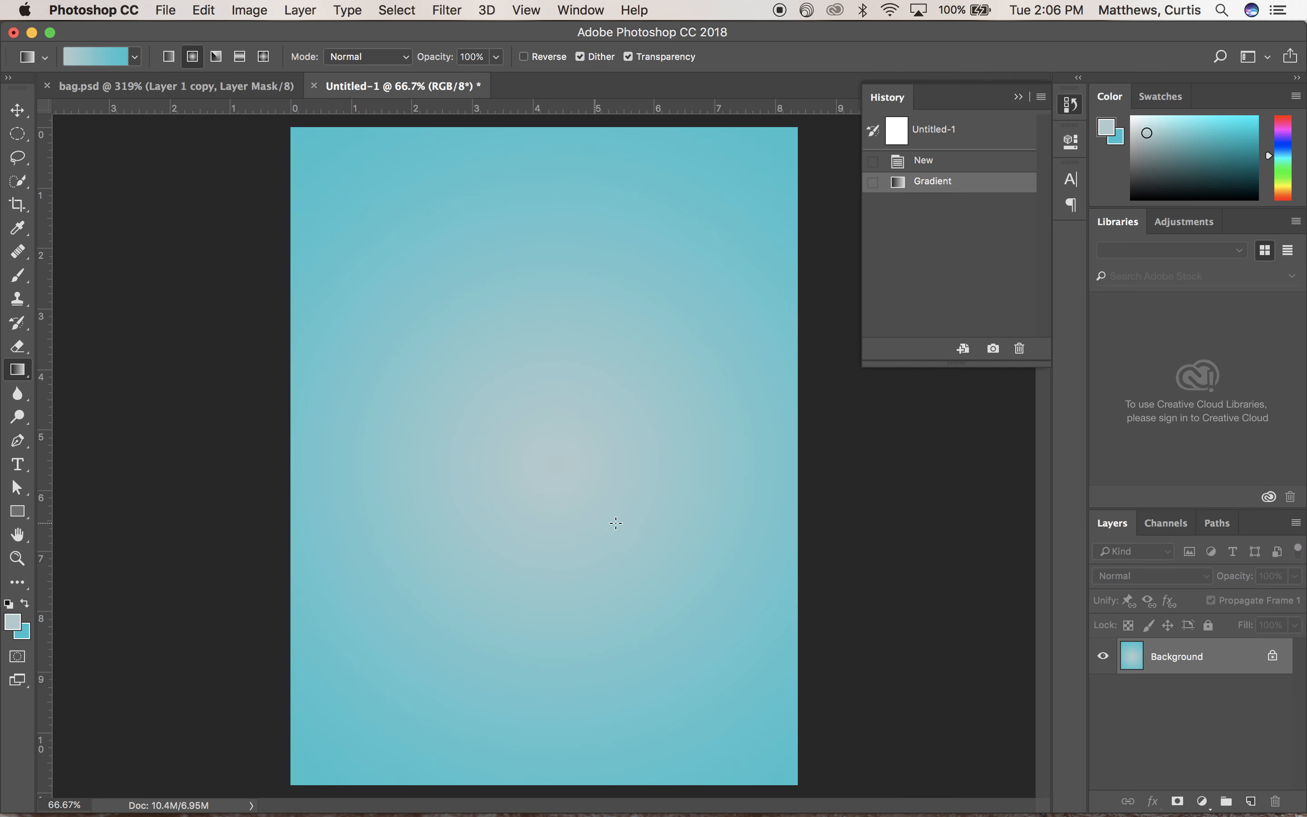
mouse_move(745, 545)
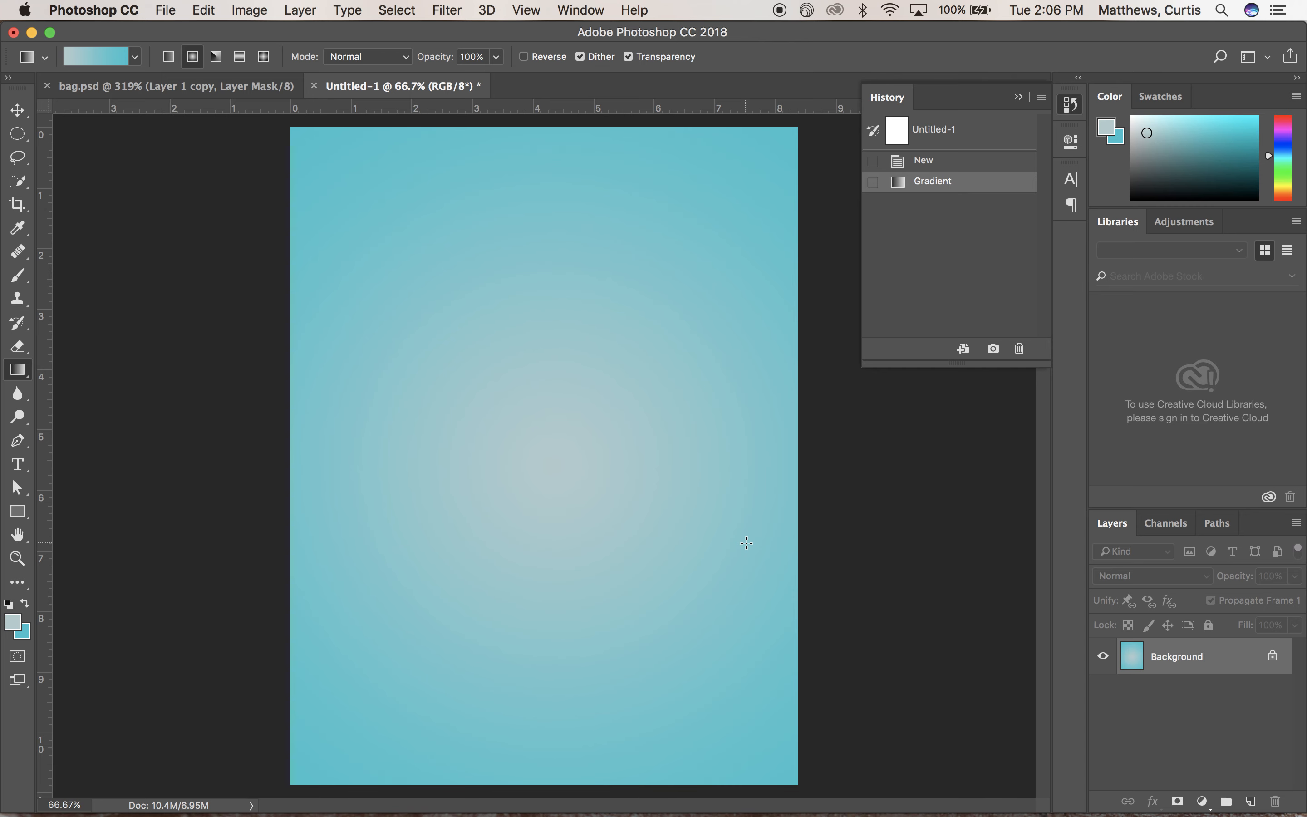
mouse_move(624, 640)
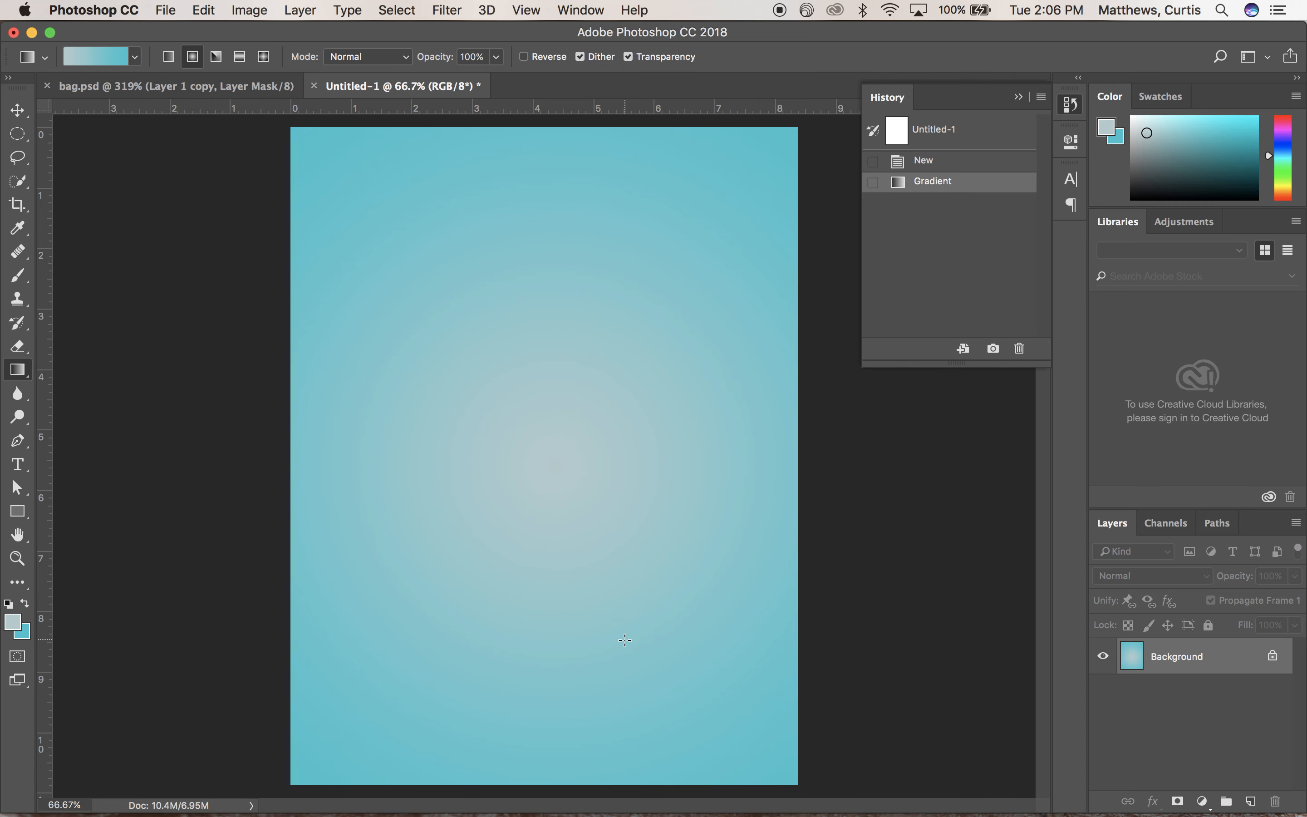
mouse_move(457, 307)
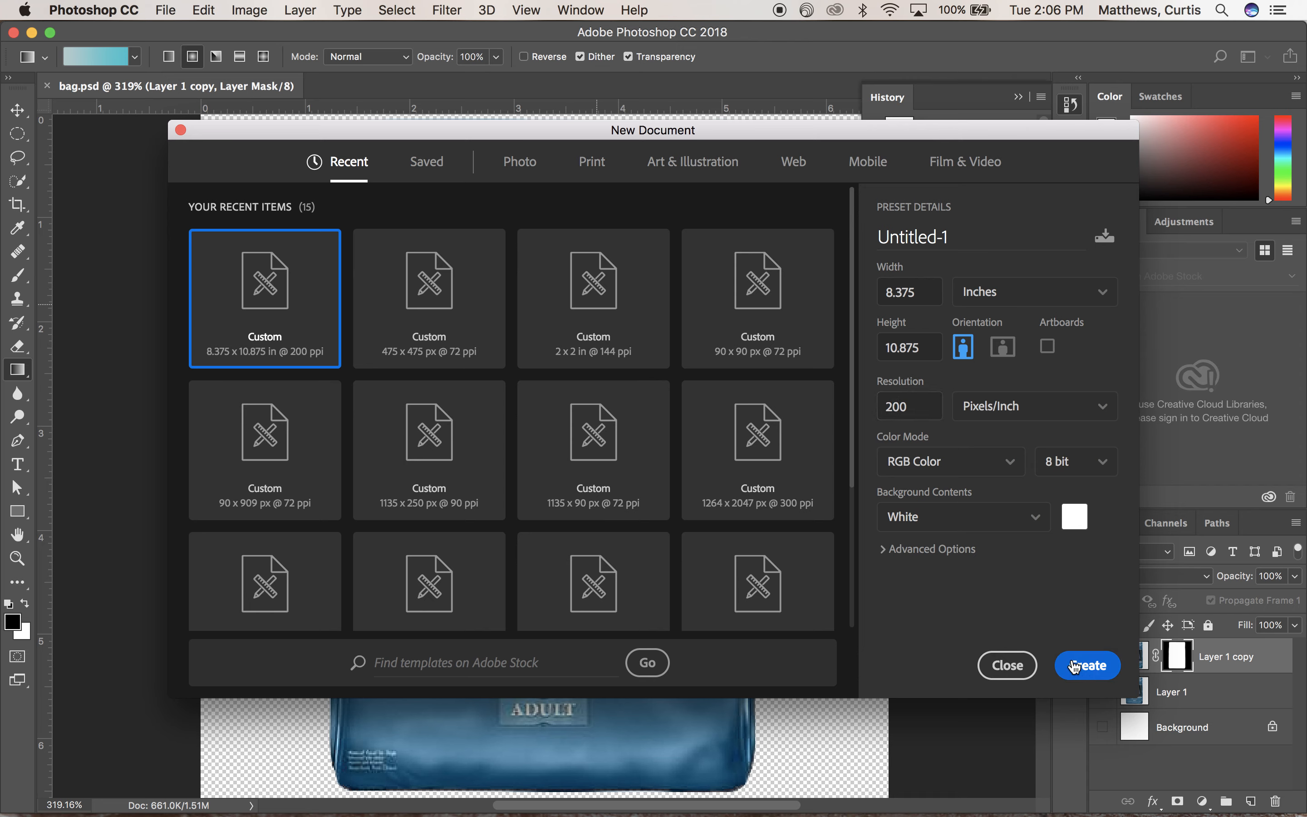
Create the new blank white 8.375 × 10.875 inch document.
left_click(1086, 666)
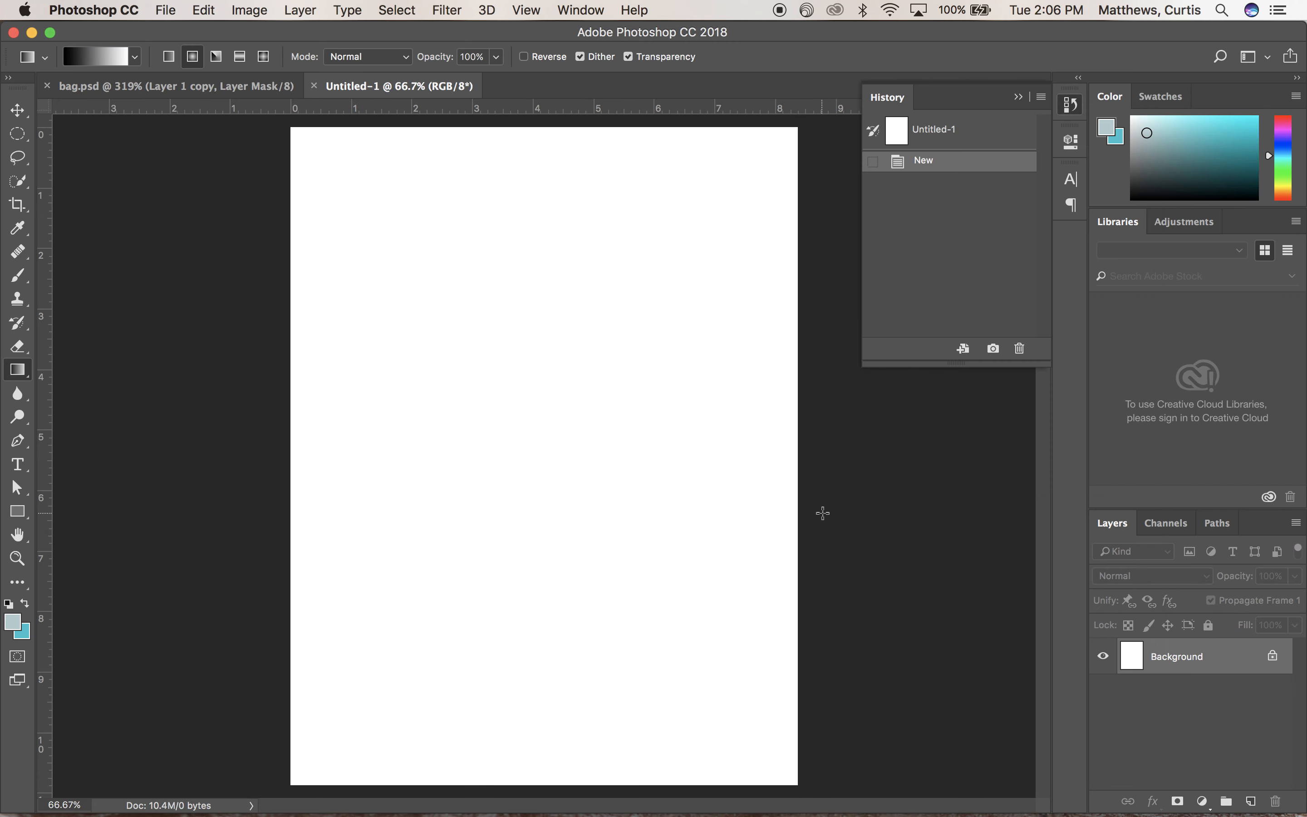
mouse_move(1259, 775)
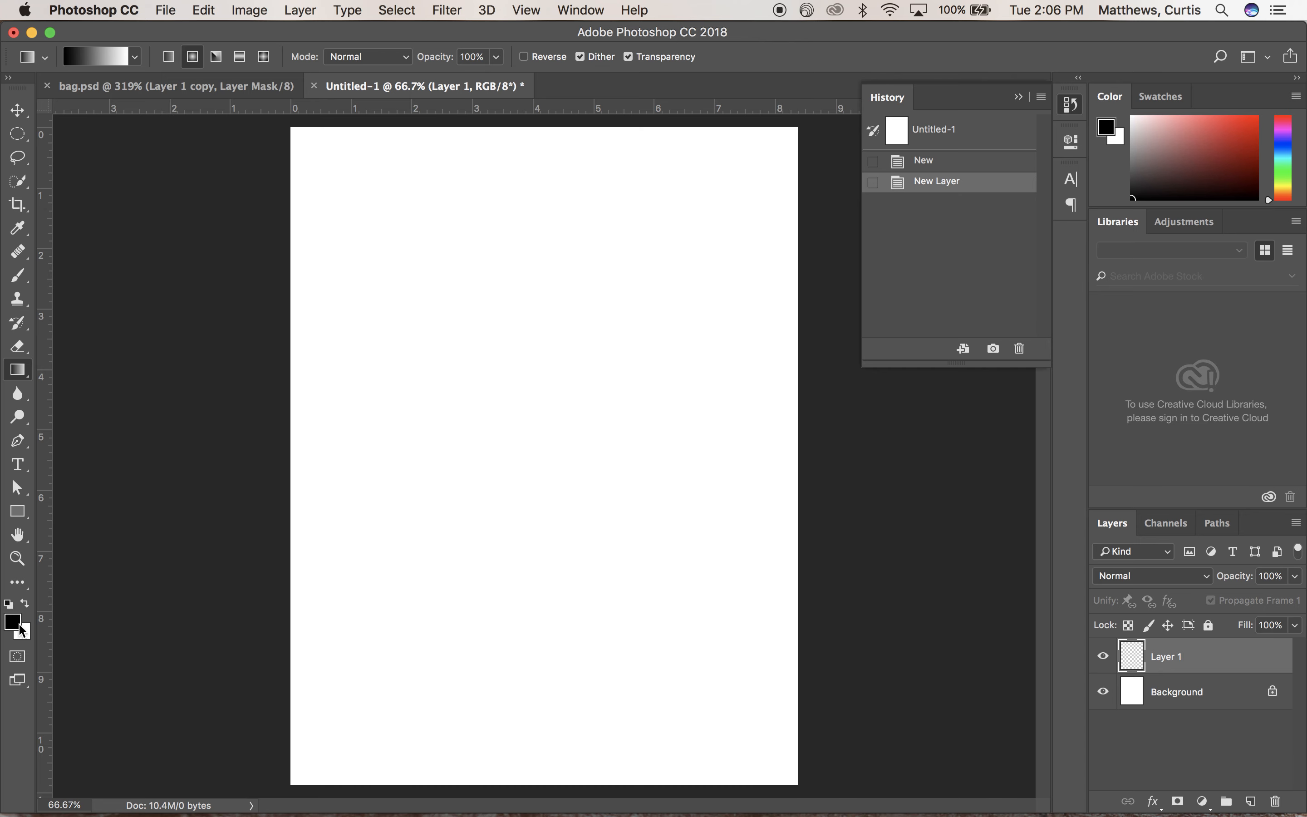
mouse_move(11, 629)
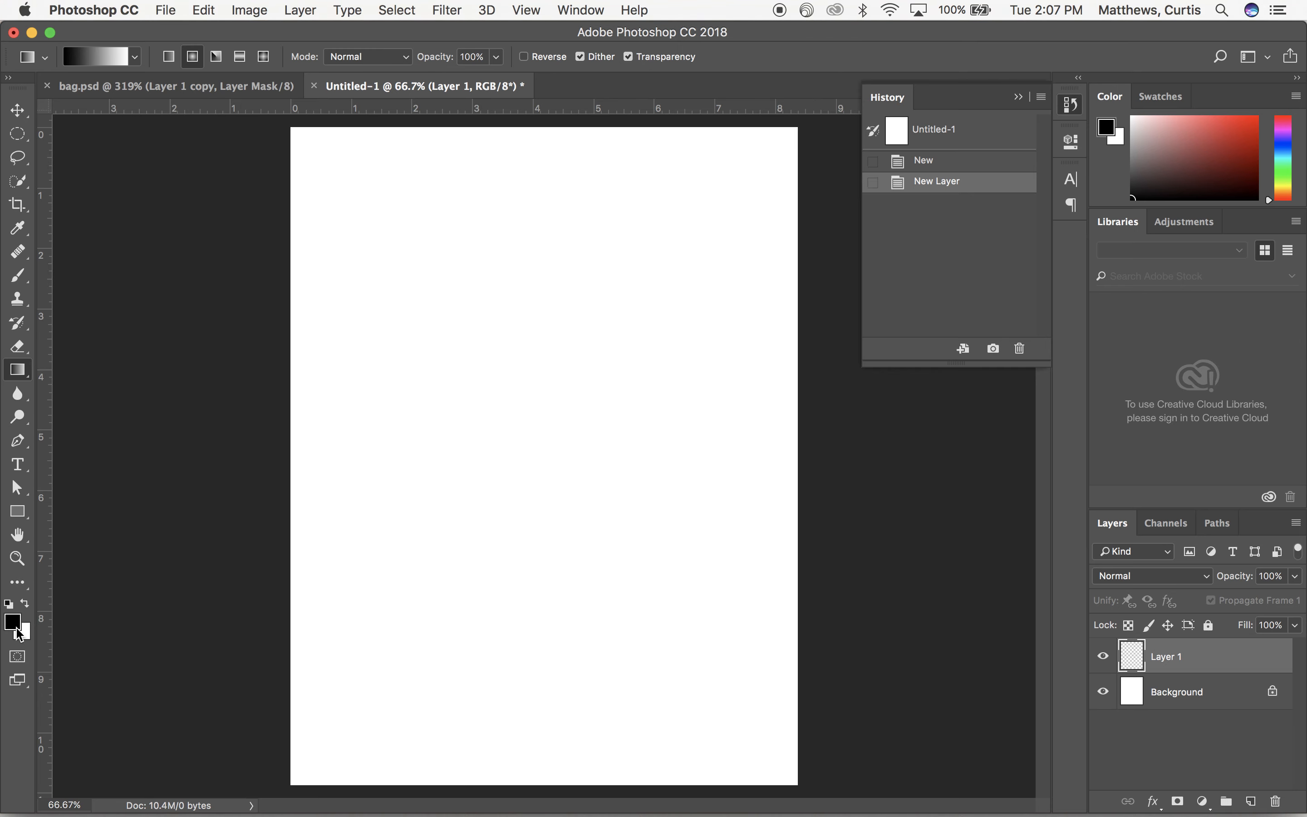
Try mid teal, darker blue-teal and brighter blue shades for the foreground colour.
left_click(13, 618)
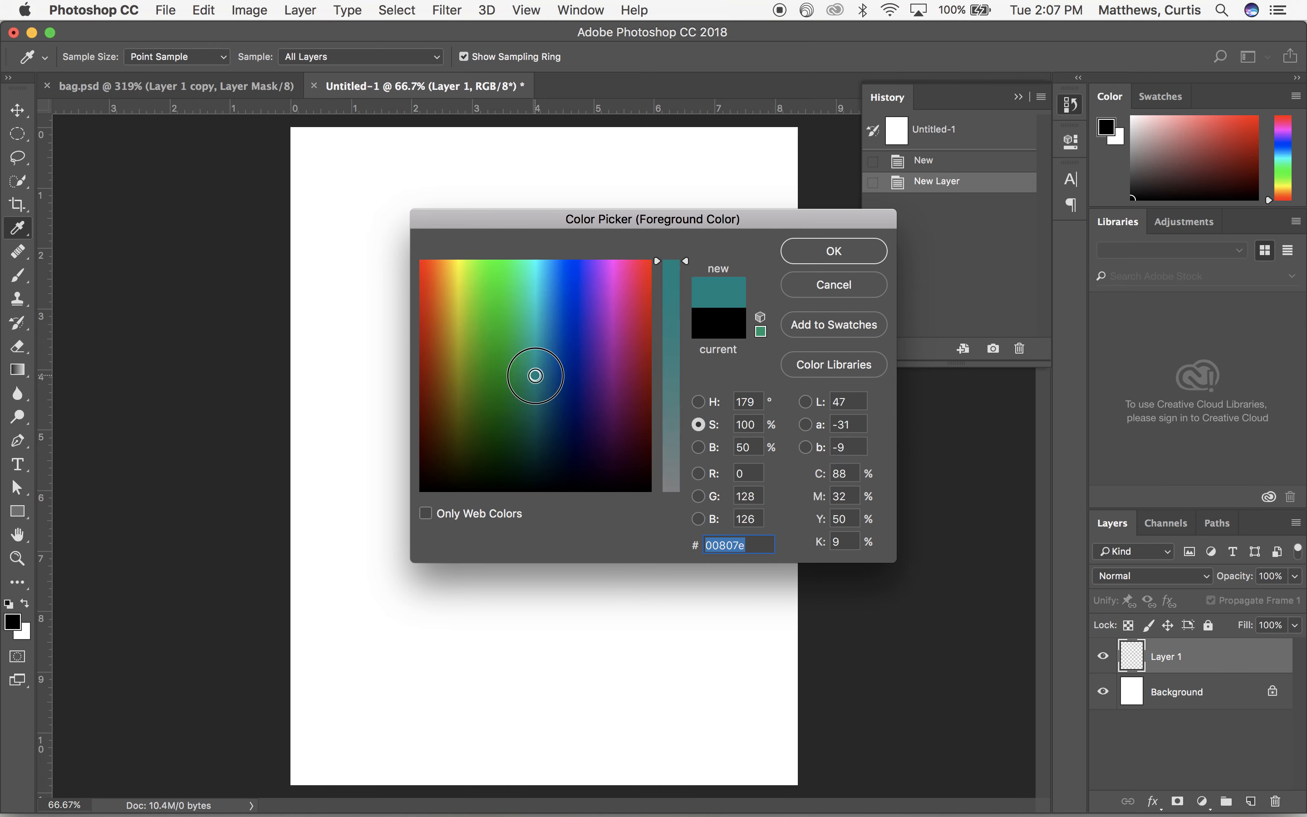
left_click(539, 380)
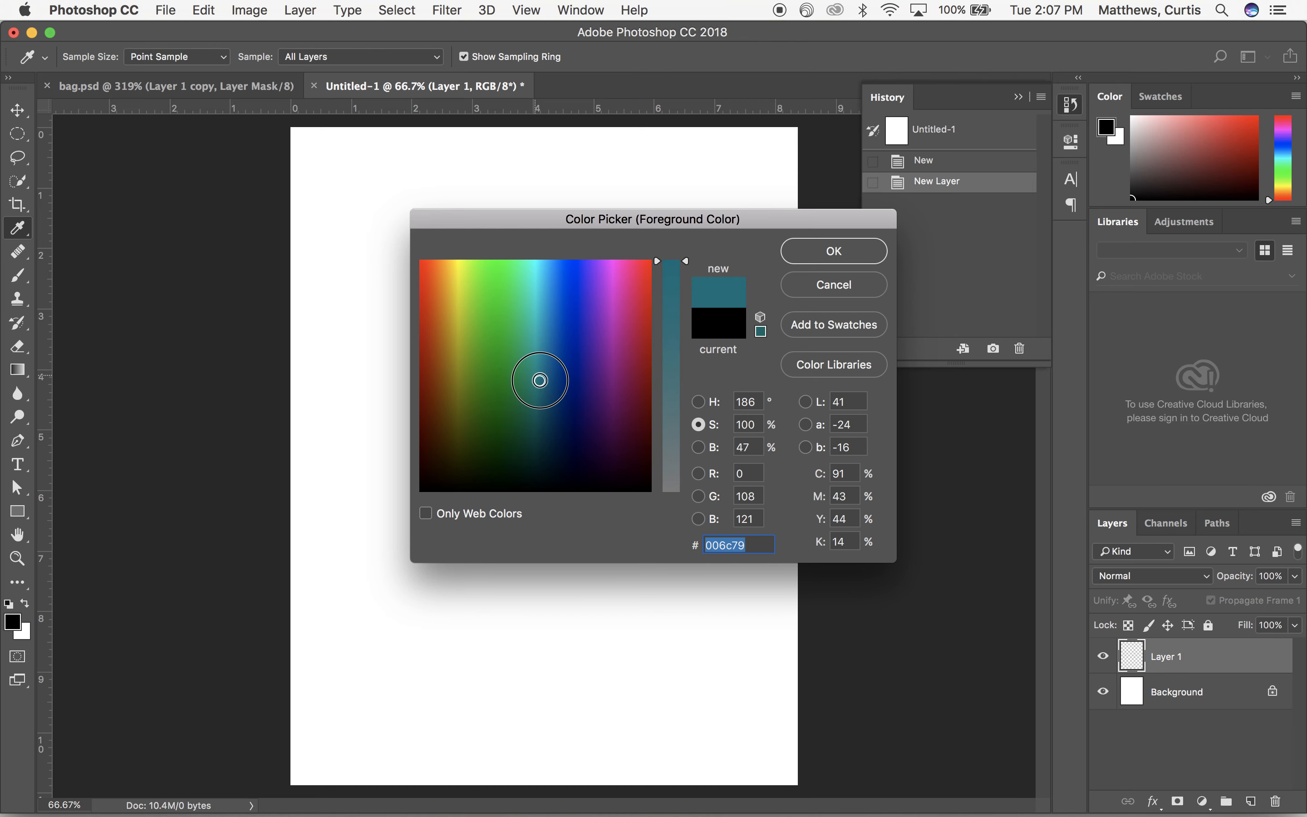
left_click(543, 325)
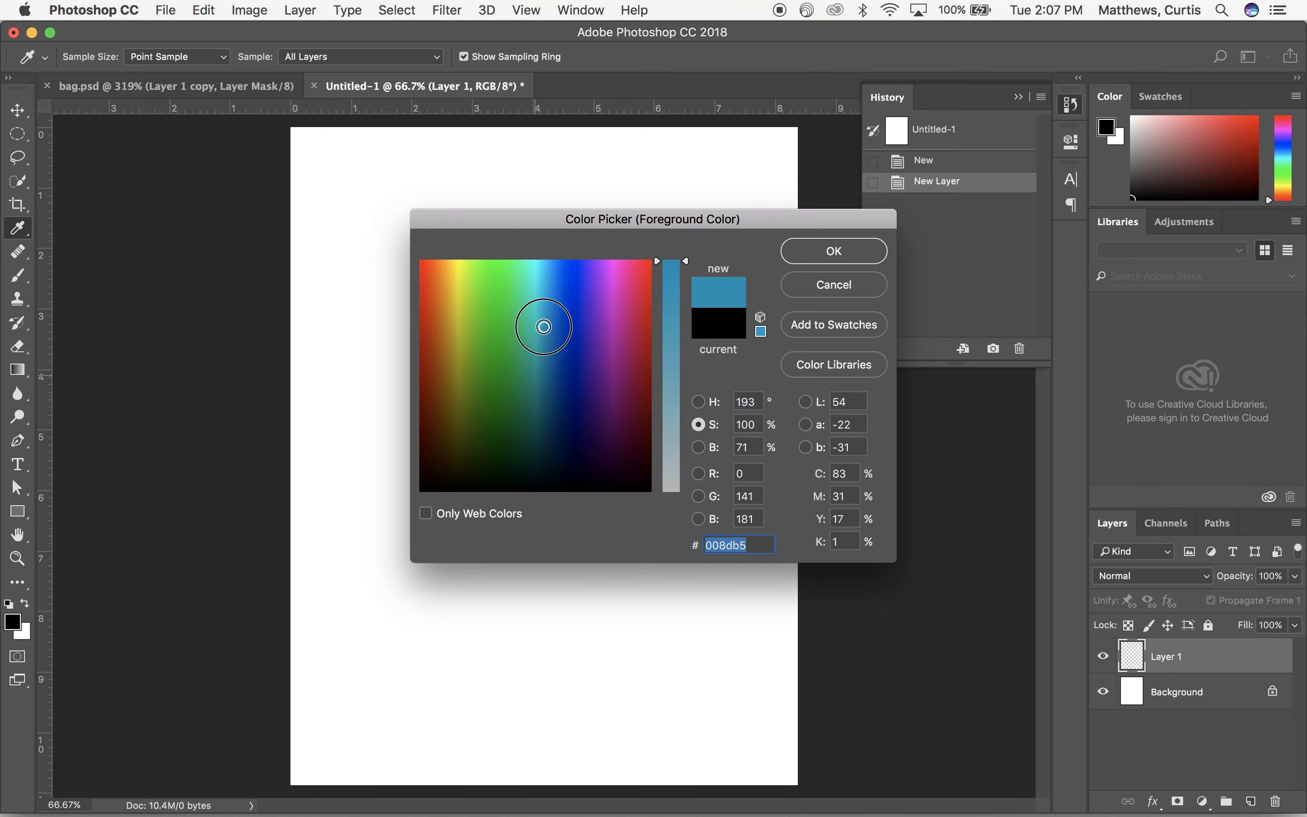
left_click(534, 318)
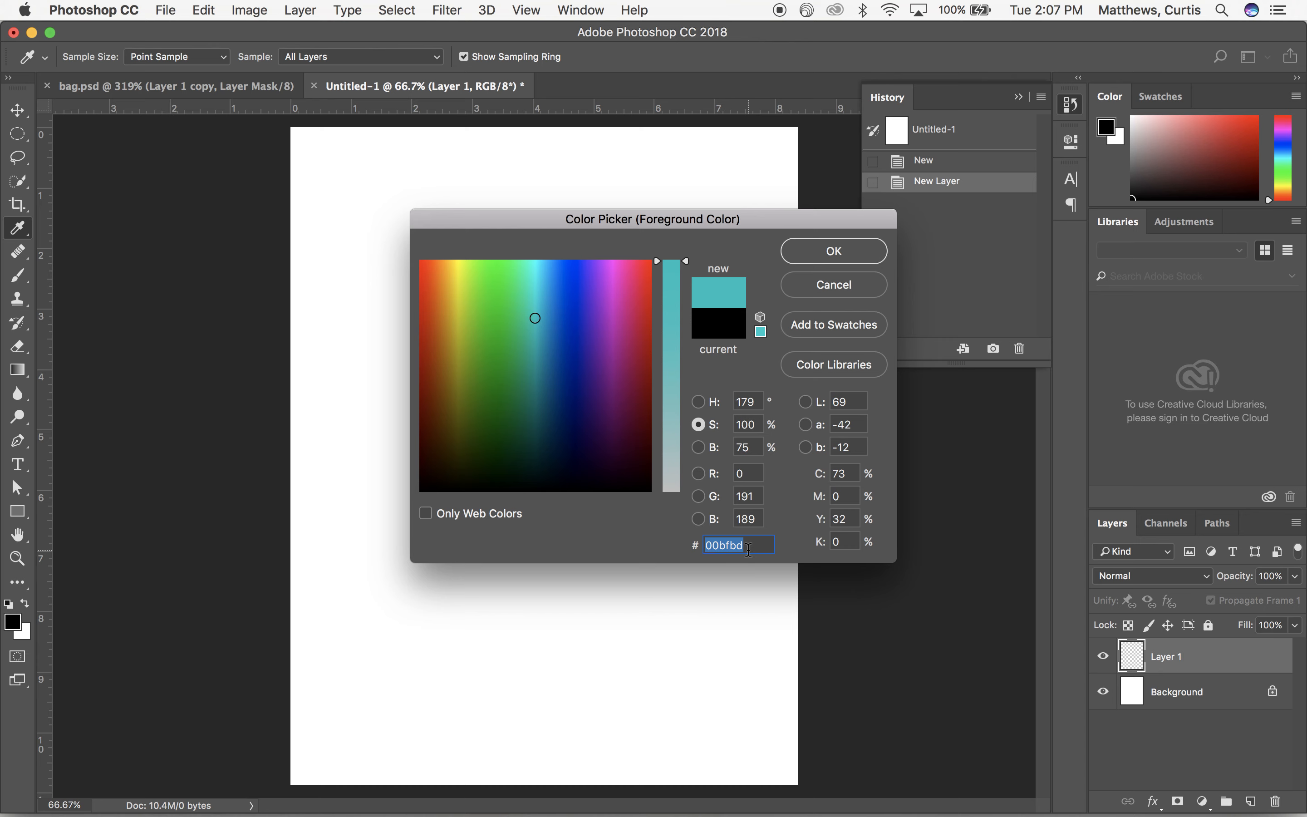
mouse_move(734, 475)
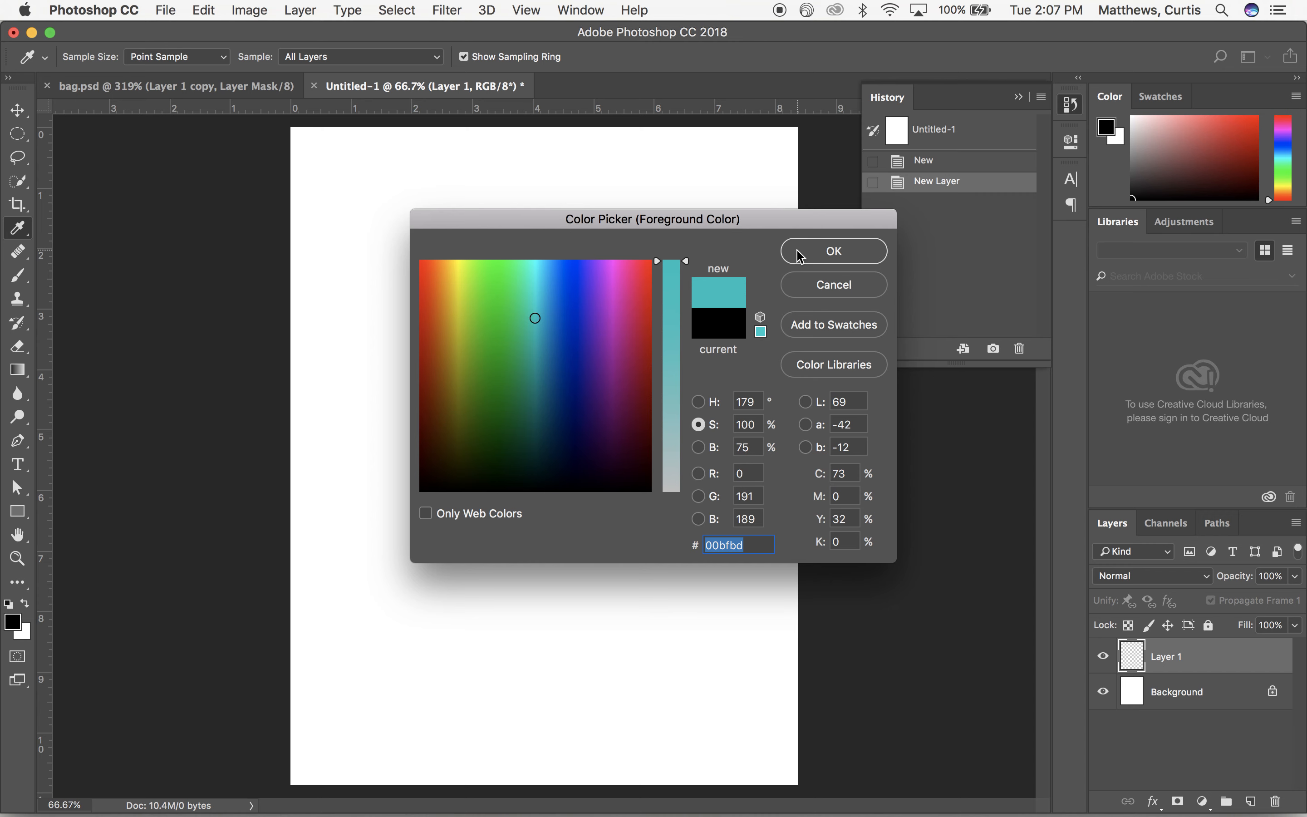
mouse_move(805, 276)
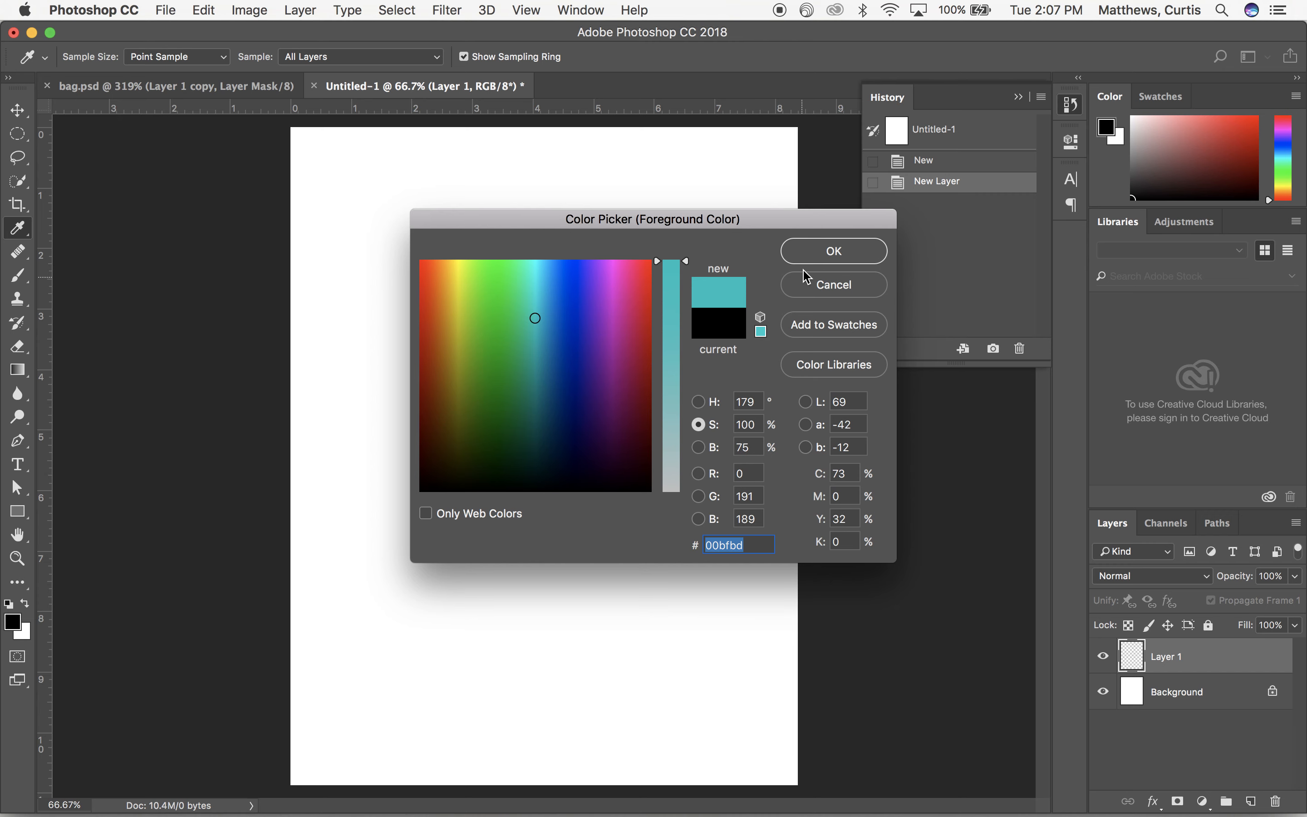
Confirm teal, swap it to background with white foreground, and discard the first gradient attempt.
left_click(831, 250)
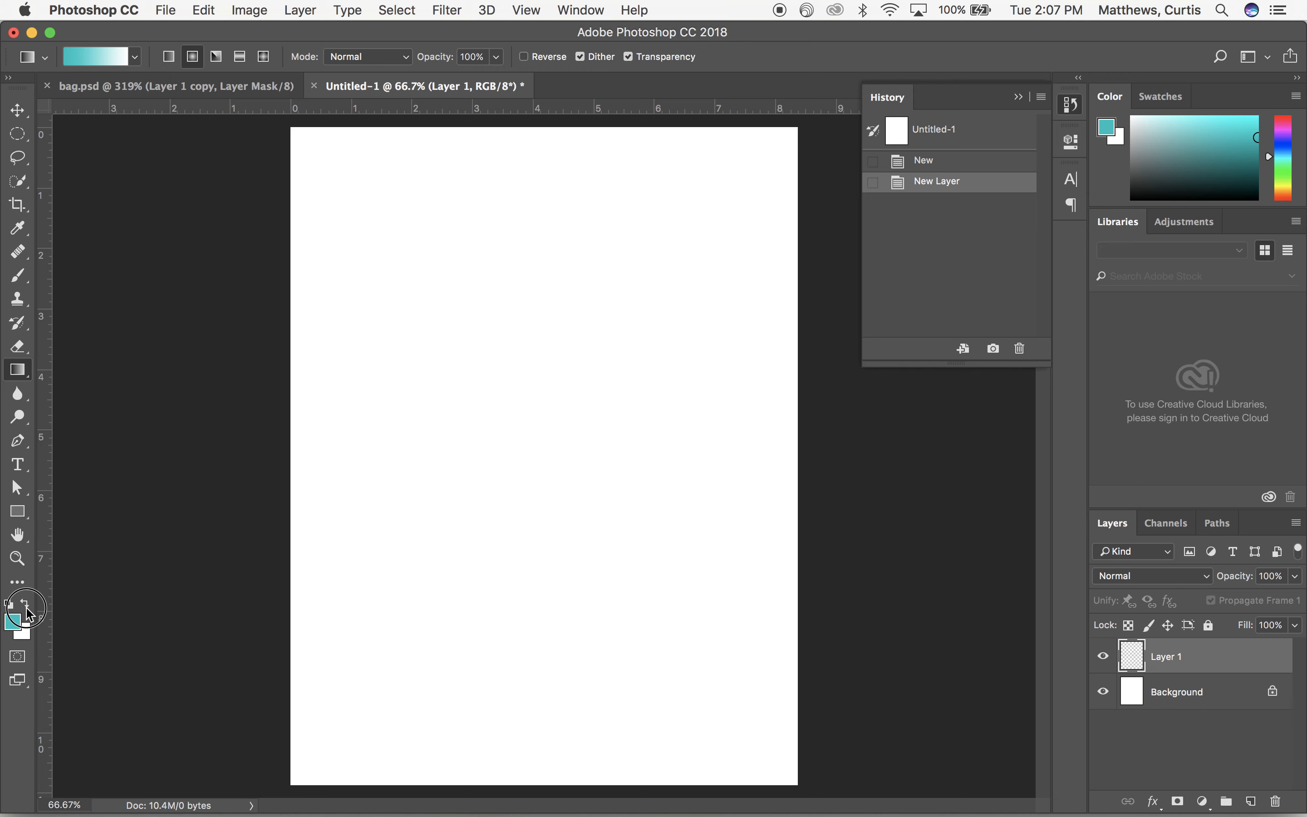
left_click(8, 603)
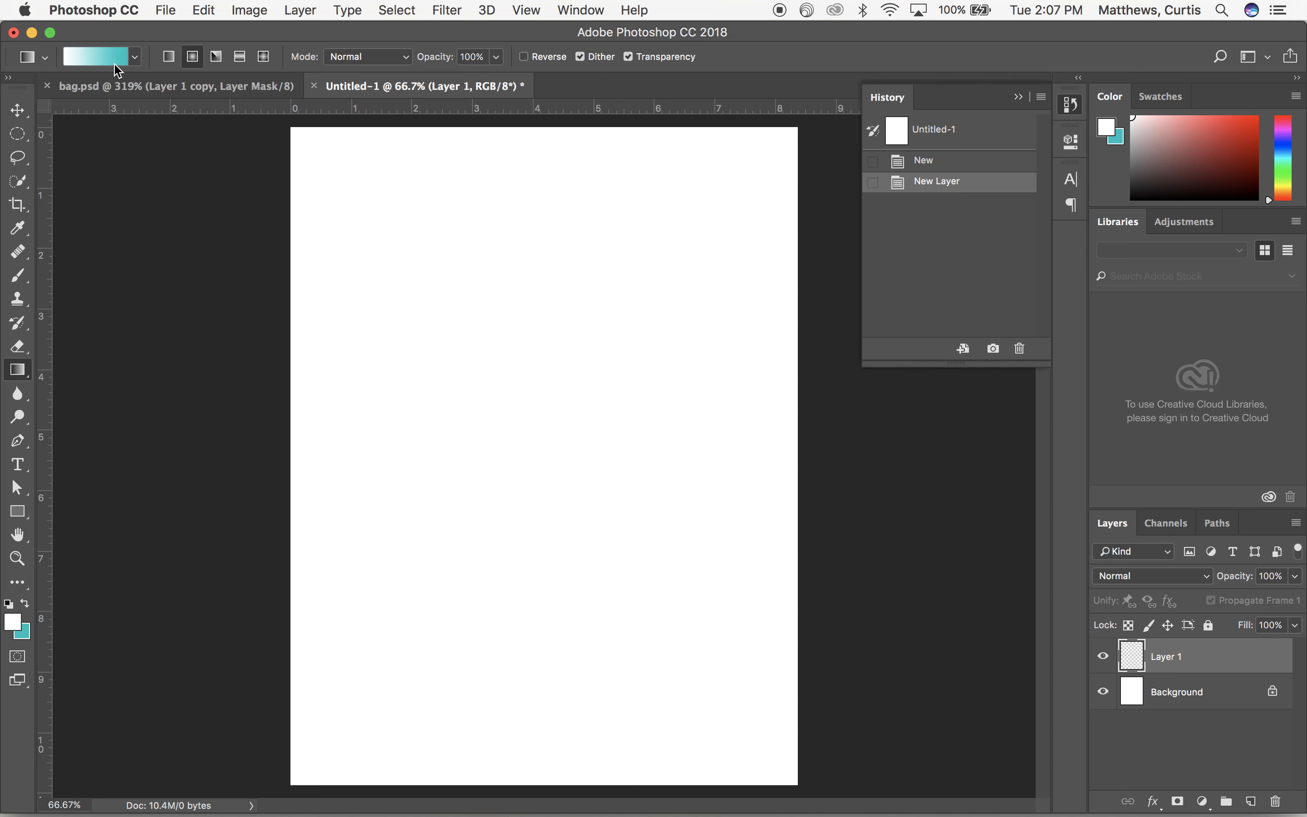
left_click(95, 56)
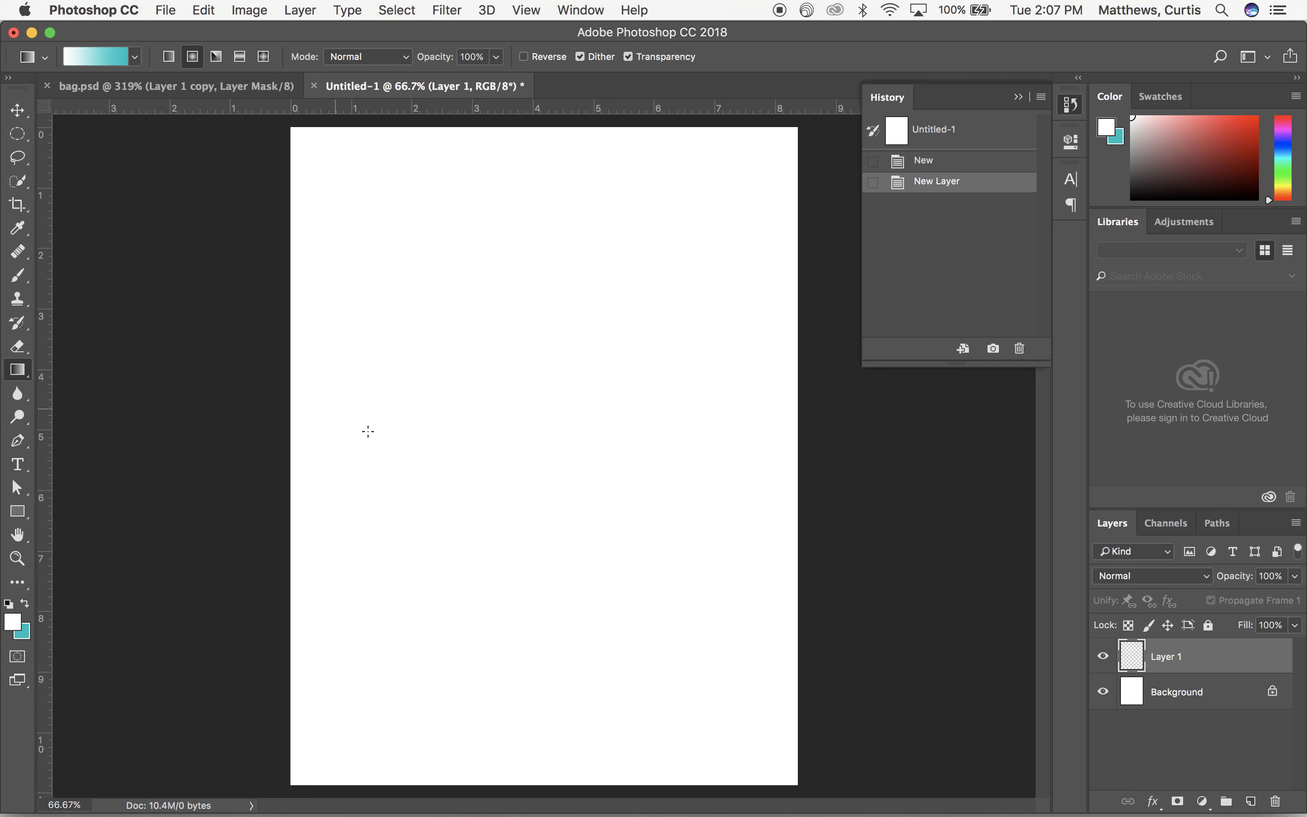
mouse_move(524, 454)
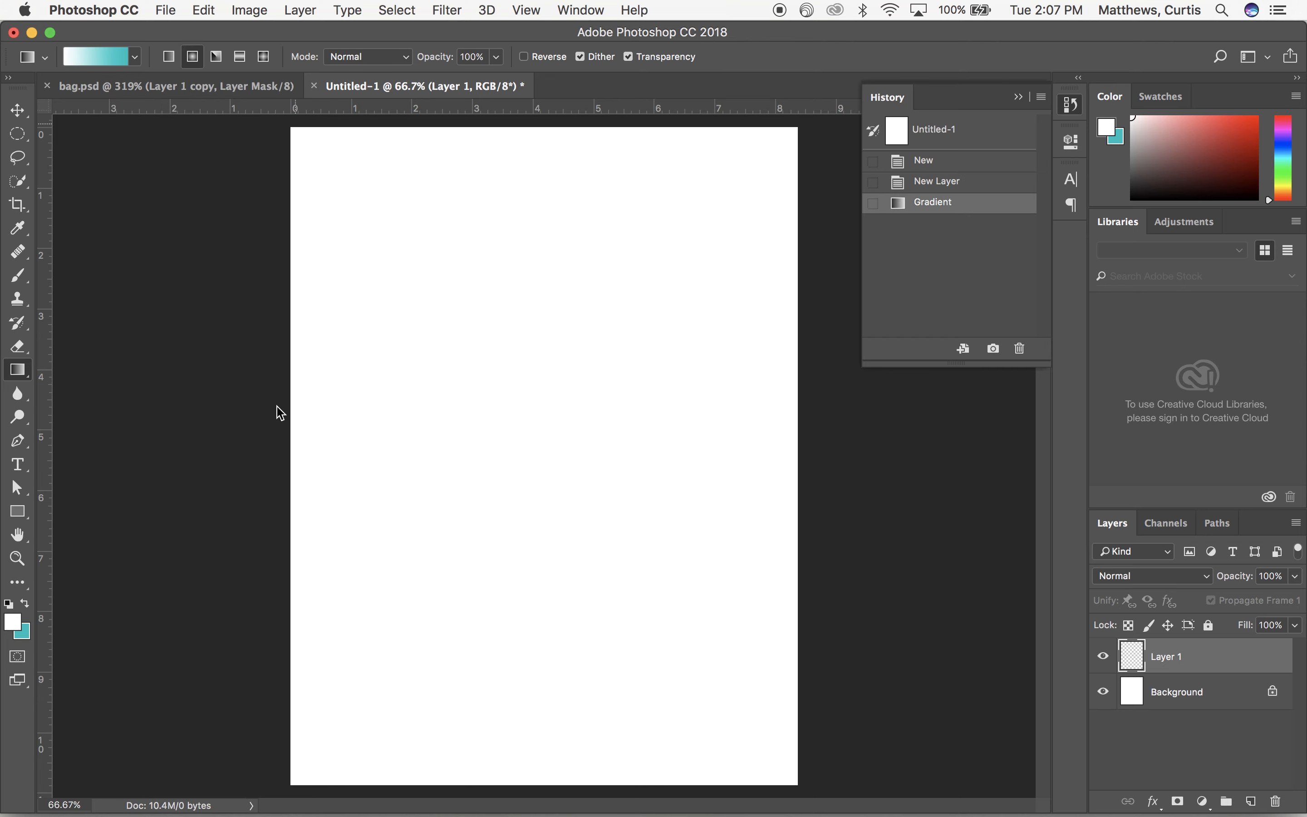
left_click_drag(513, 450, 641, 570)
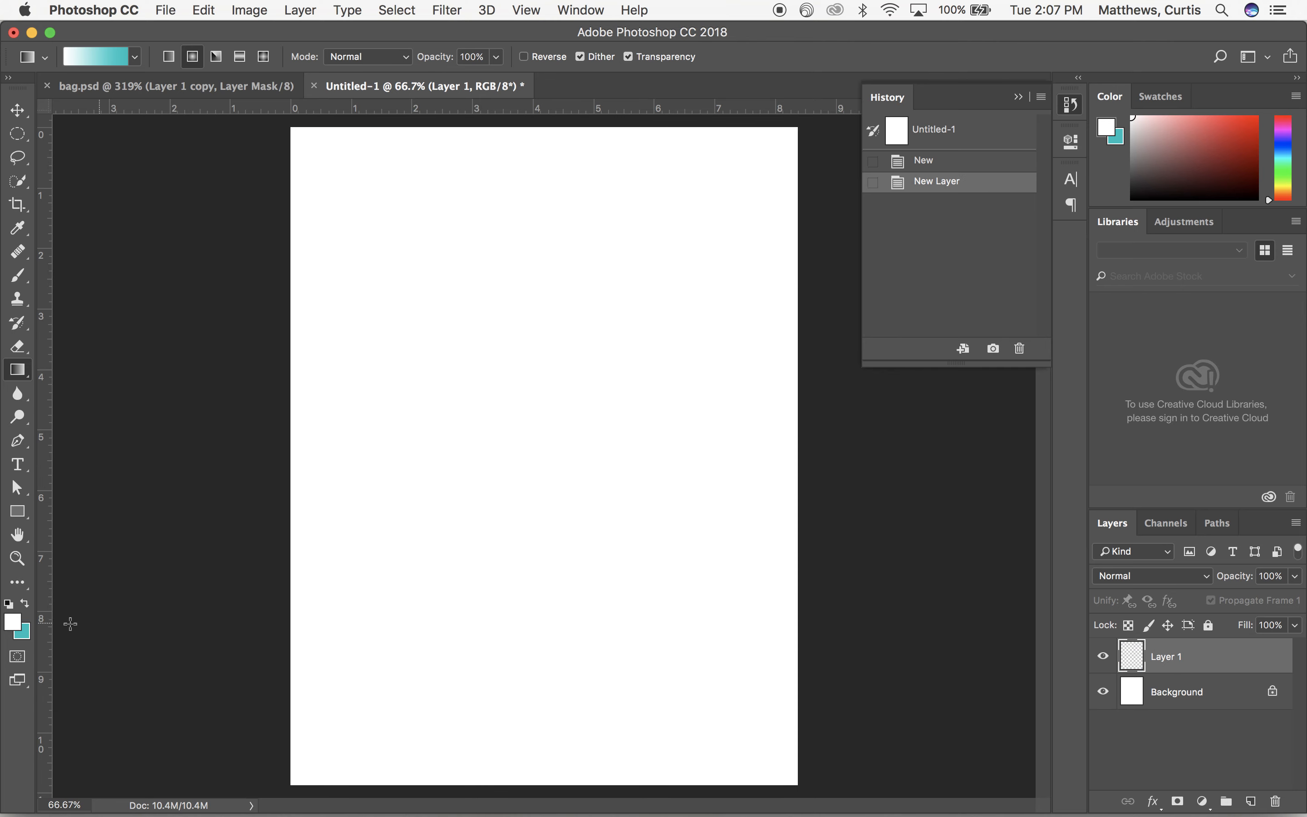
Lower the foreground teal's saturation to a pale lightly tinted teal and confirm it.
left_click(12, 621)
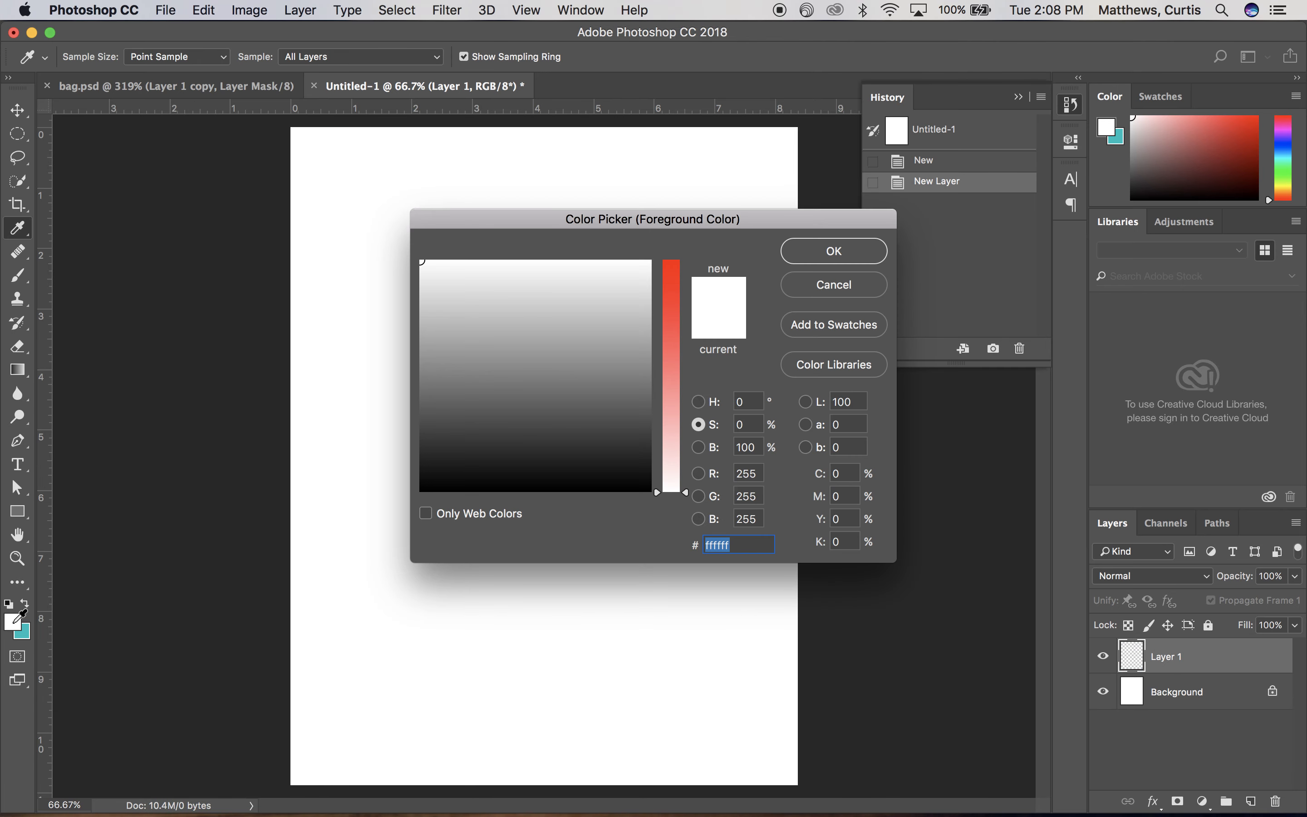
mouse_move(863, 567)
type("6cbfbe")
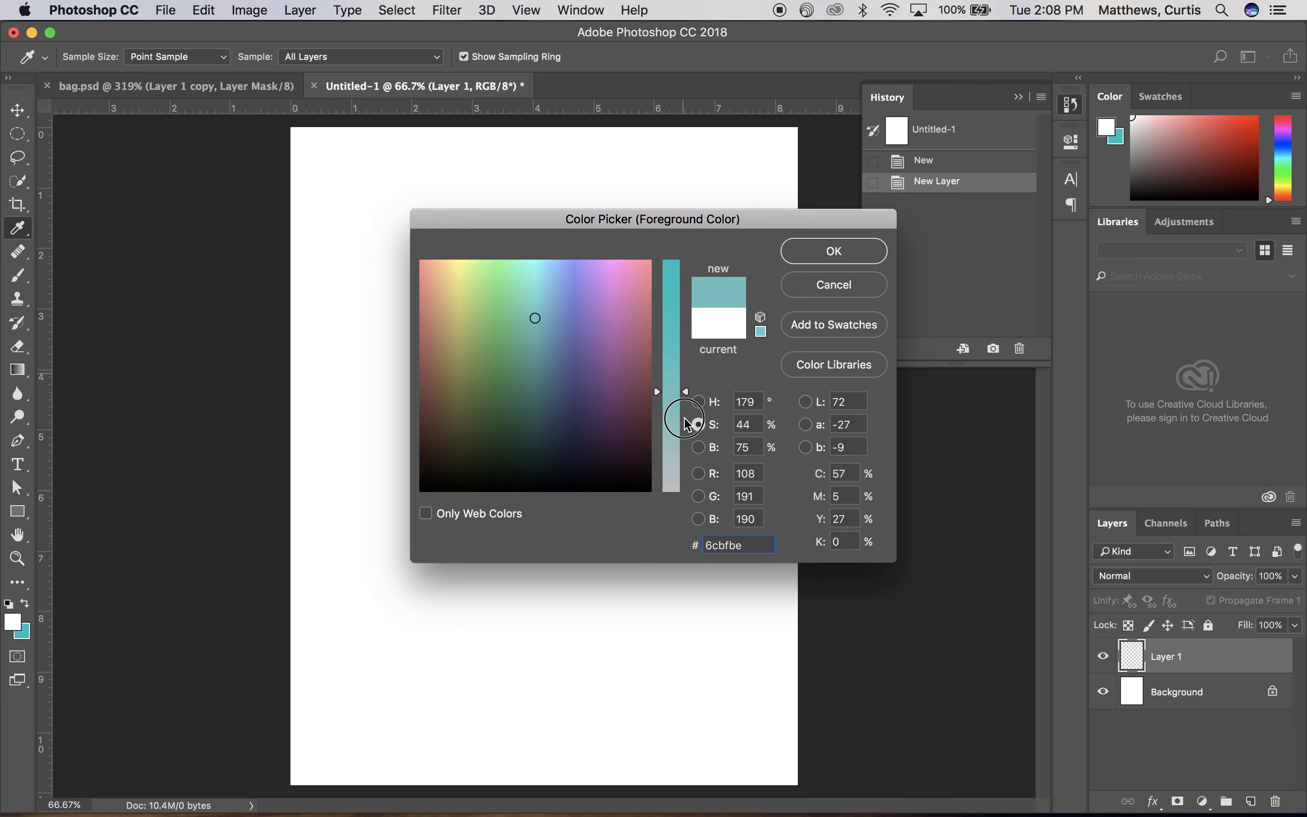
left_click_drag(685, 424, 685, 425)
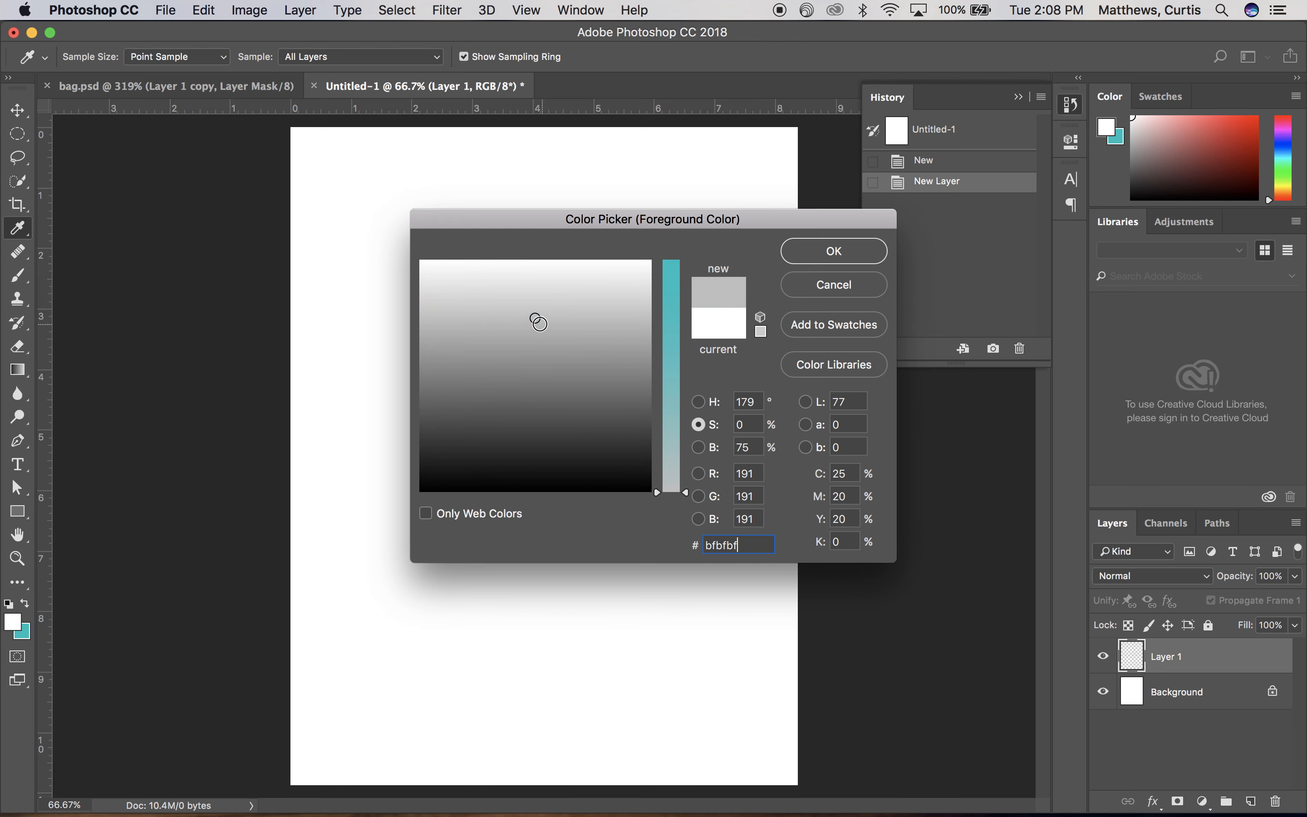
left_click(536, 310)
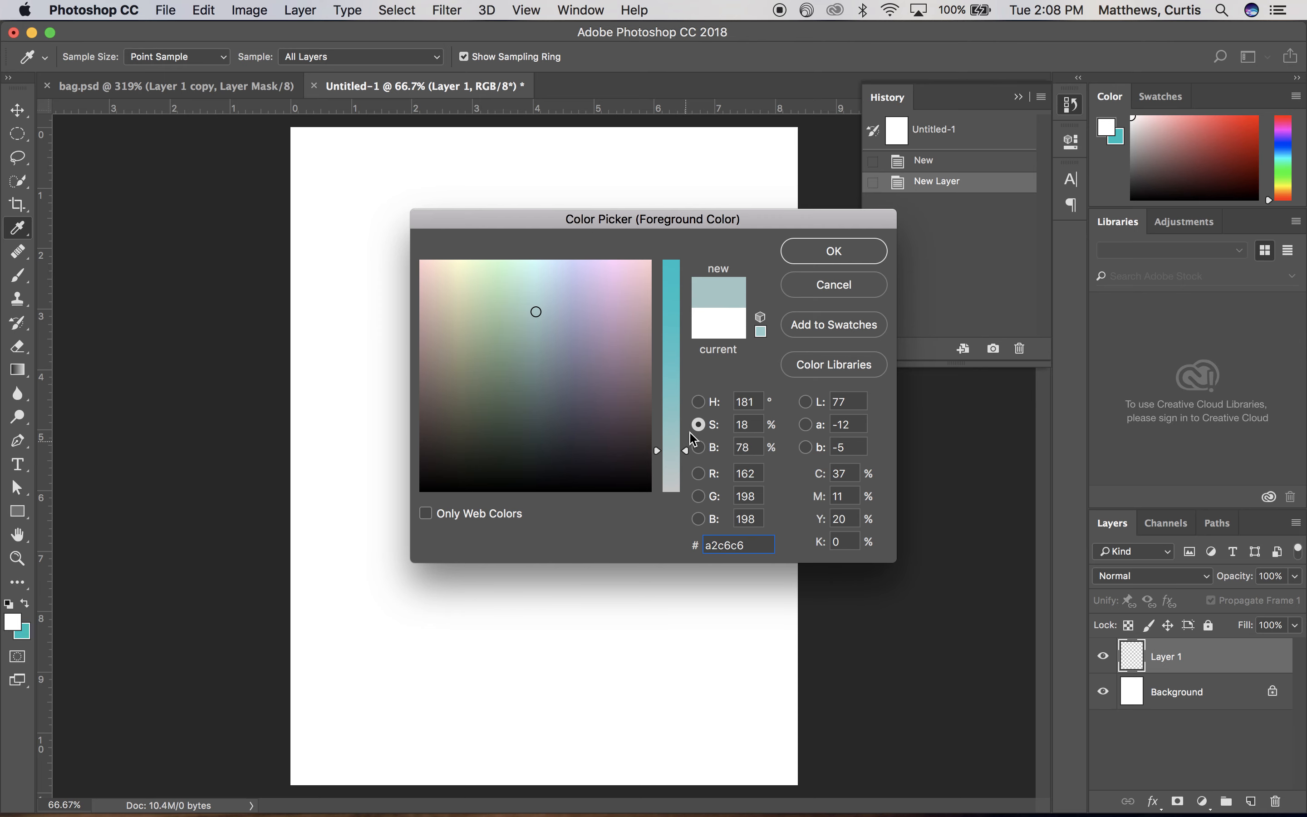
left_click(831, 250)
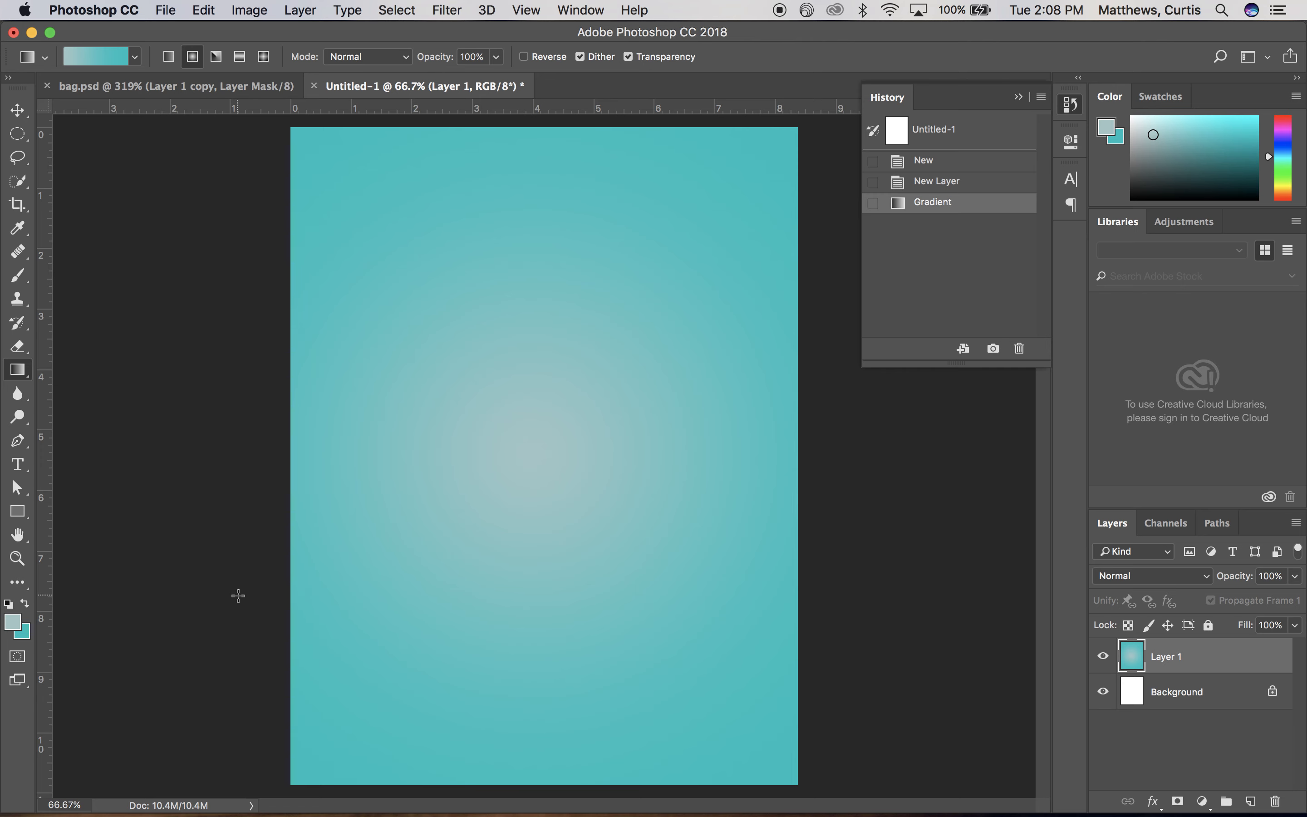
mouse_move(653, 507)
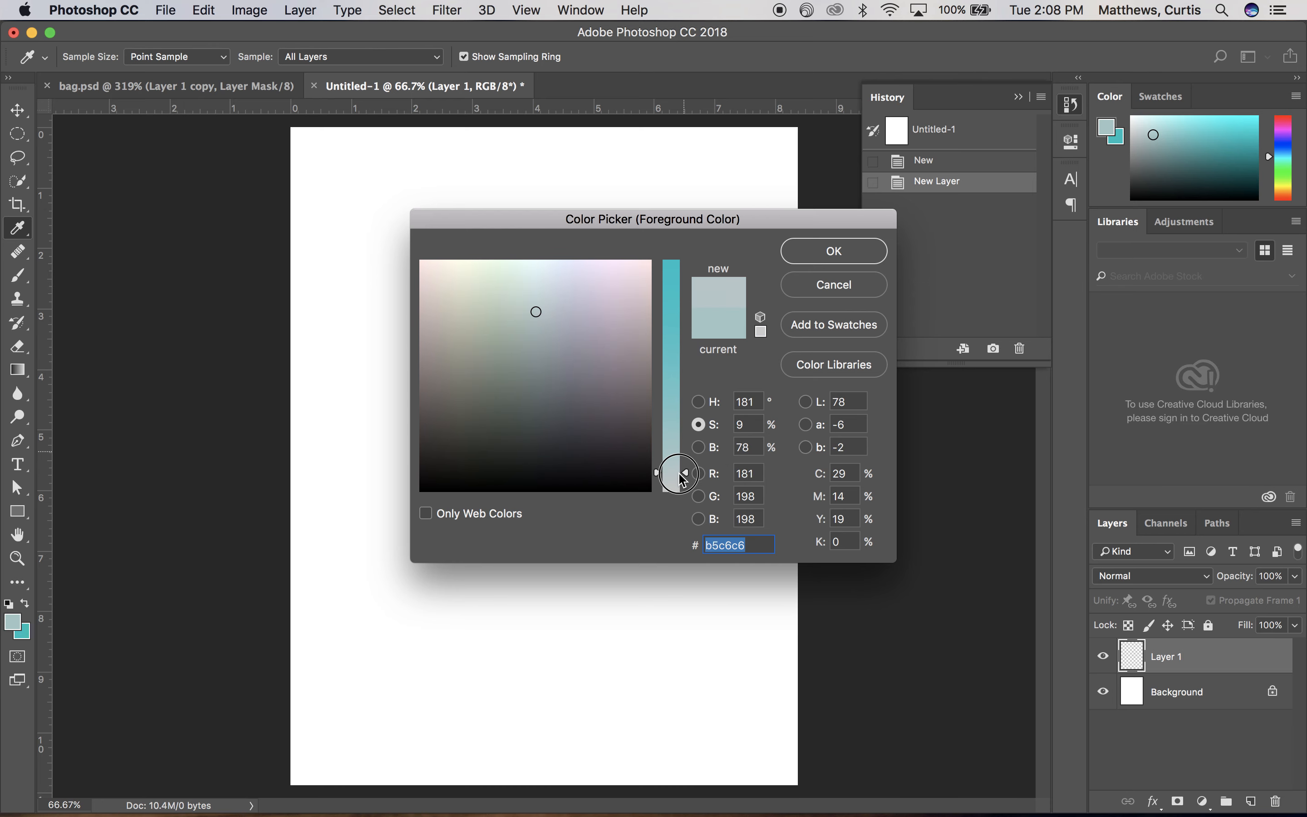
Shift the pale foreground colour toward a blue-white (d5dbe4) and confirm it.
left_click_drag(679, 471, 671, 480)
type("5")
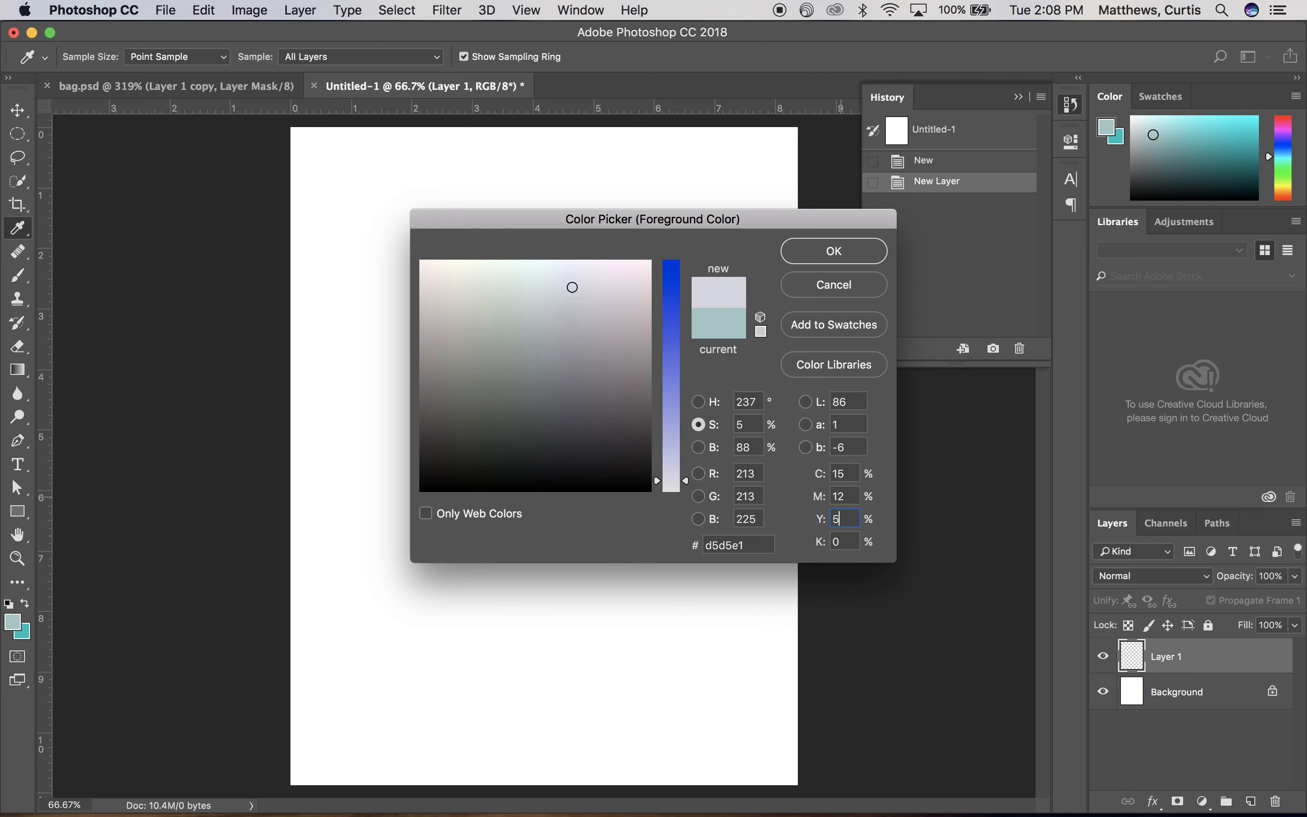
left_click(842, 495)
type("9")
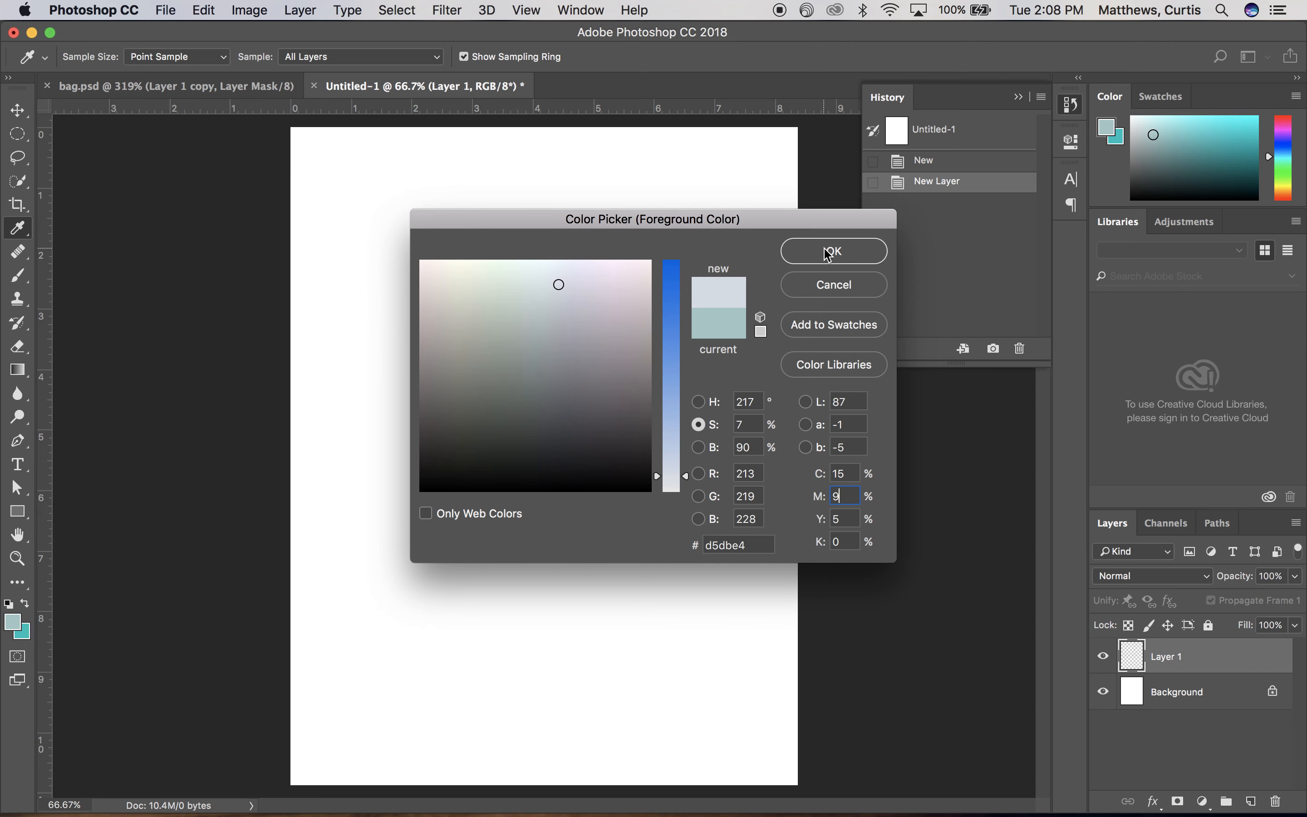
left_click(831, 250)
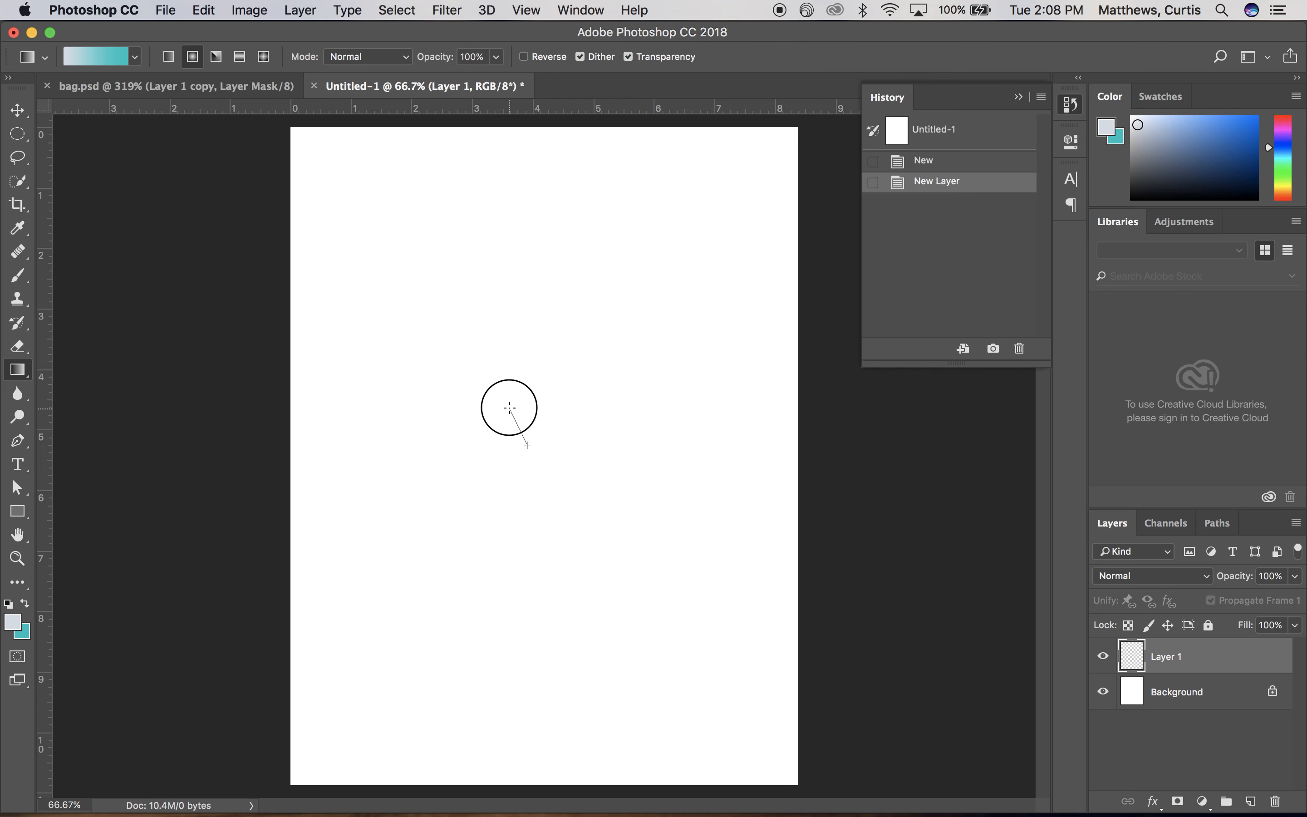
Redraw the radial gradient from the page centre outward until it fills the layer well.
left_click_drag(508, 409, 640, 597)
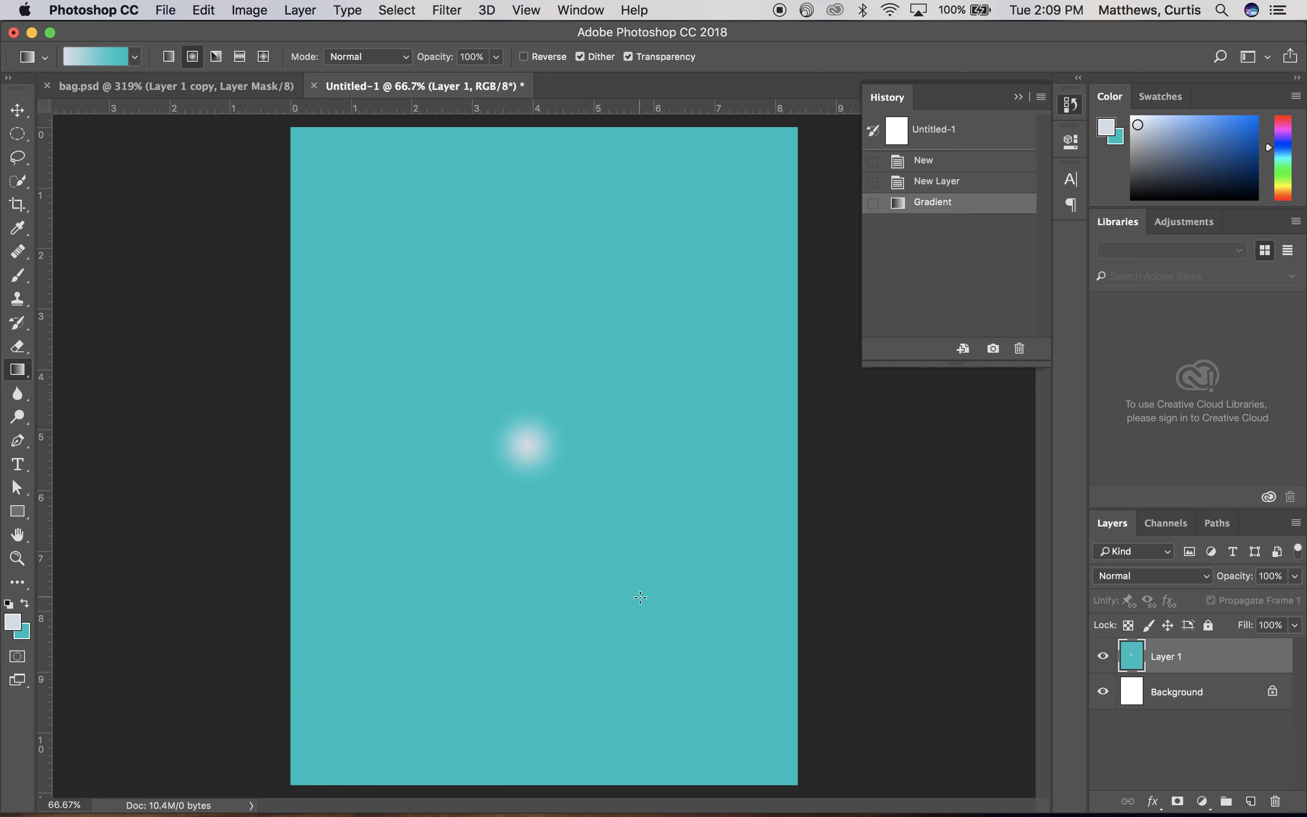
mouse_move(506, 425)
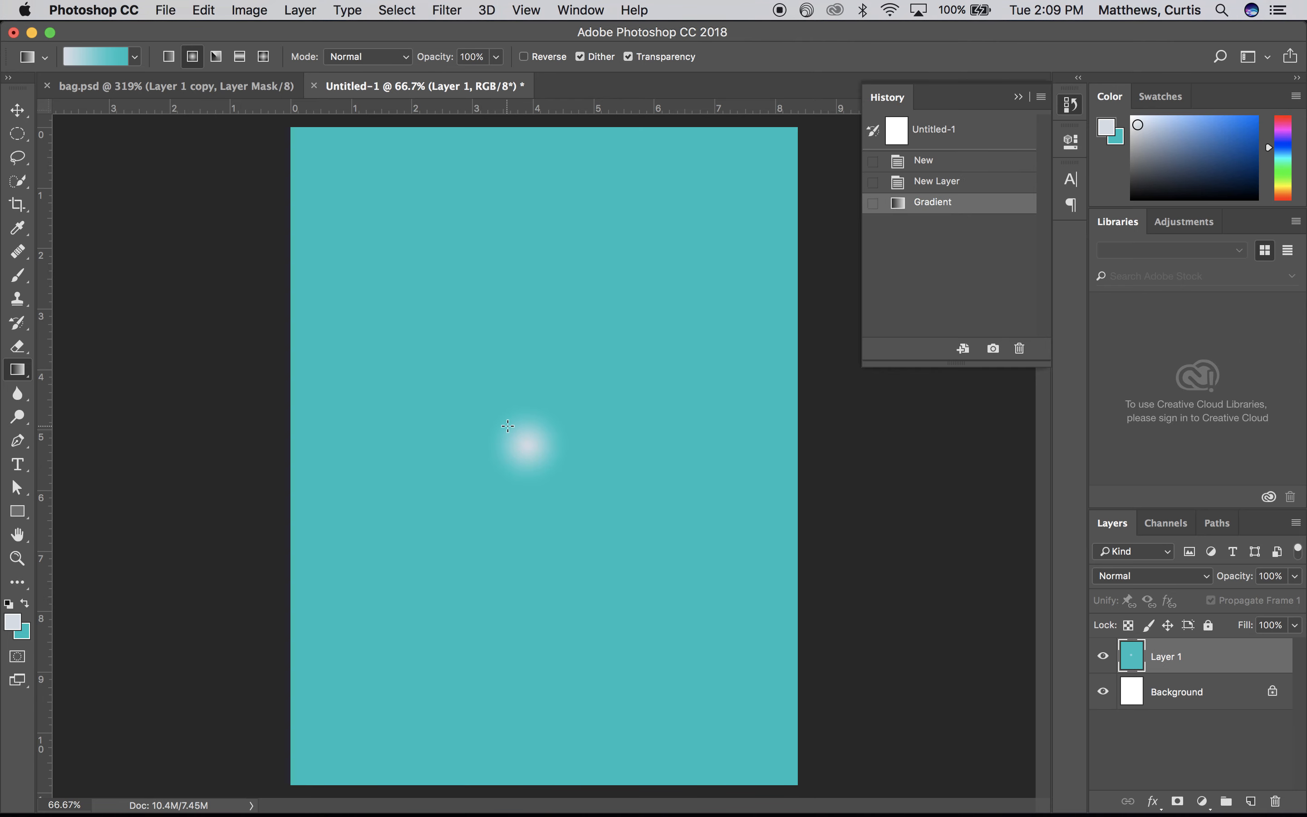
mouse_move(666, 490)
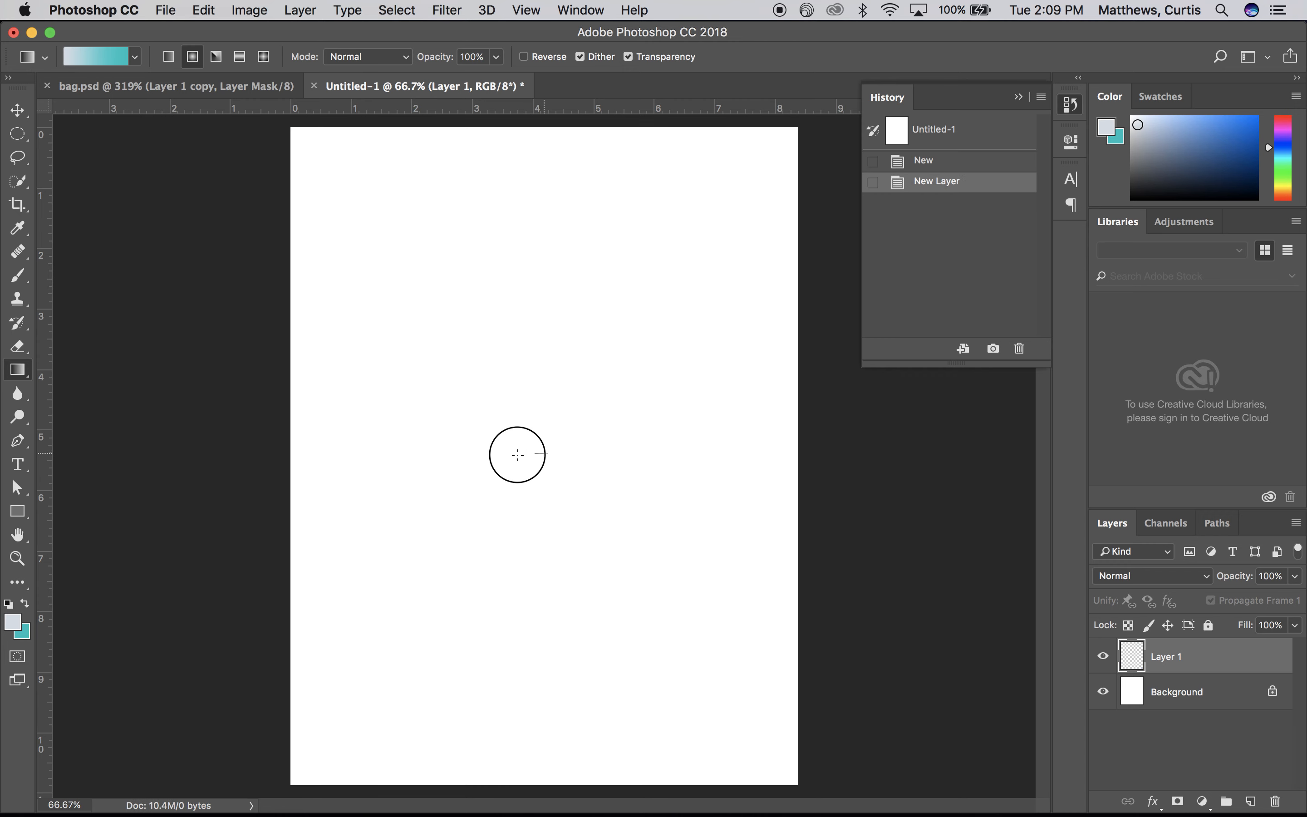
left_click_drag(516, 455, 301, 452)
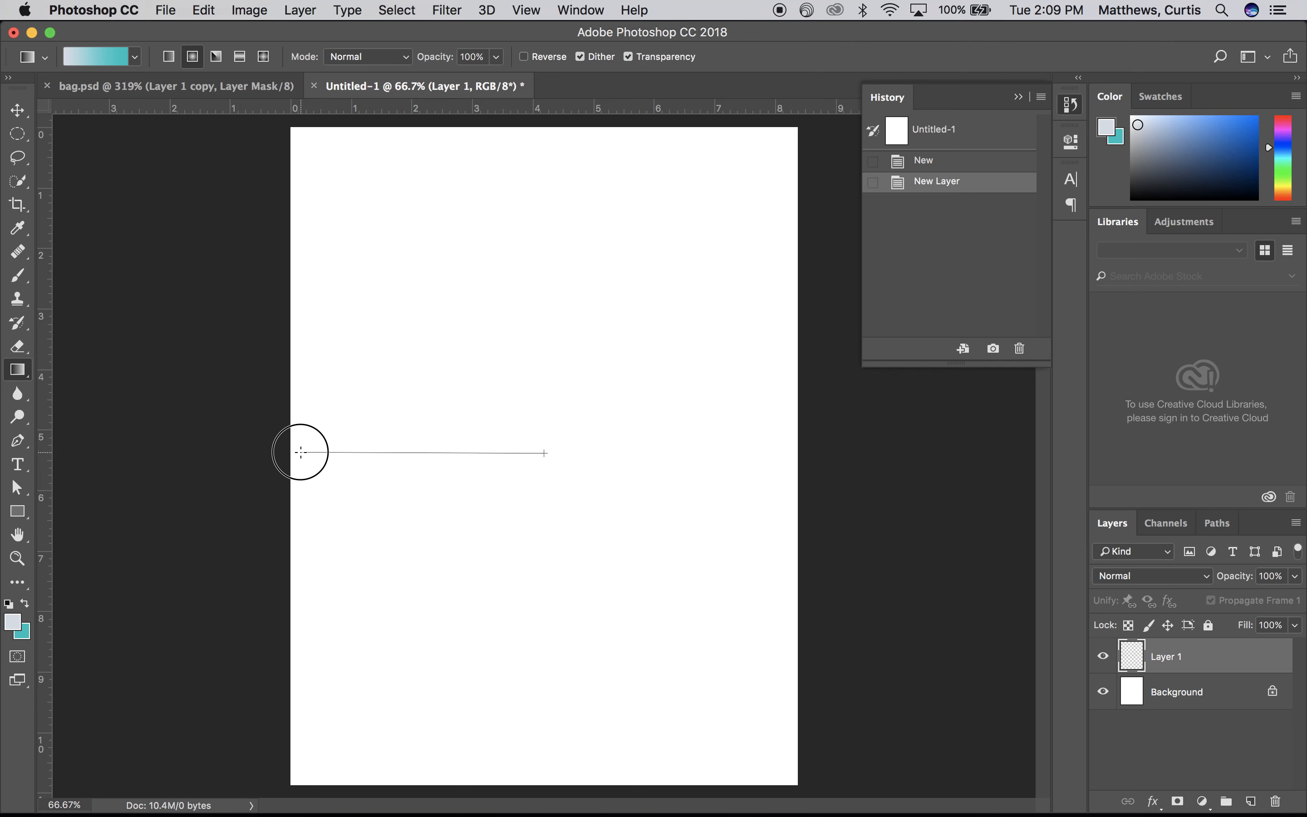
left_click_drag(544, 453, 302, 453)
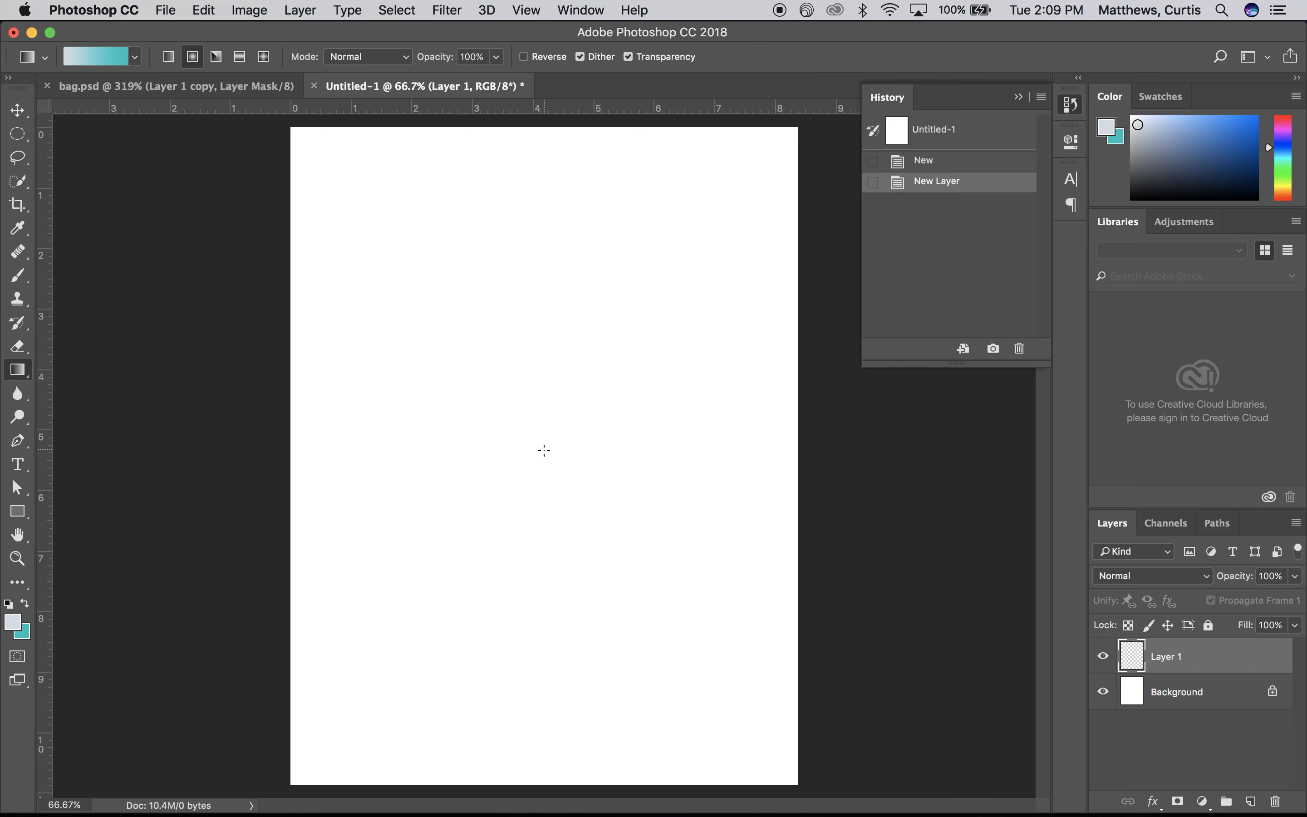
left_click_drag(543, 450, 310, 139)
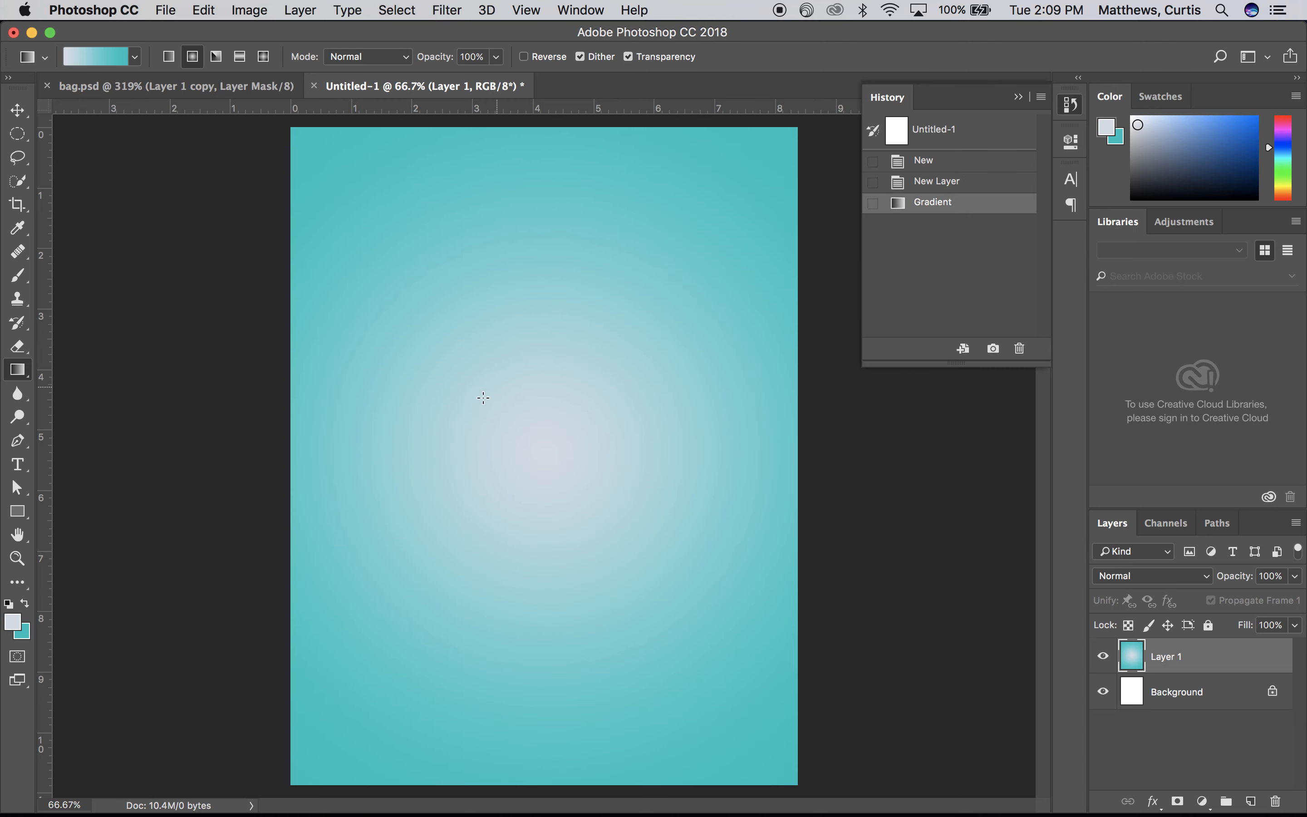
mouse_move(348, 190)
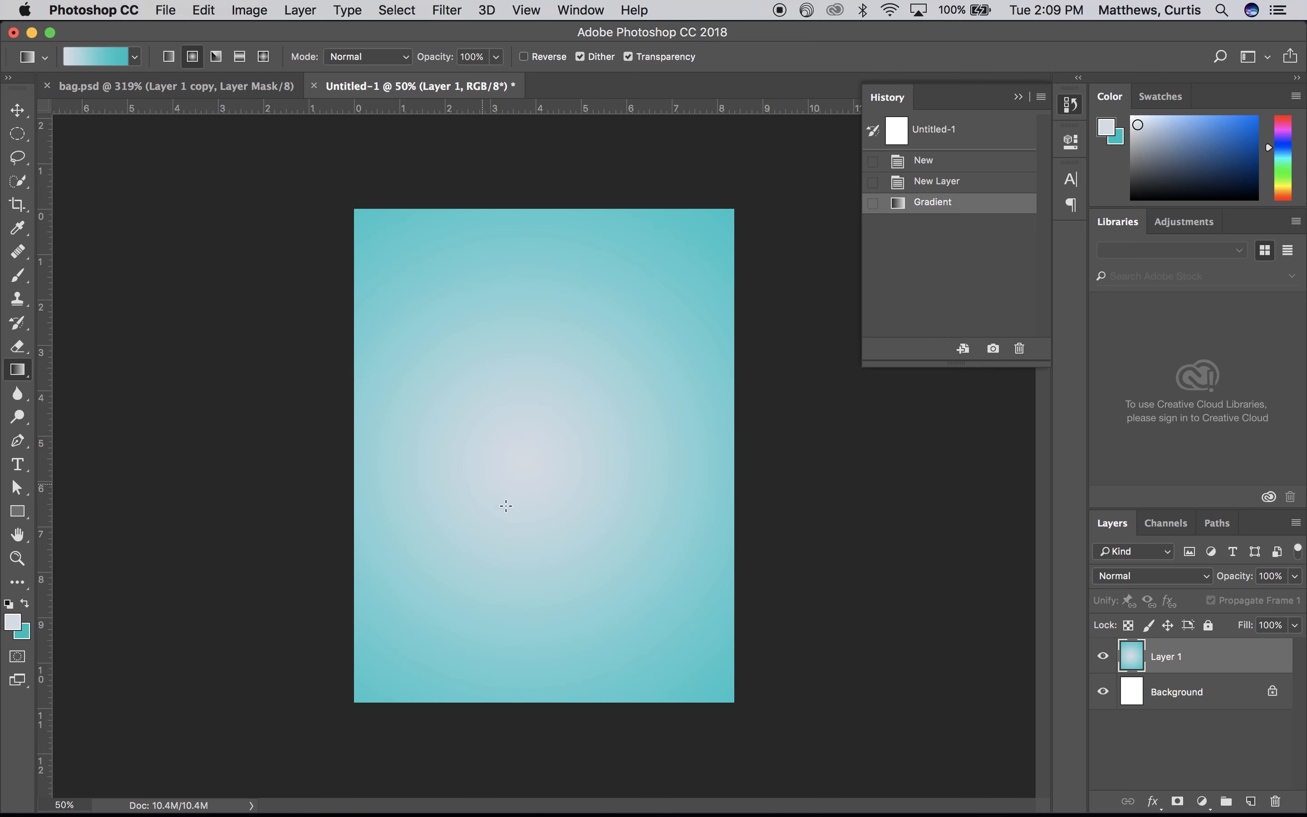
mouse_move(455, 159)
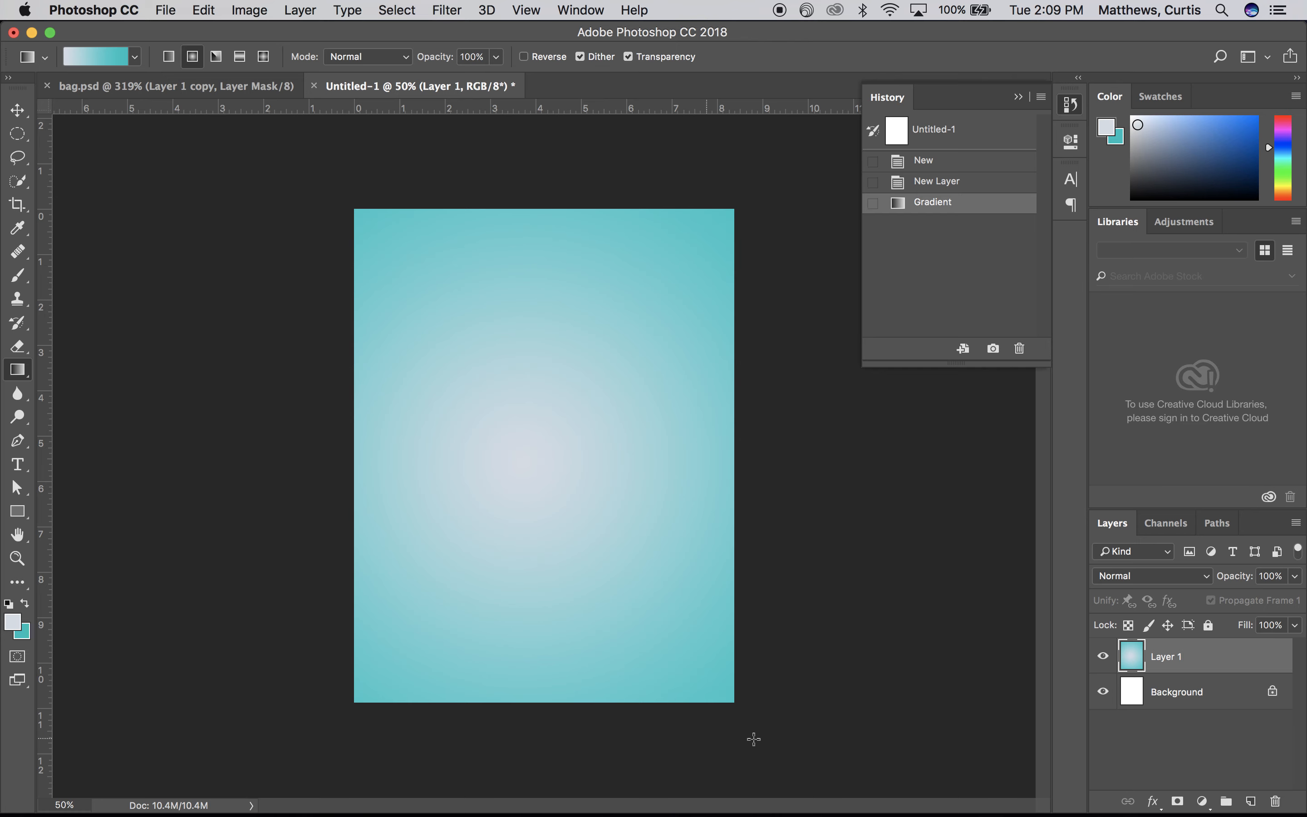
mouse_move(844, 731)
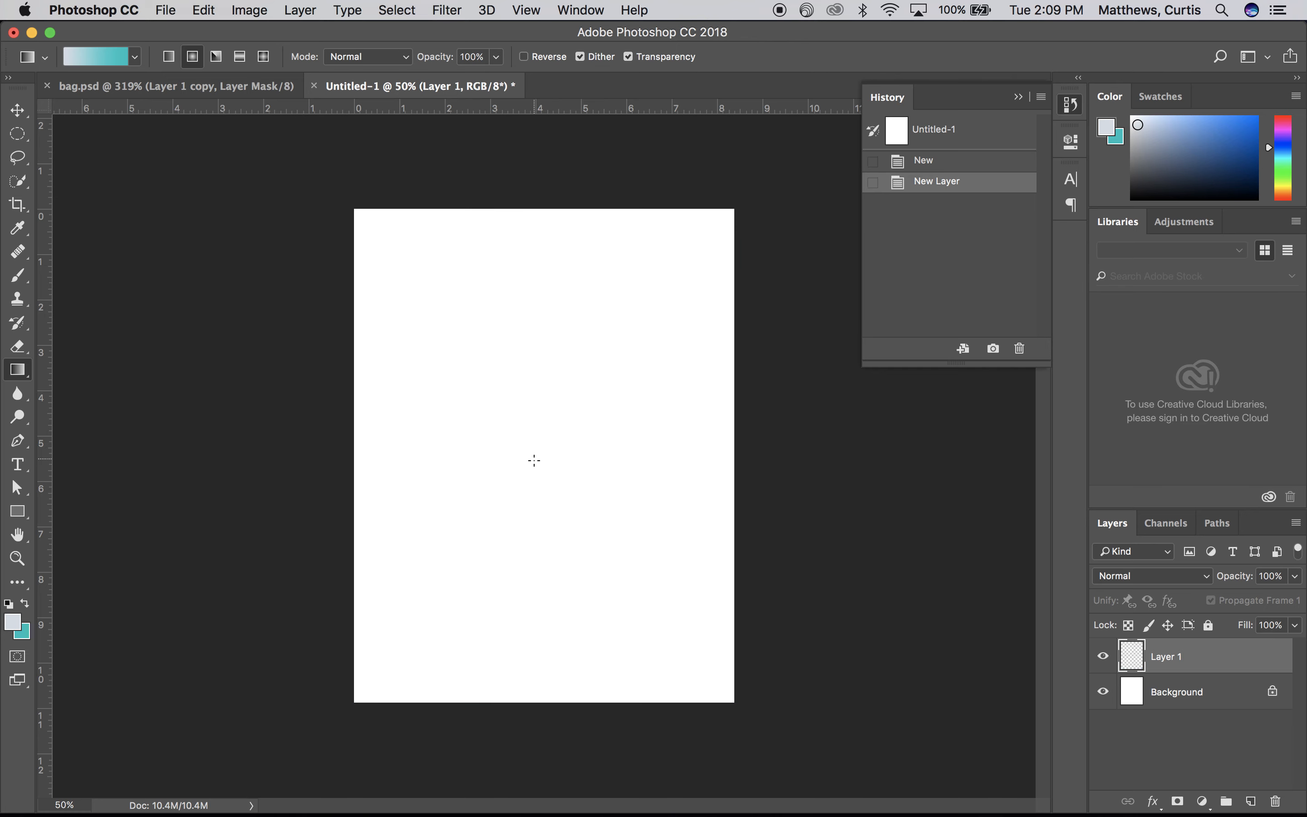
left_click_drag(534, 460, 617, 542)
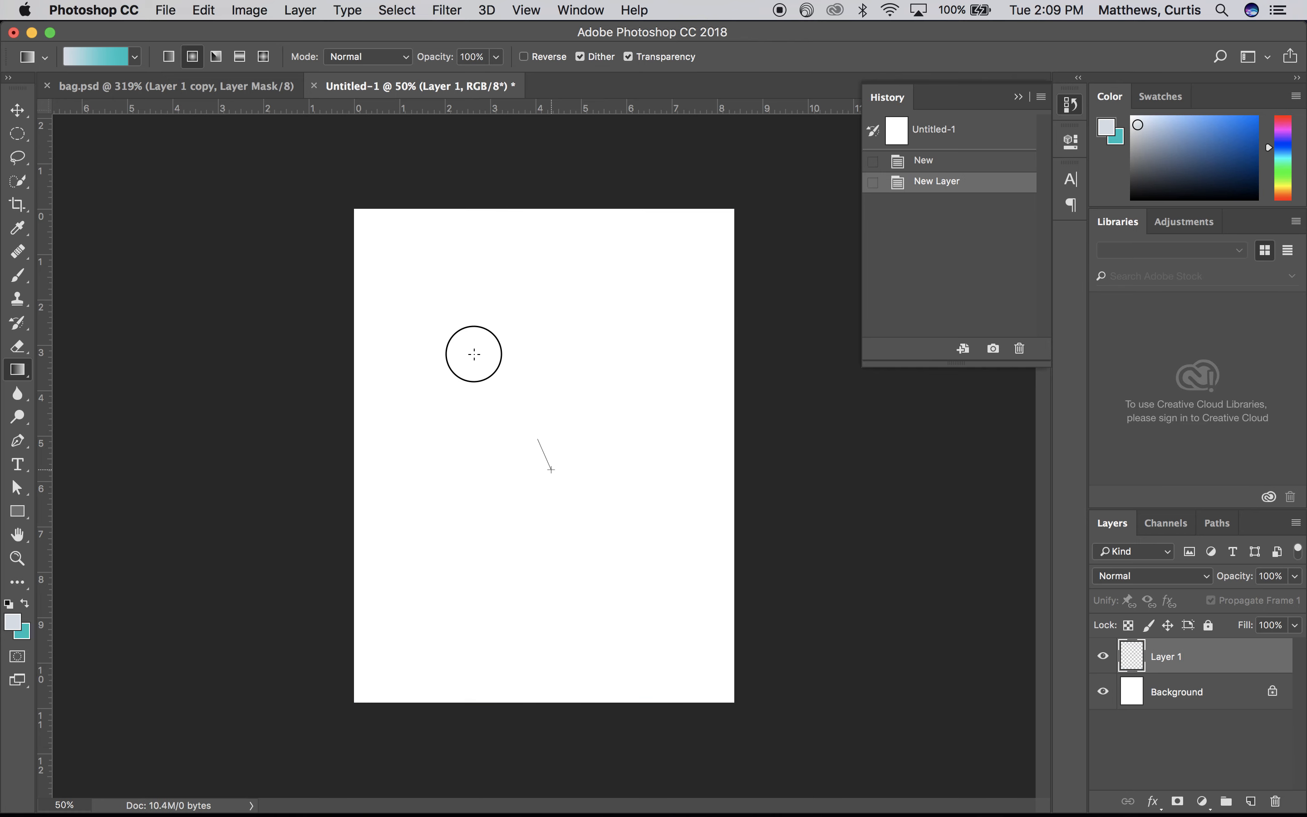
left_click_drag(550, 467, 474, 353)
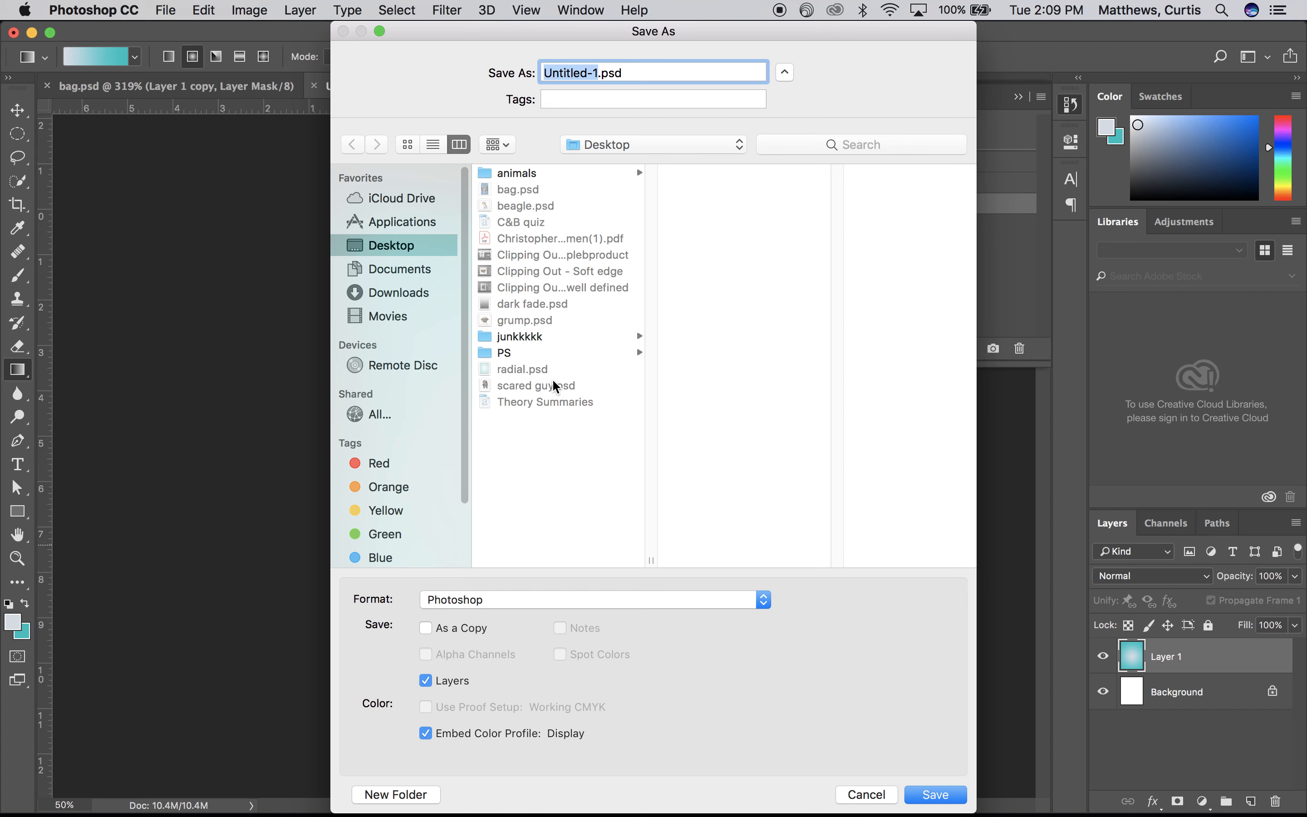
Save the document to the Desktop as BLUE.psd, keeping layer compatibility.
type("BL.psd")
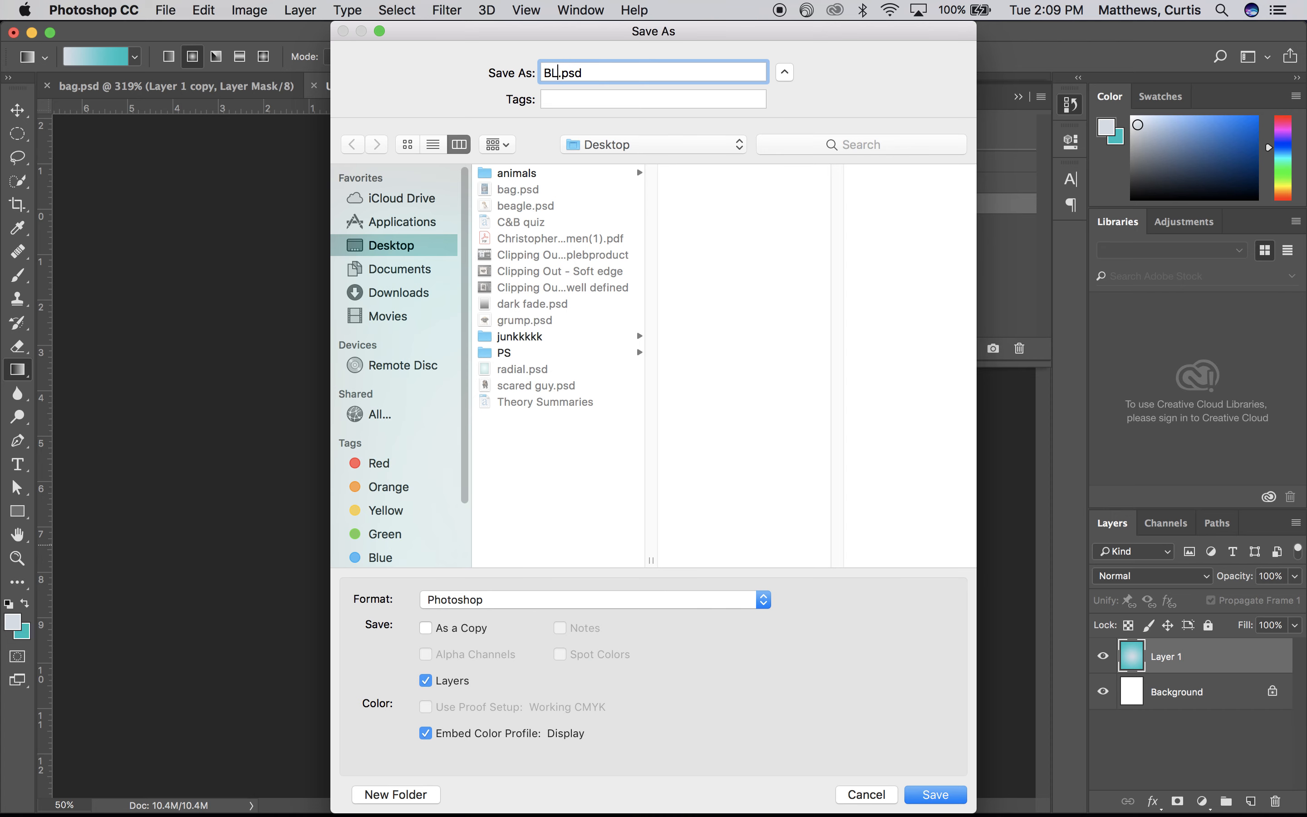
left_click(934, 793)
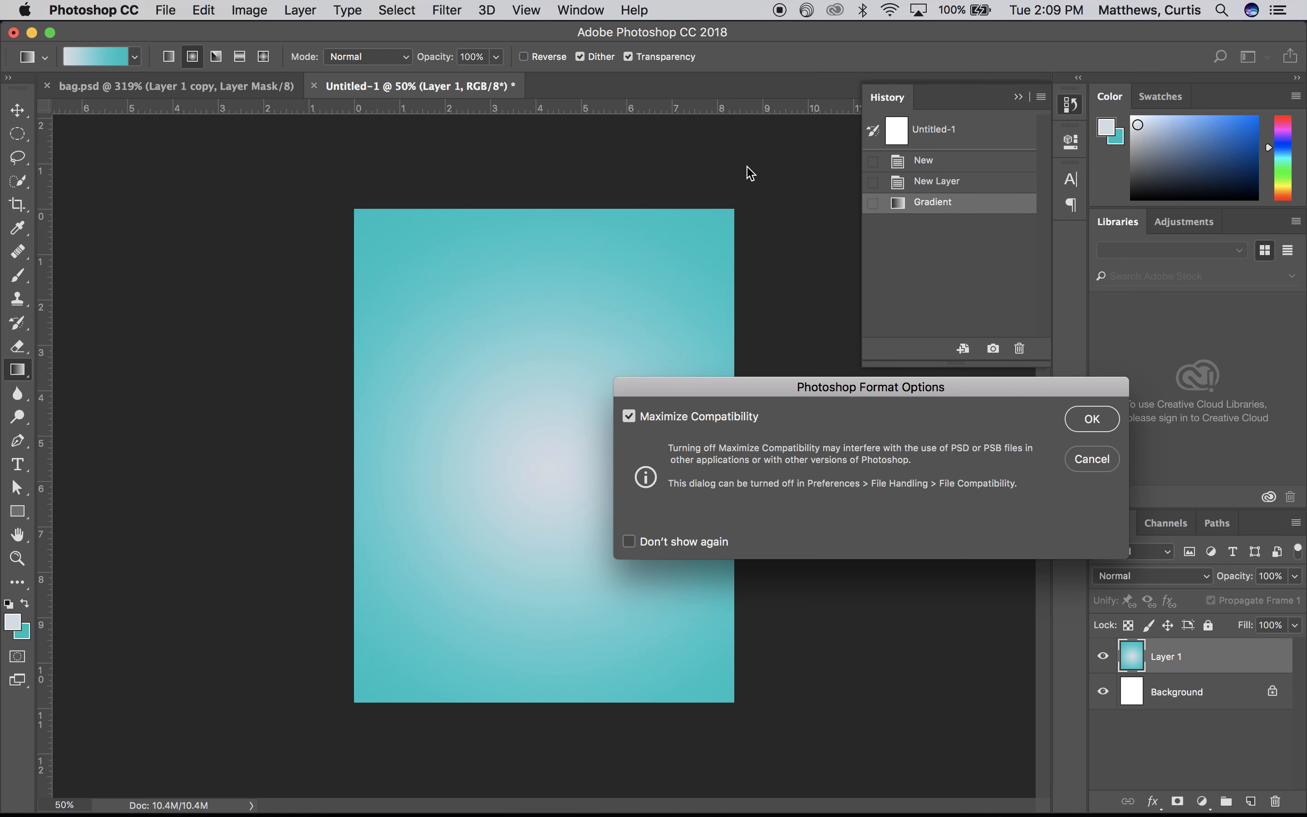
left_click(1090, 419)
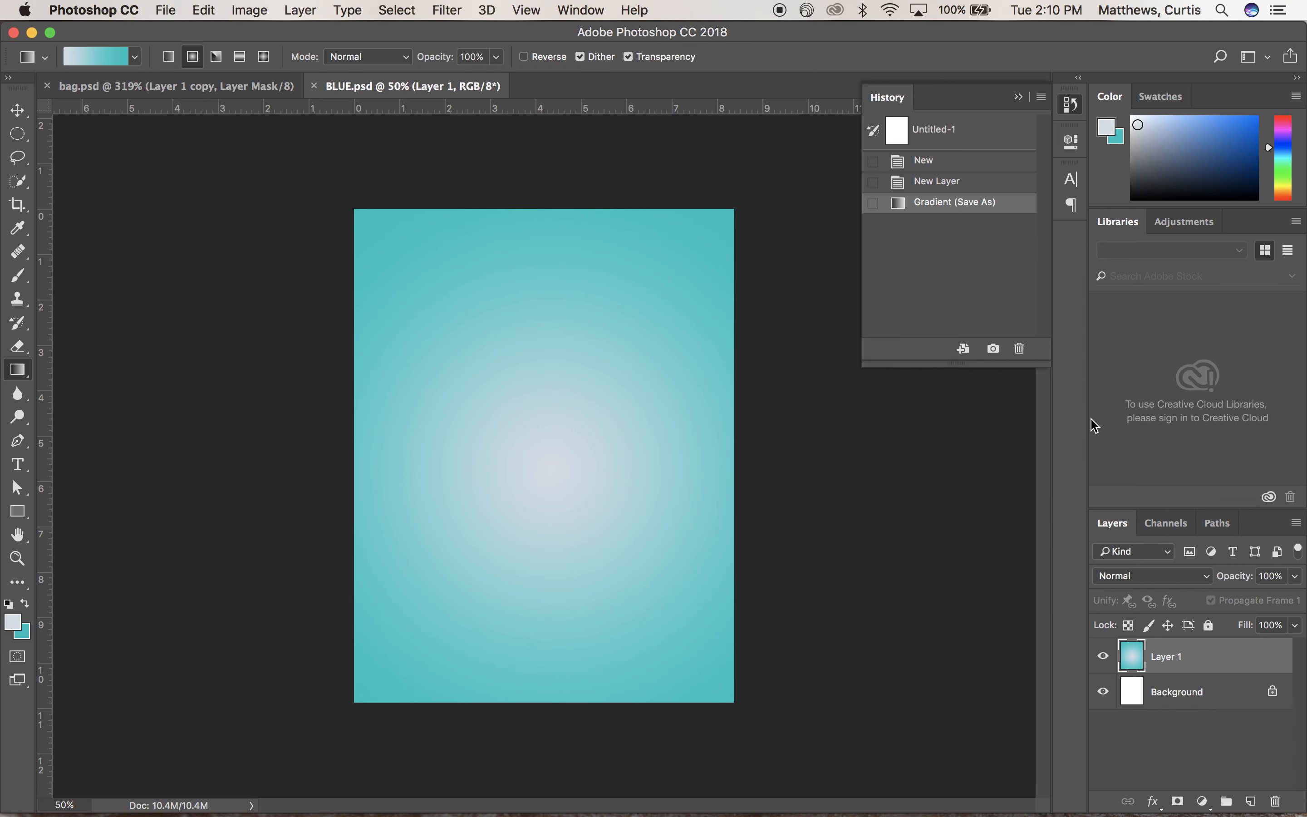
mouse_move(1121, 781)
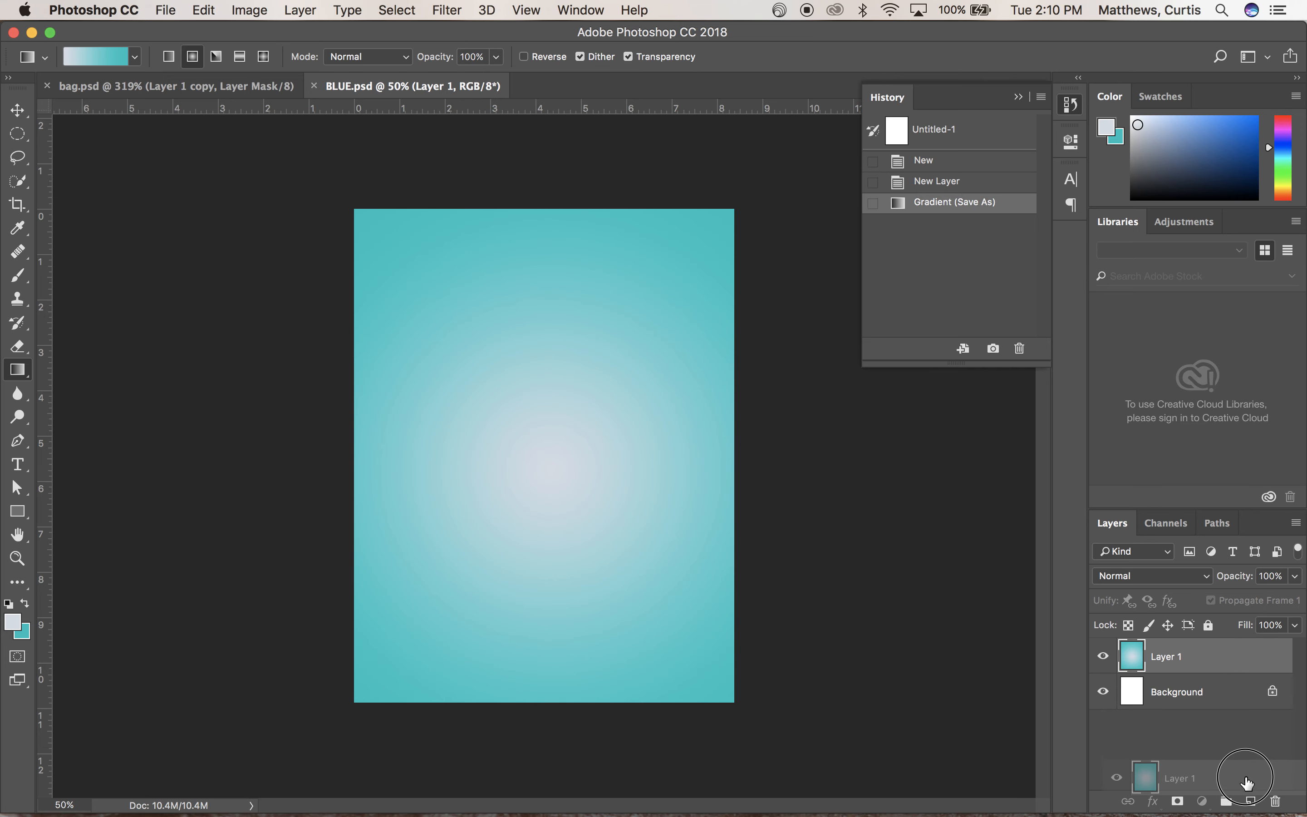
Duplicate the gradient Layer 1 as Layer 1 copy.
left_click(1249, 802)
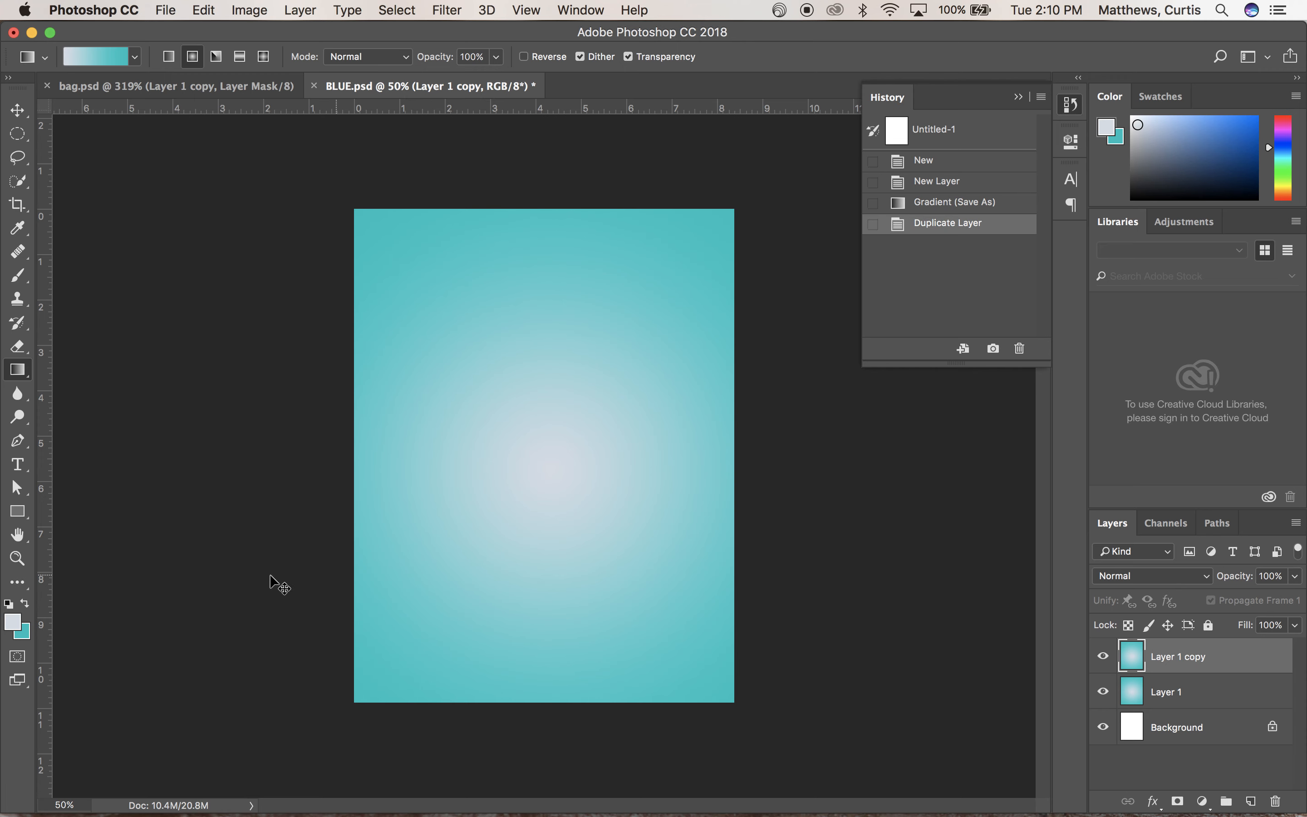
mouse_move(474, 481)
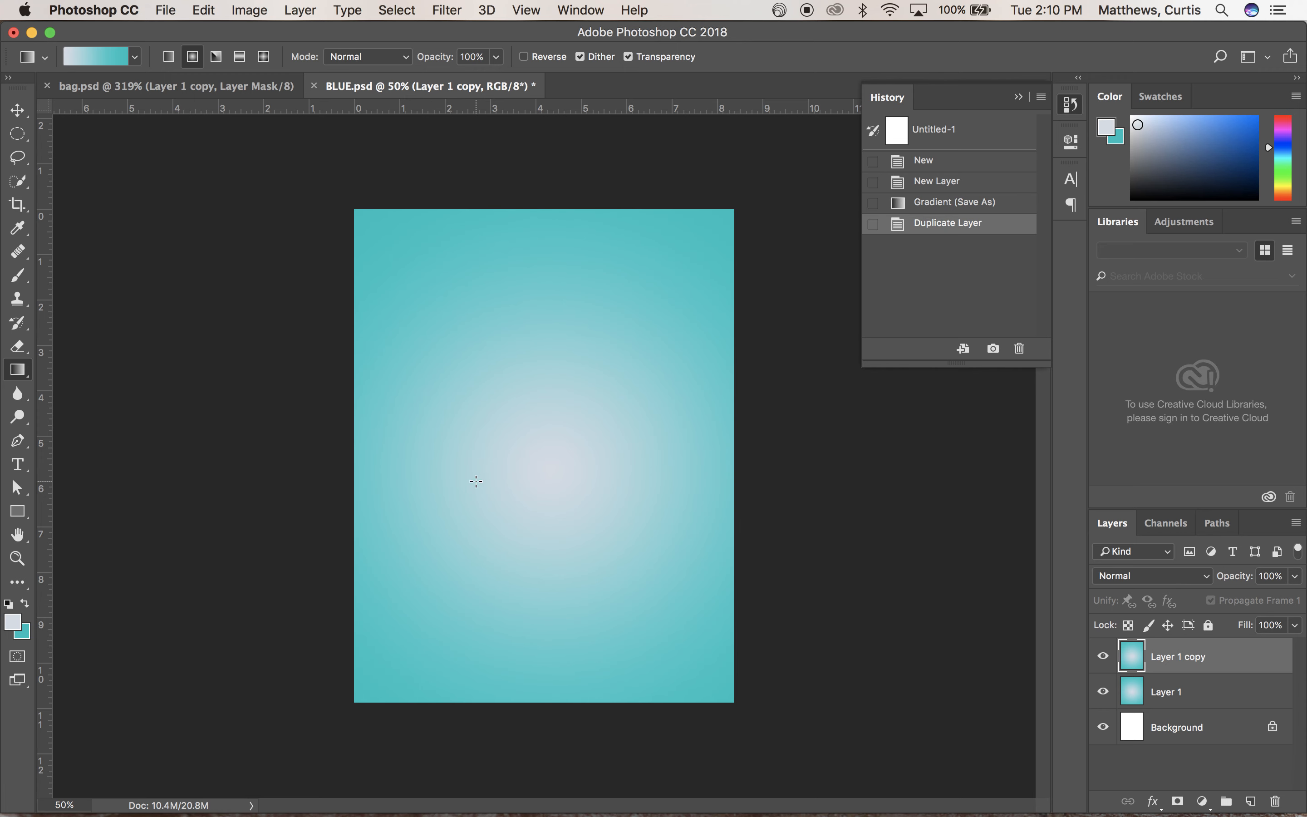
mouse_move(581, 429)
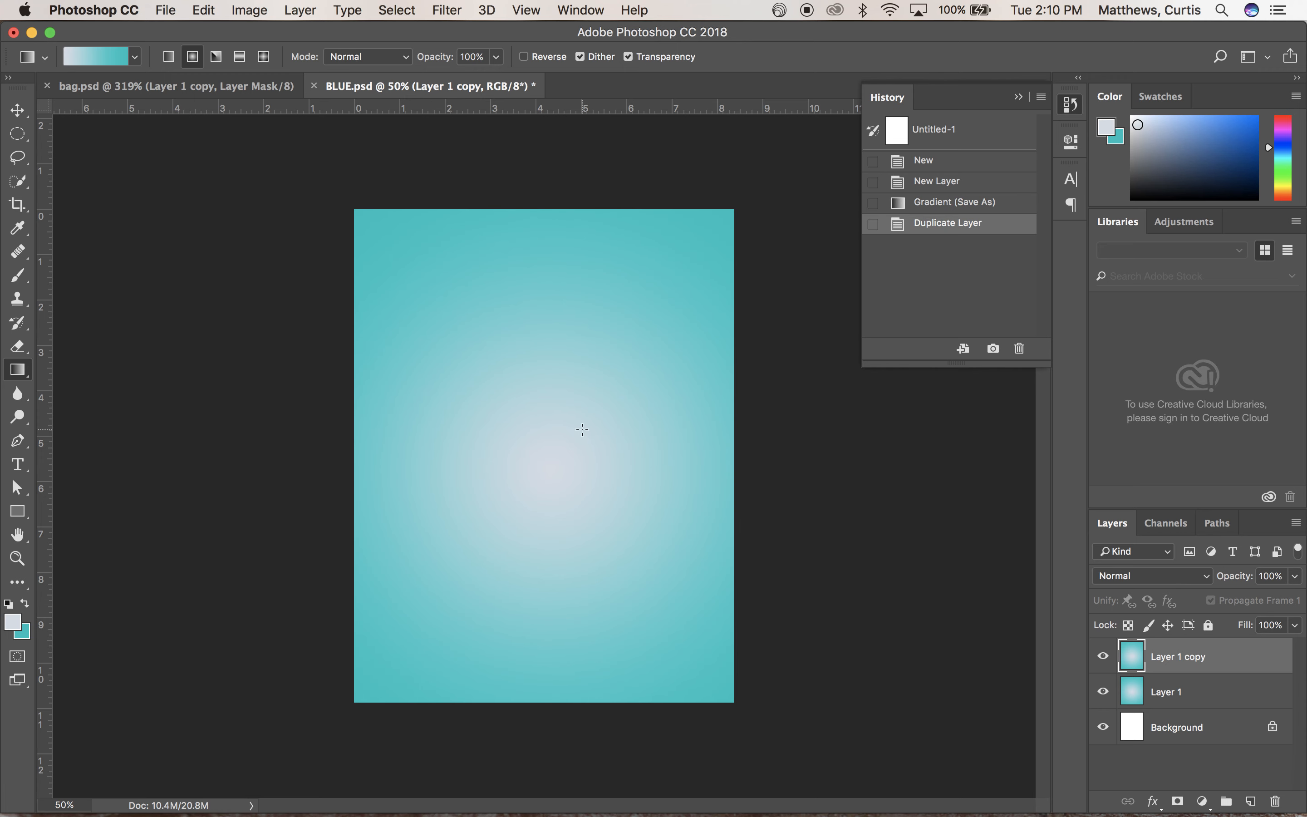
left_click(248, 10)
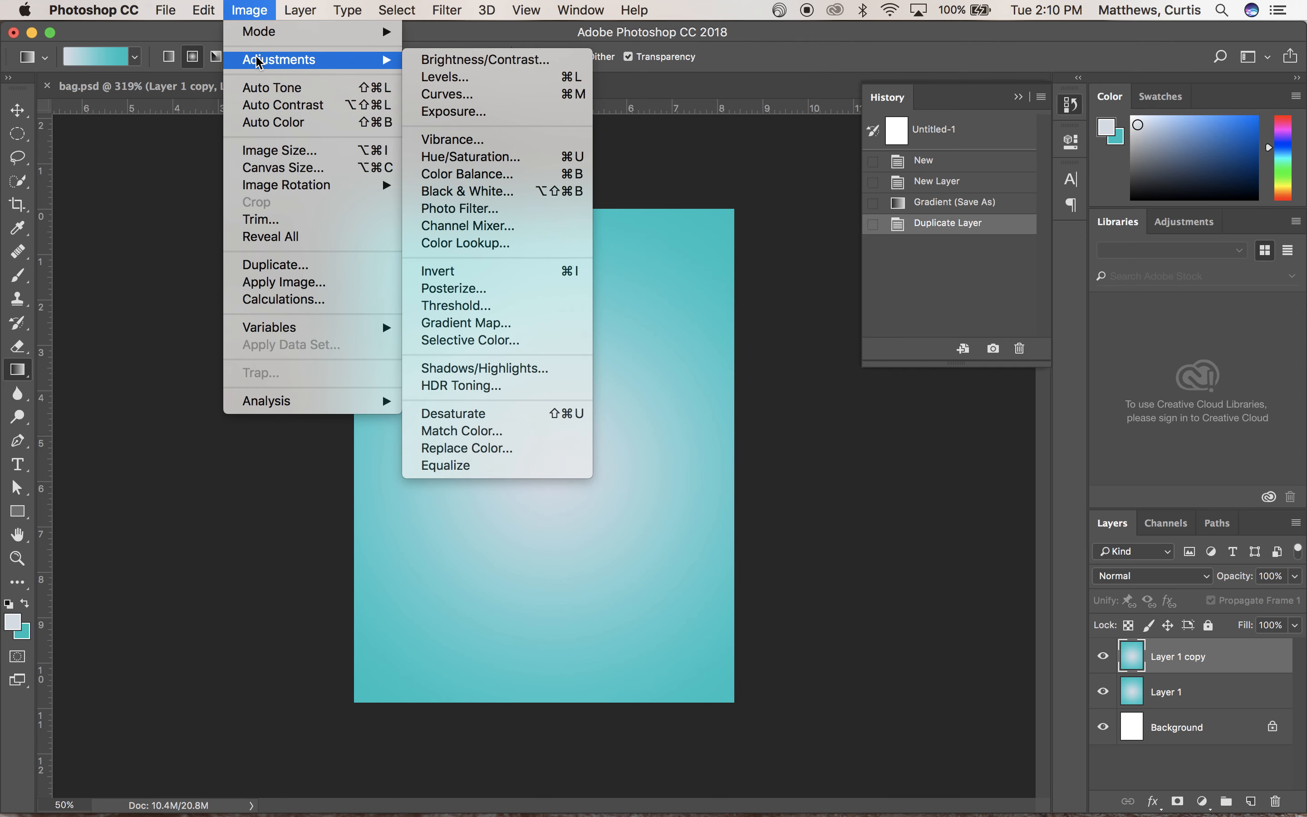
mouse_move(483, 59)
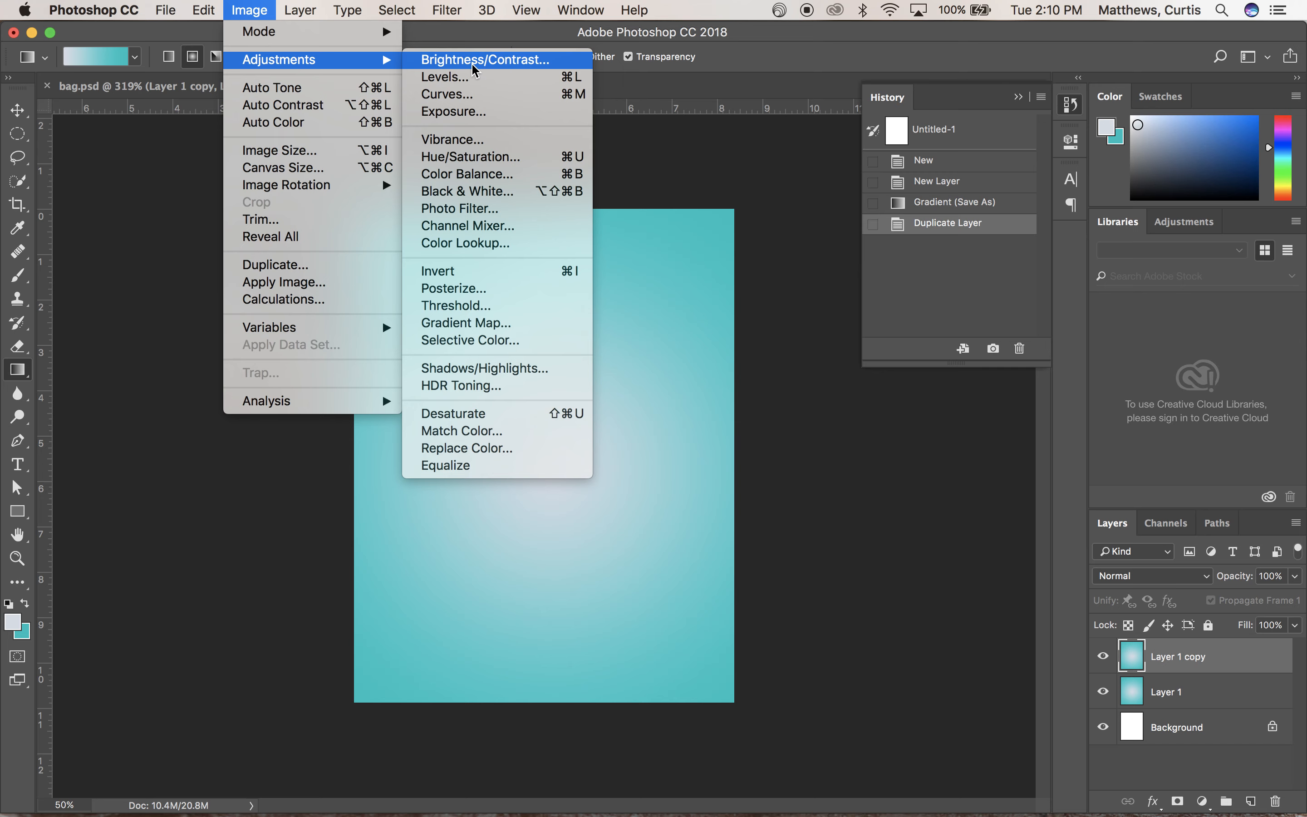
Shift Layer 1 copy's hue to about -21 with Hue/Saturation, turning it green.
left_click(469, 157)
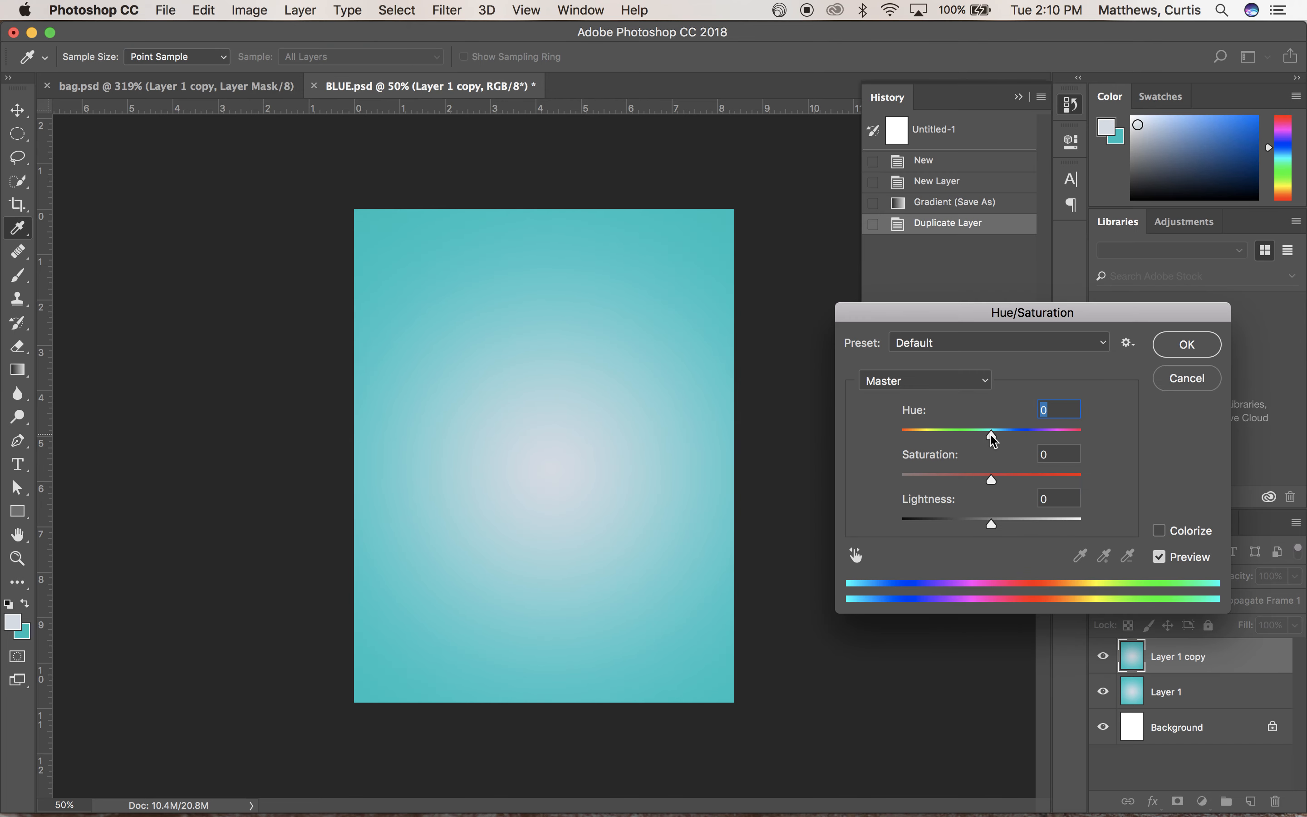
left_click_drag(991, 431, 977, 435)
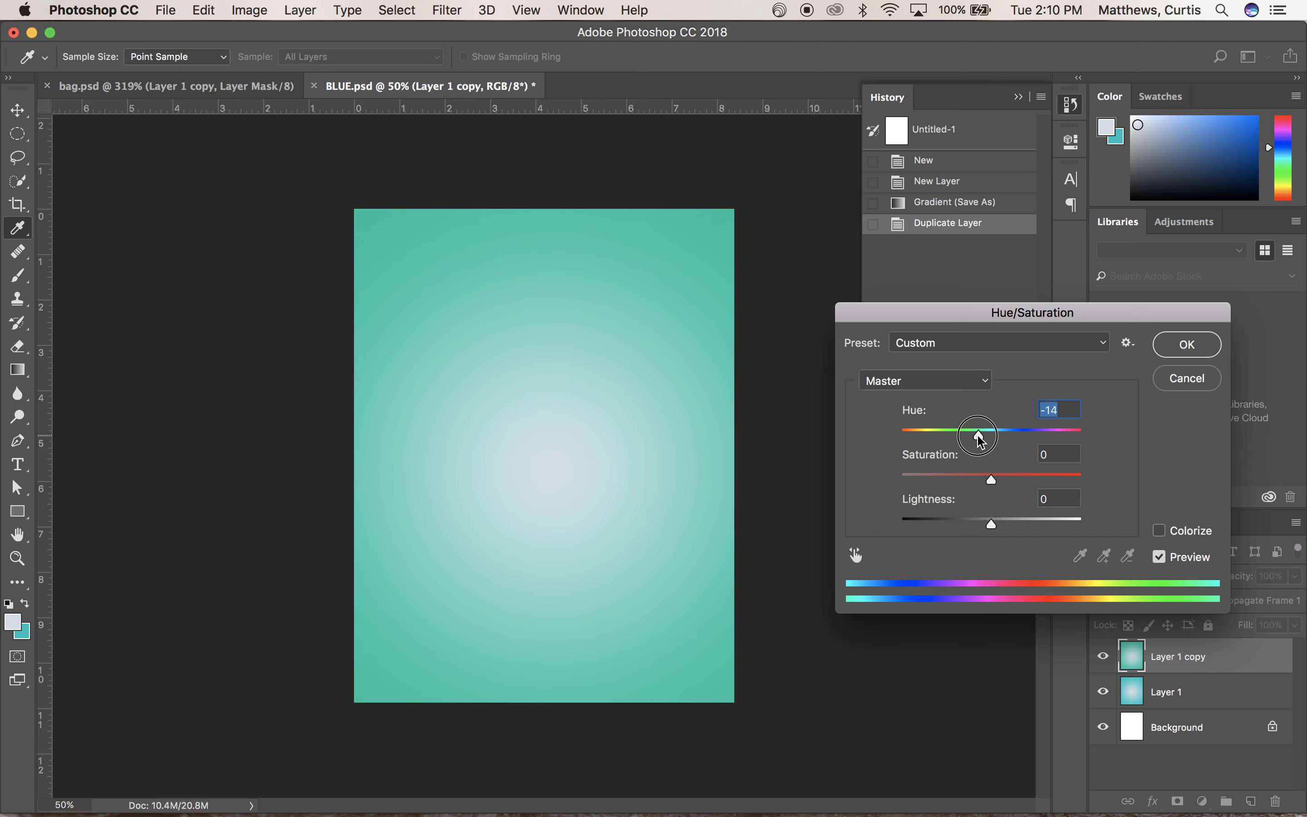
left_click_drag(977, 434, 971, 434)
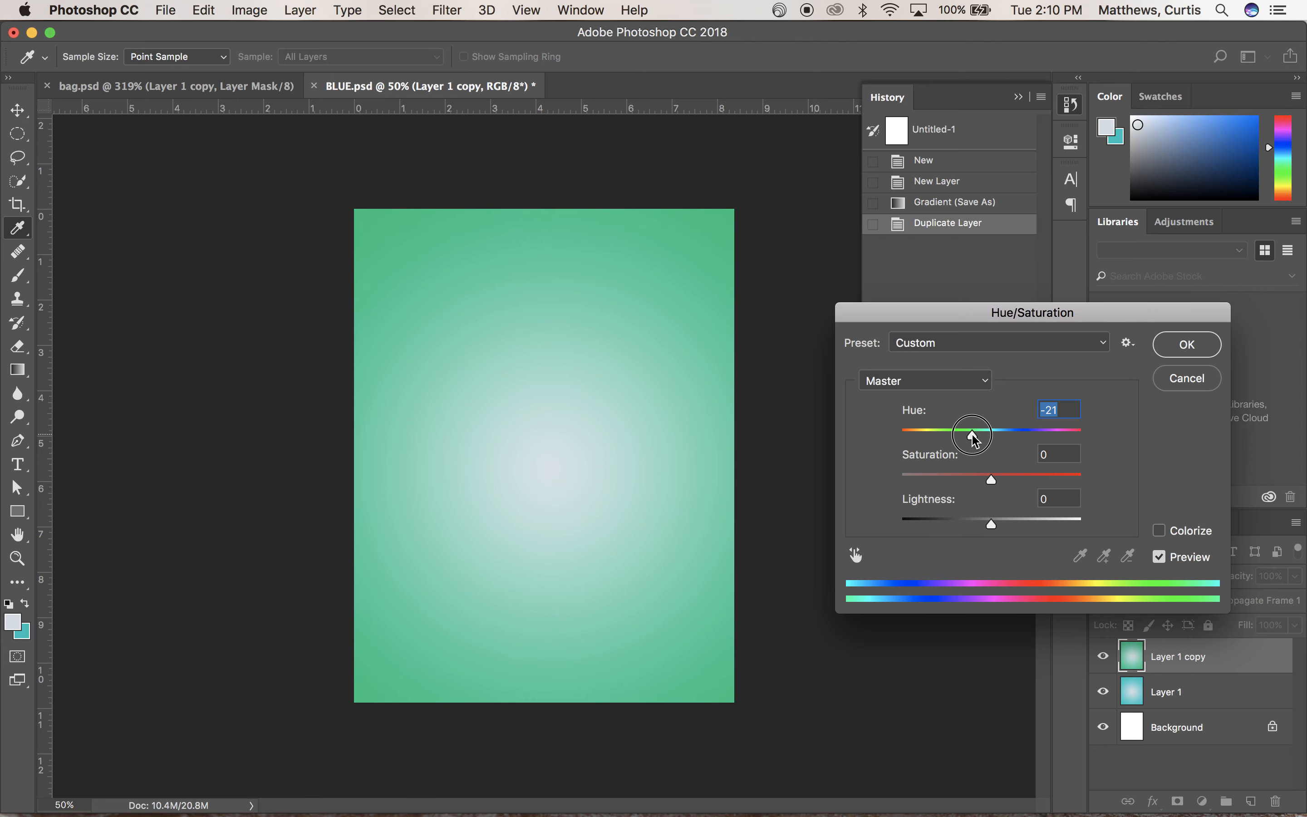
left_click(1185, 344)
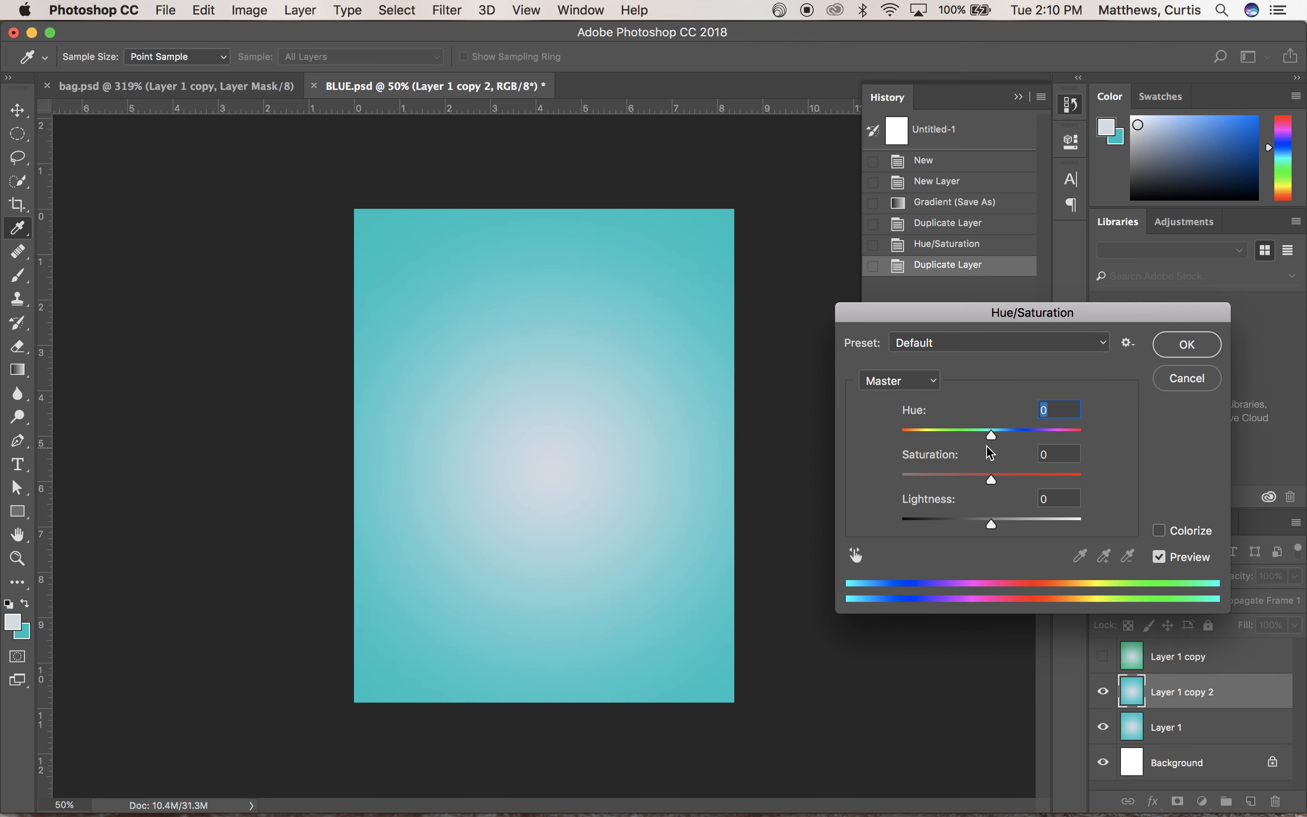
Shift Layer 1 copy 2's hue to +34 for a rich blue, then show the green layer again.
left_click_drag(991, 432, 1008, 432)
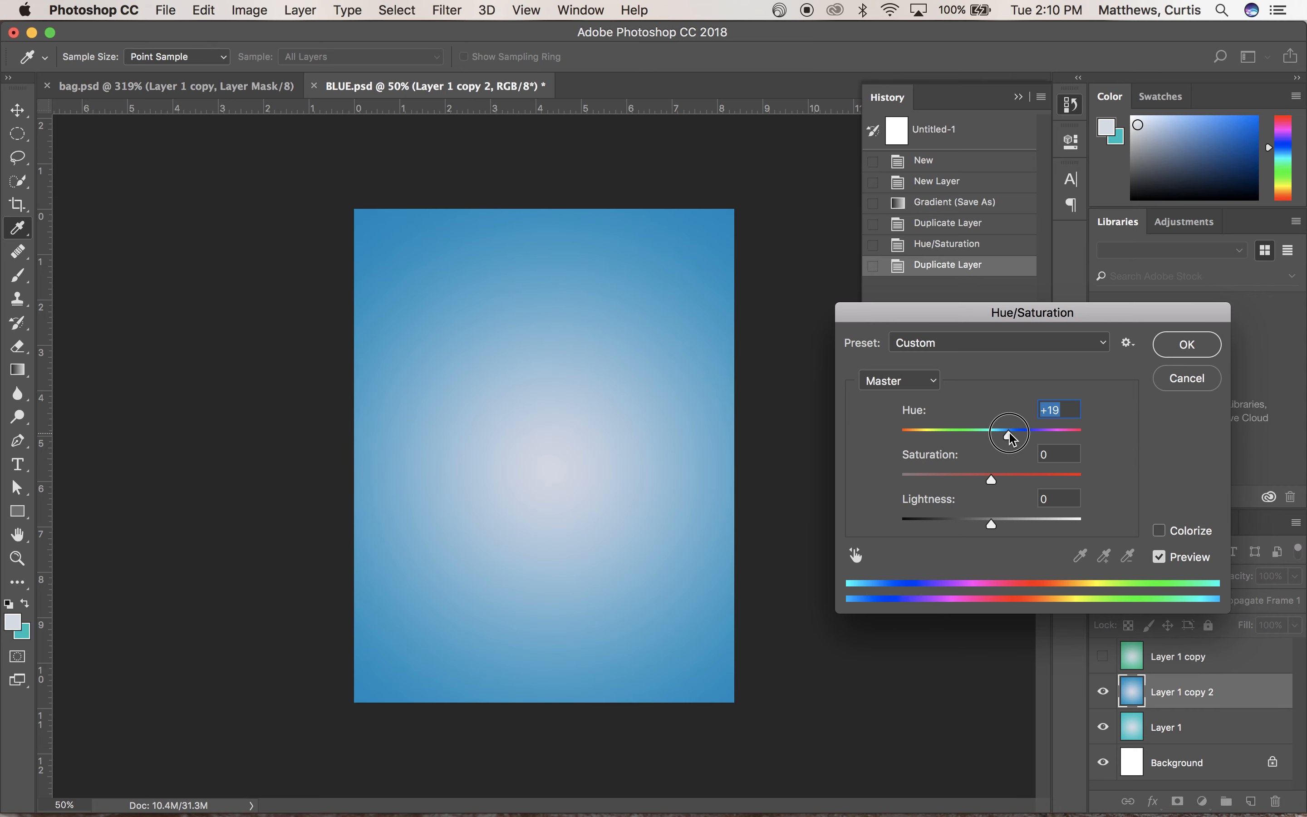
left_click_drag(1006, 432, 1024, 432)
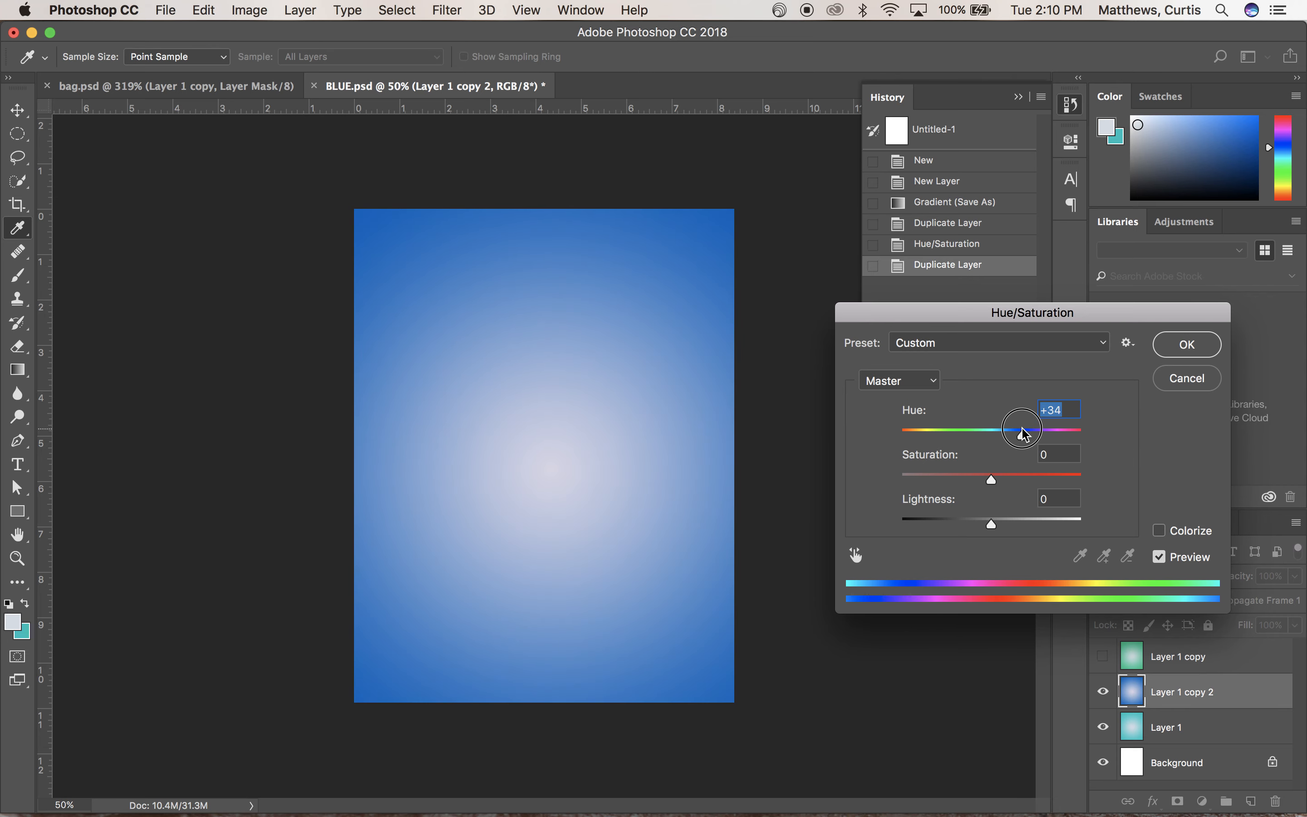
left_click(1184, 343)
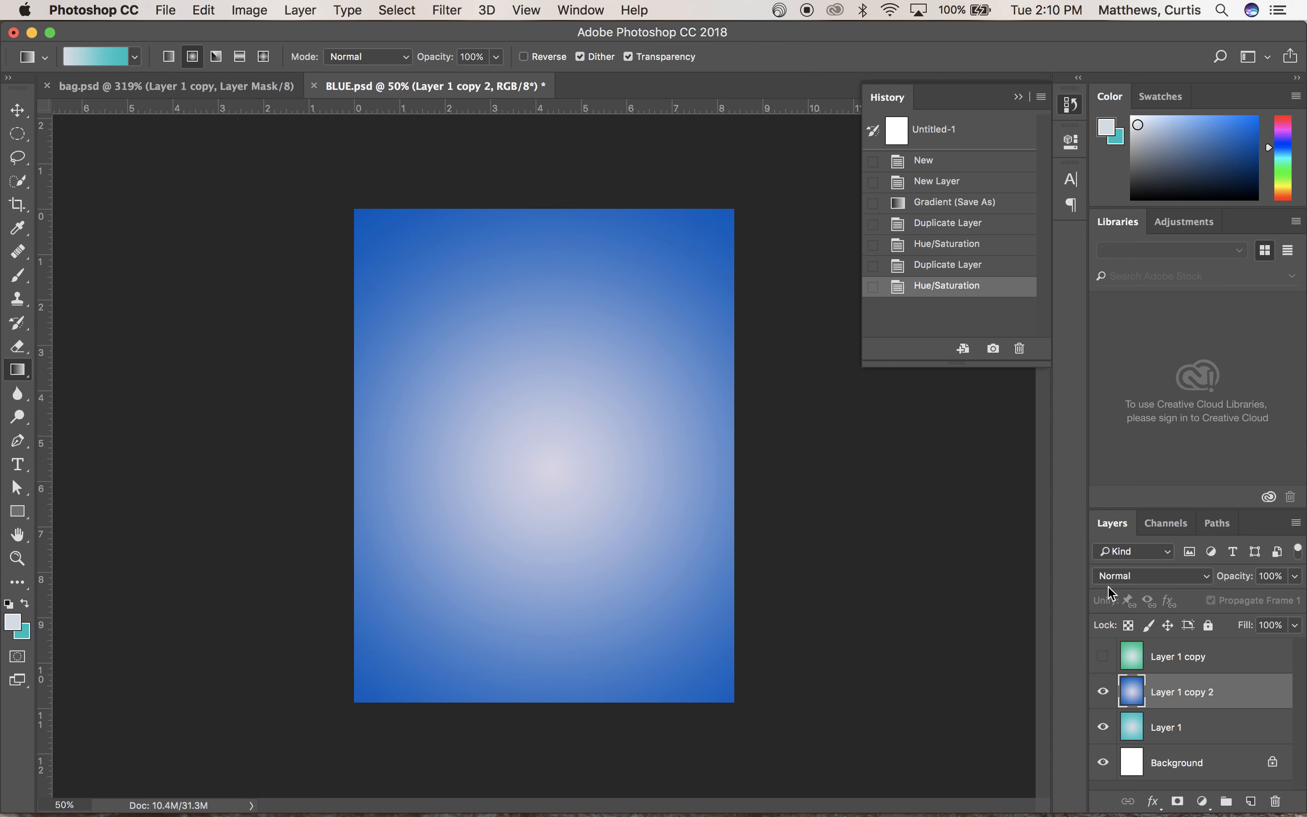
left_click(1101, 656)
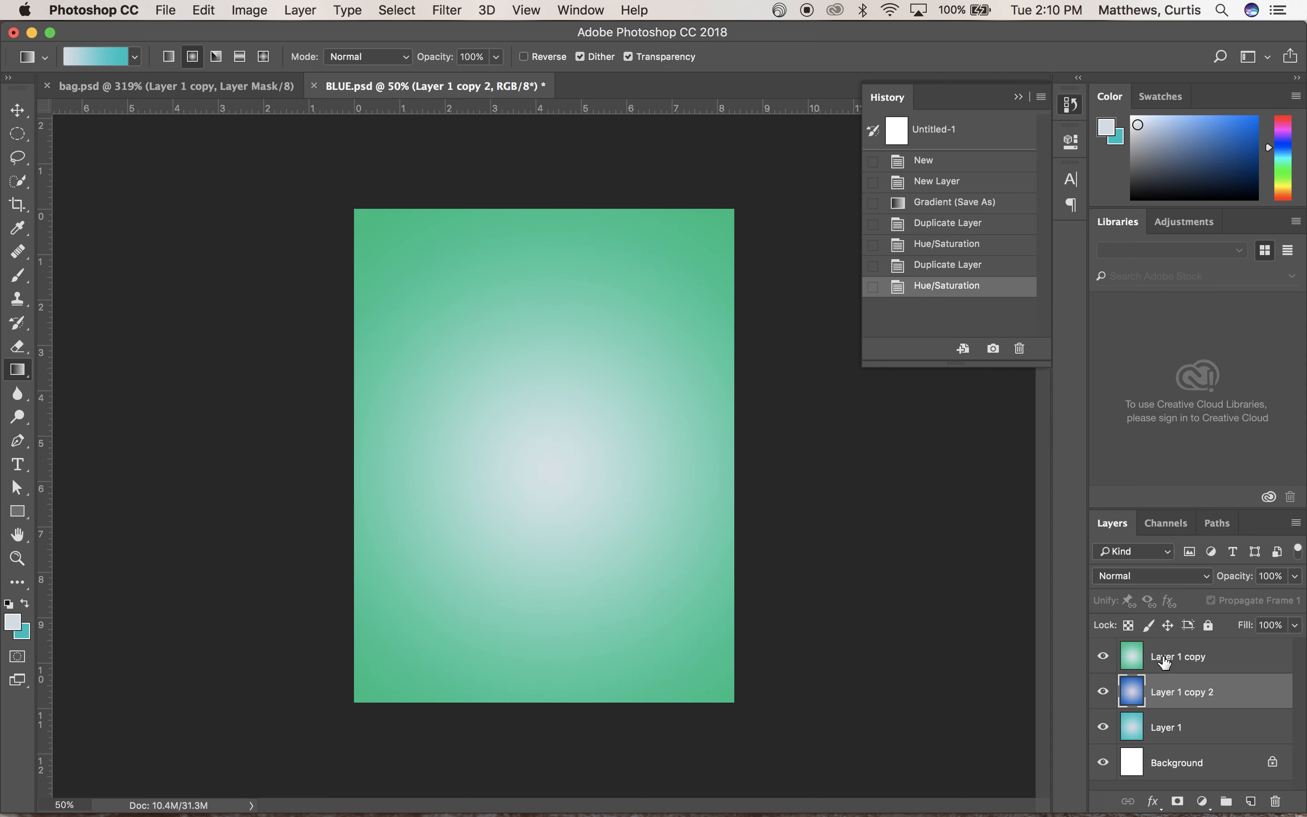
mouse_move(1170, 744)
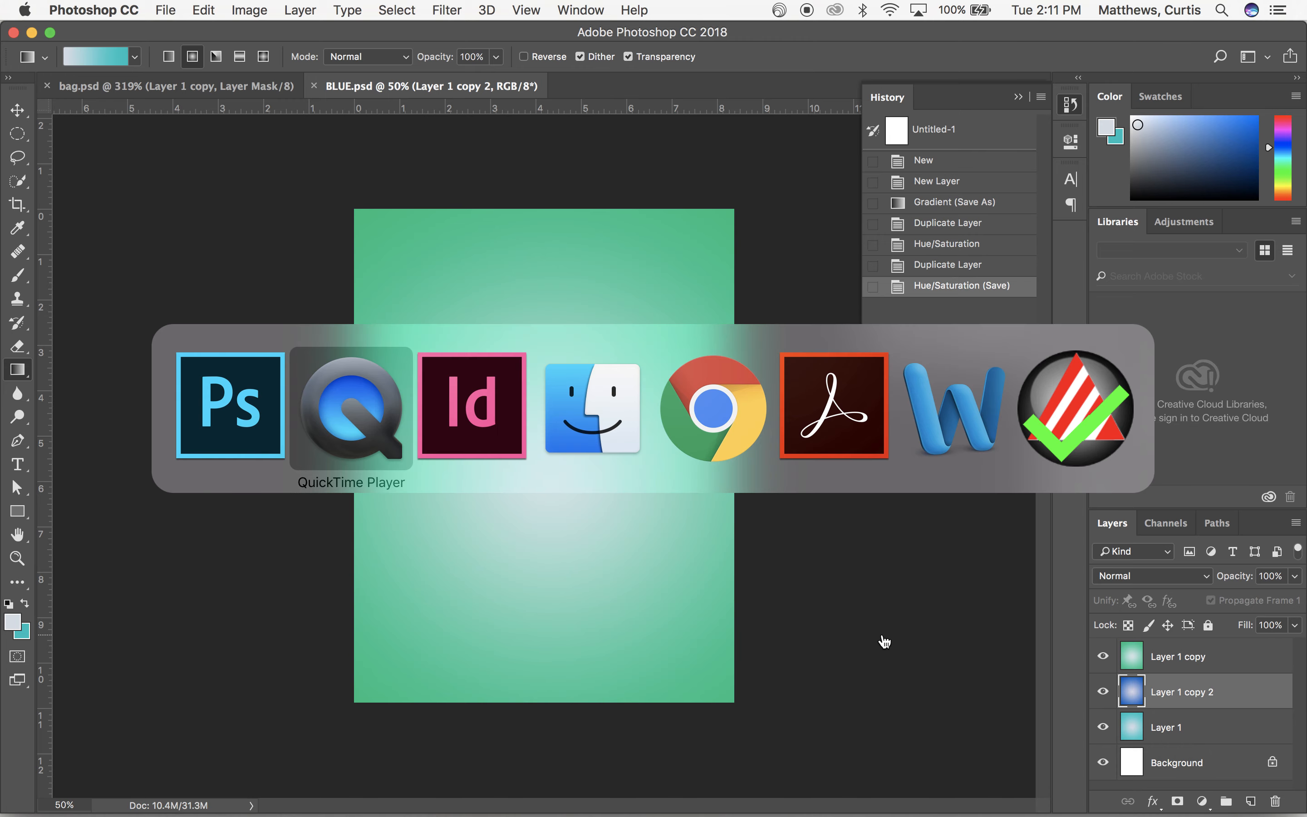
In InDesign, place BLUE.psd from the Desktop onto the blank page.
left_click(470, 405)
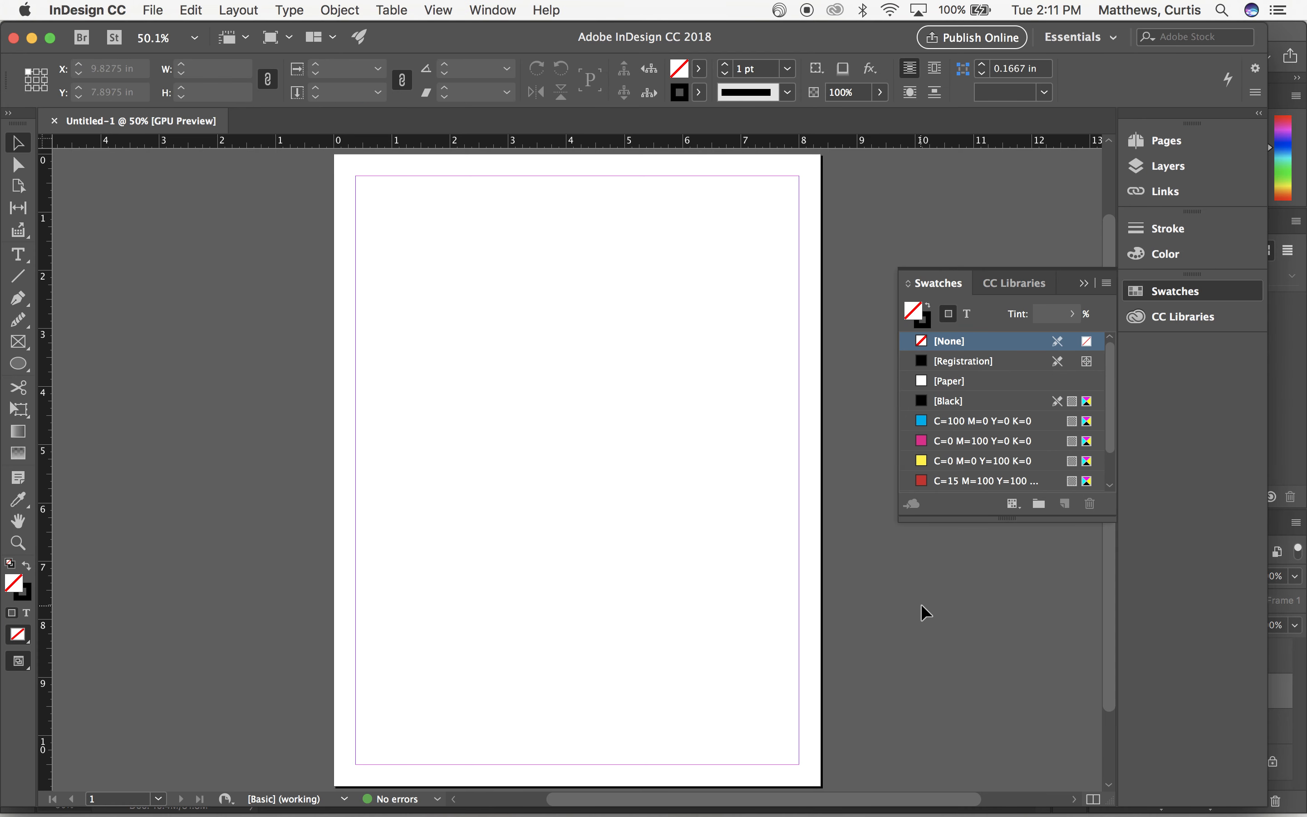
left_click(153, 9)
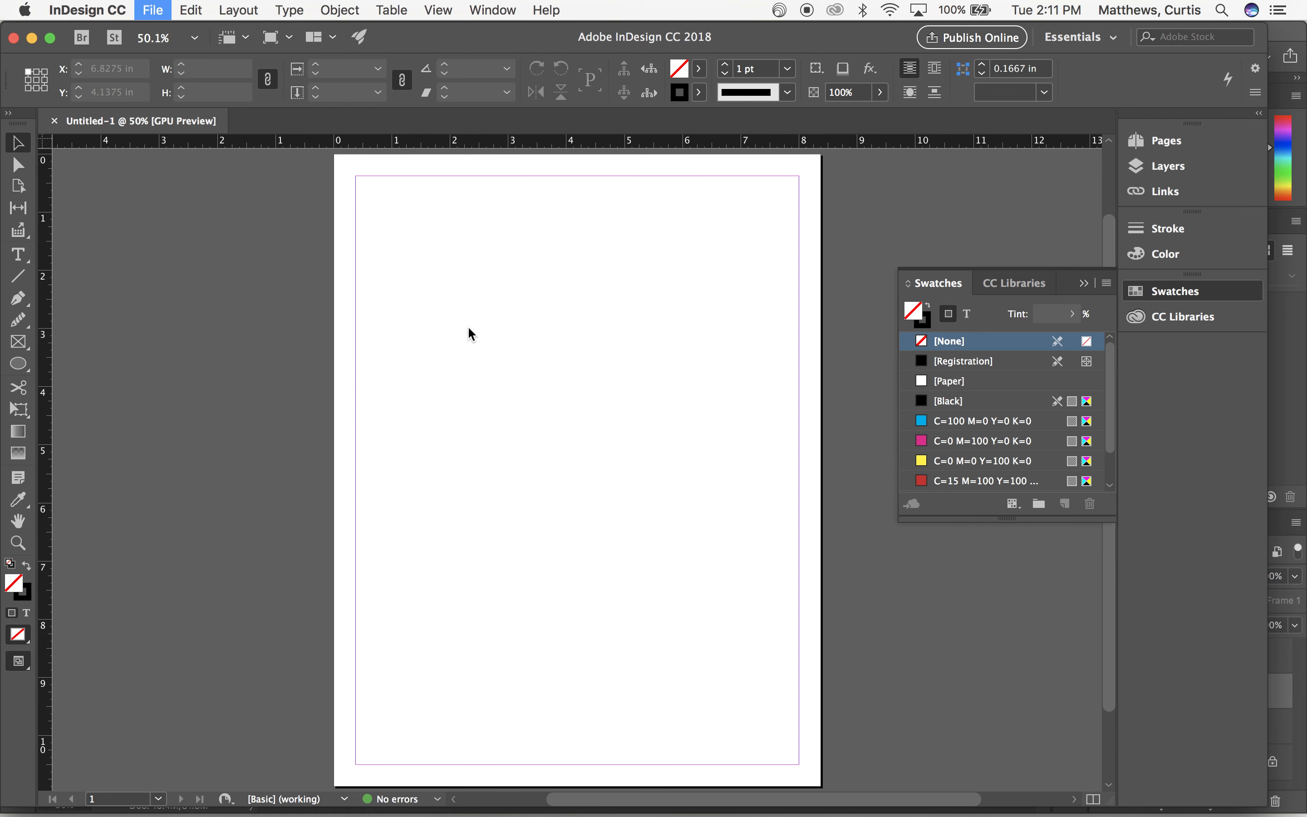
left_click(152, 10)
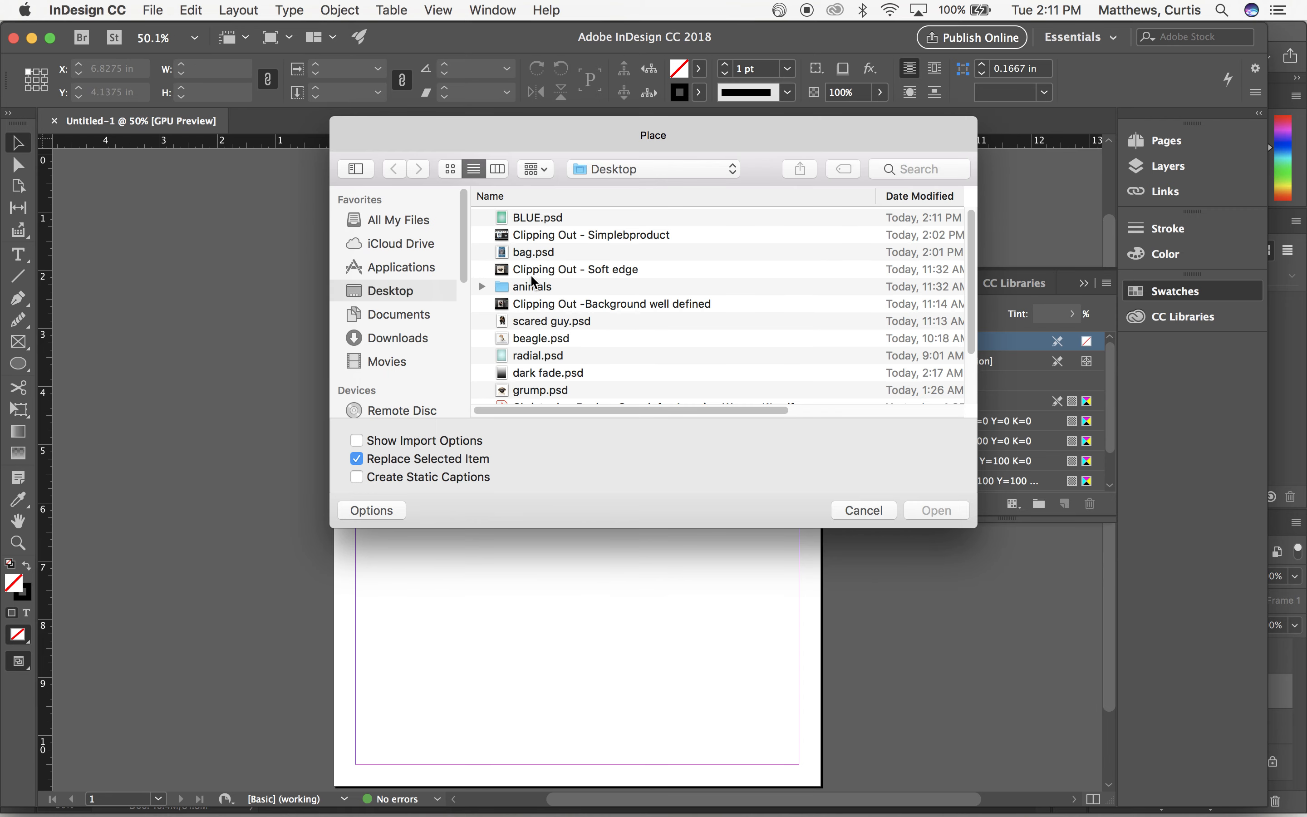
left_click(537, 217)
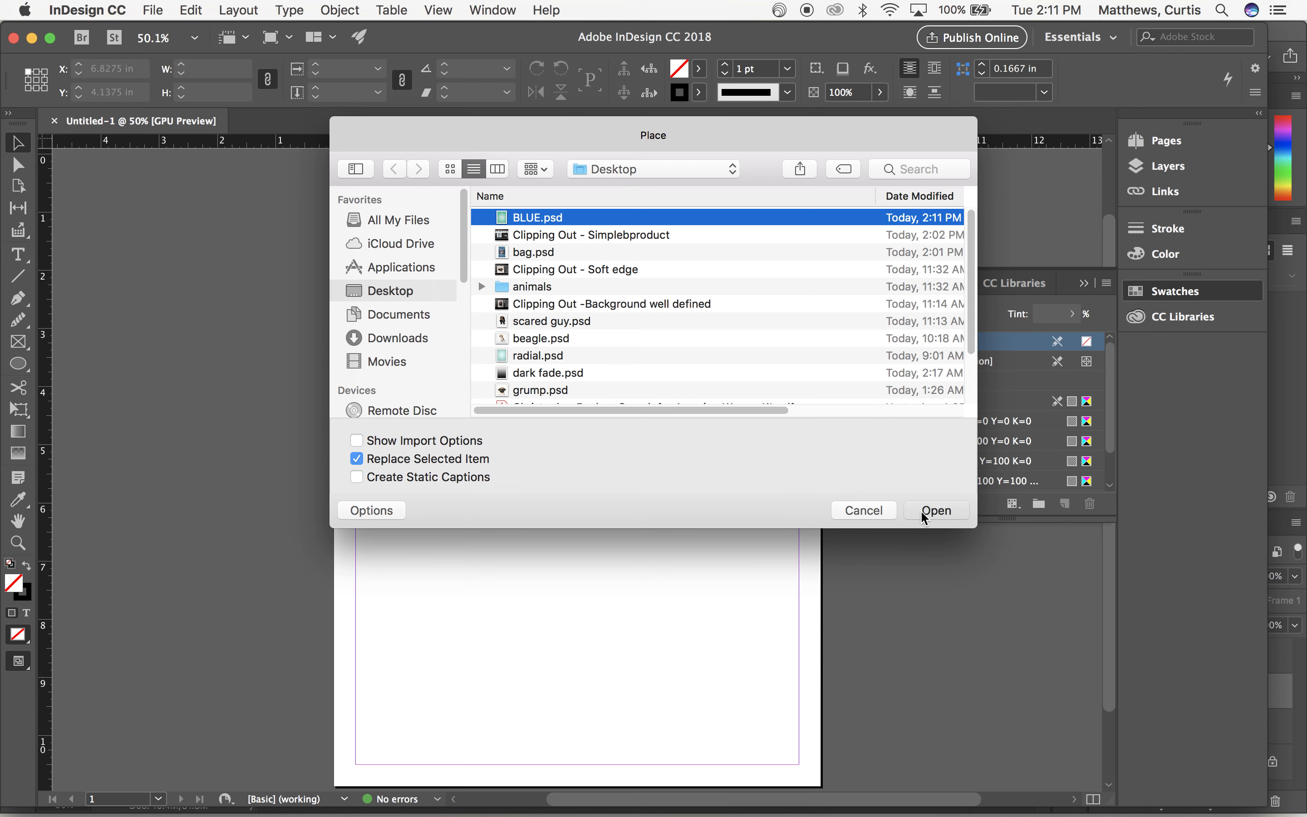
left_click(934, 510)
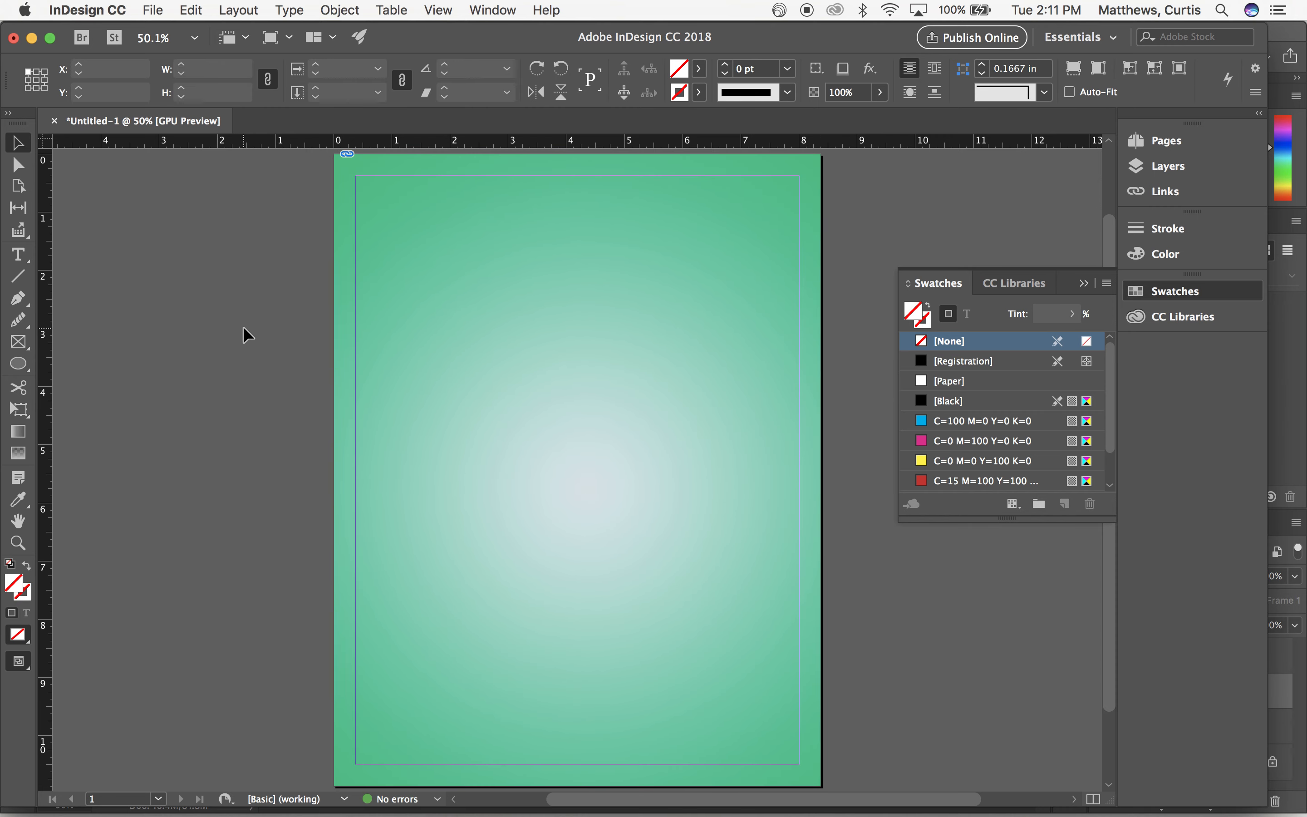
Select the placed green-gradient BLUE.psd image covering the 8.375 × 10.875 inch page.
left_click(455, 331)
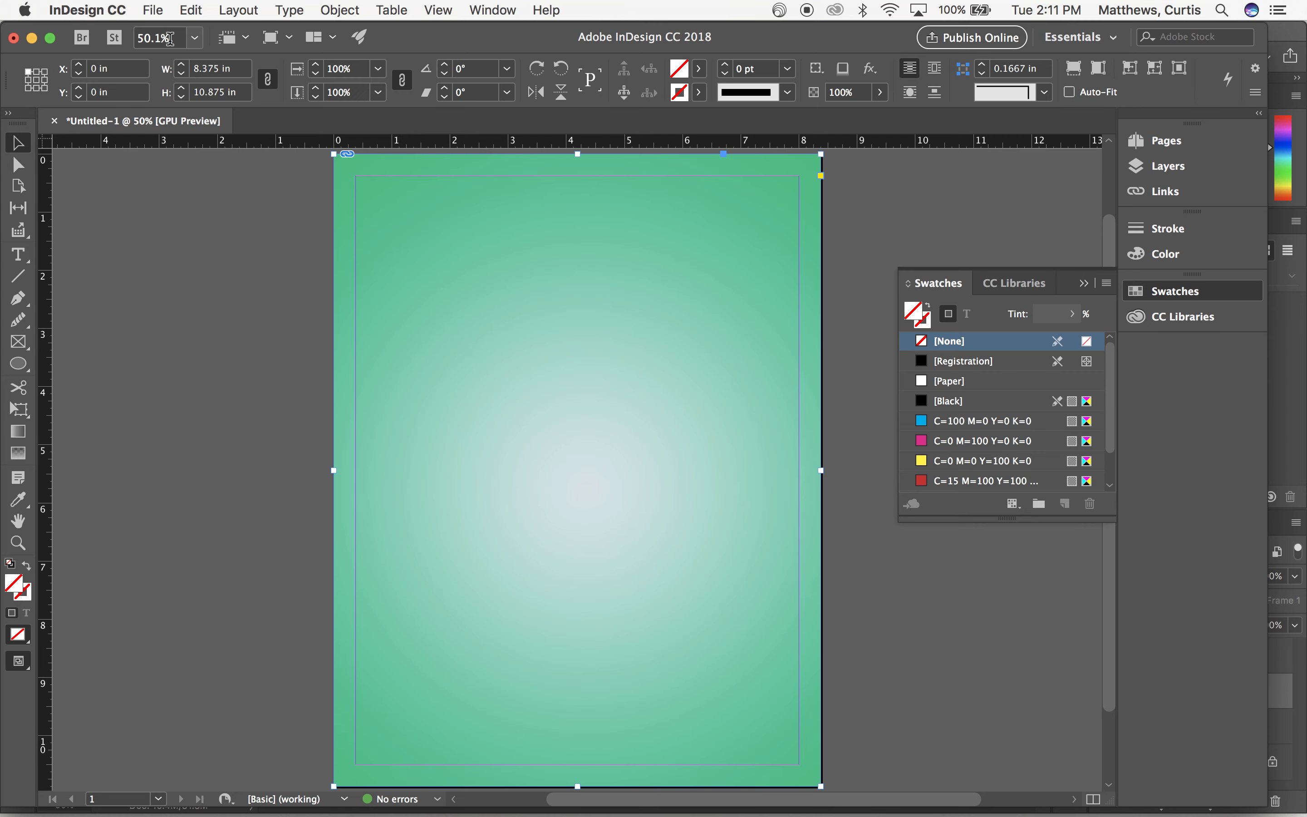
left_click(153, 10)
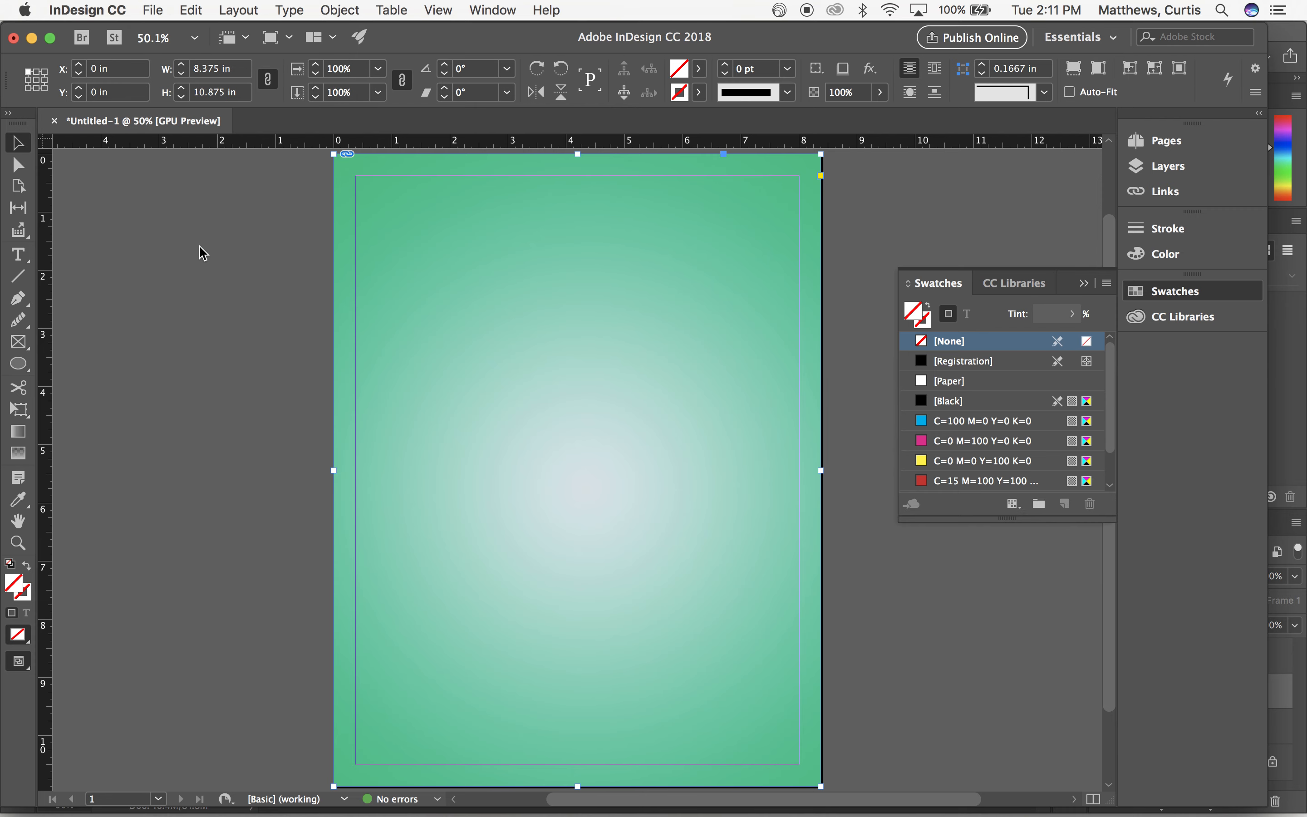
Start placing BLUE.psd with Show Import Options, then back out of the layer choices.
left_click(151, 10)
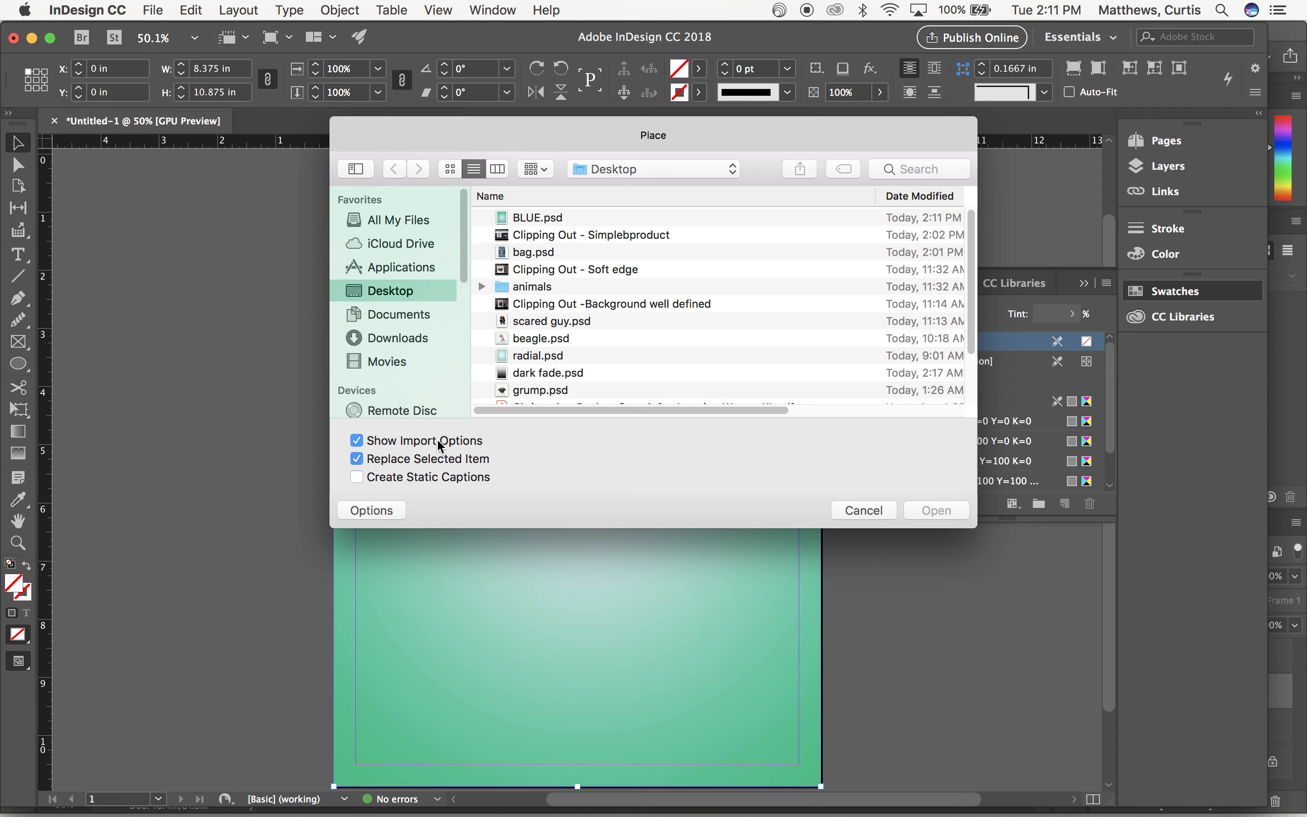
left_click(538, 217)
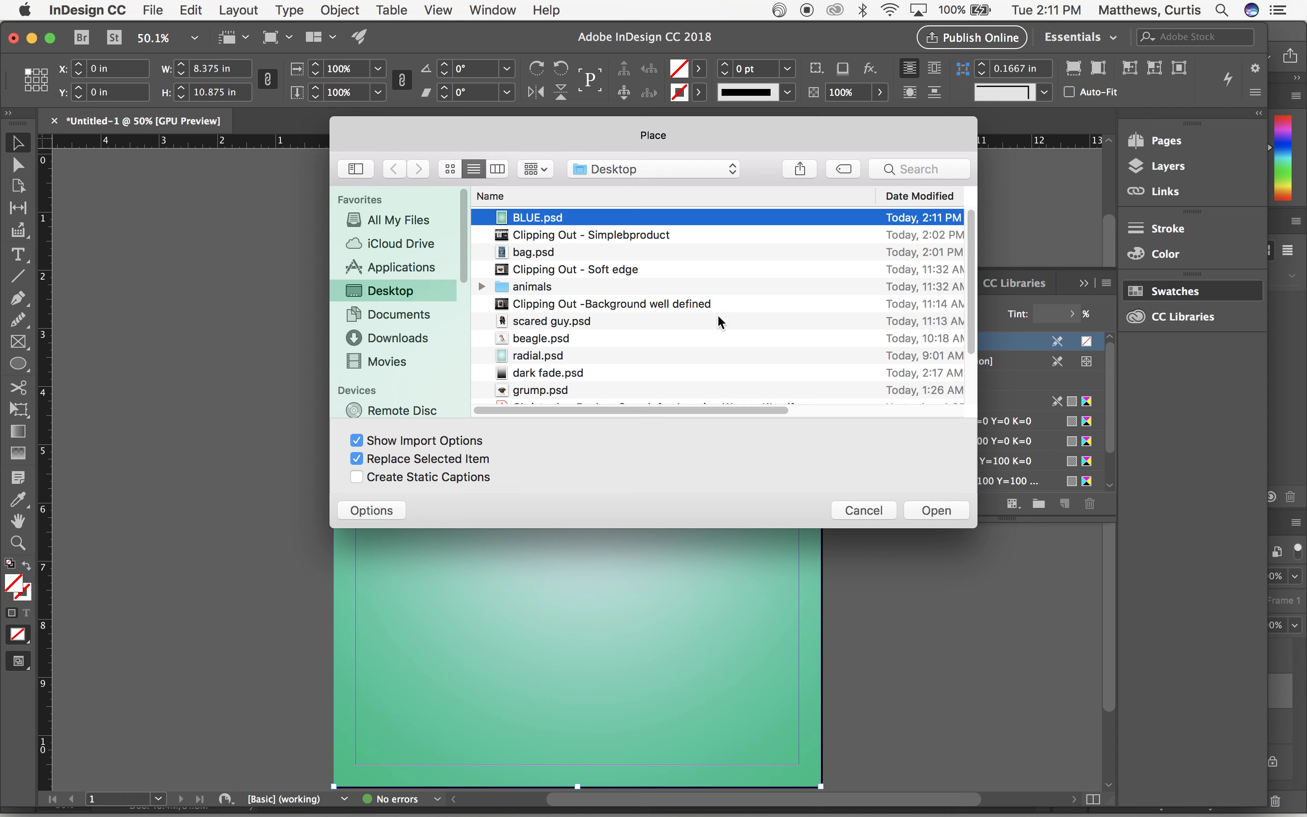
mouse_move(550, 229)
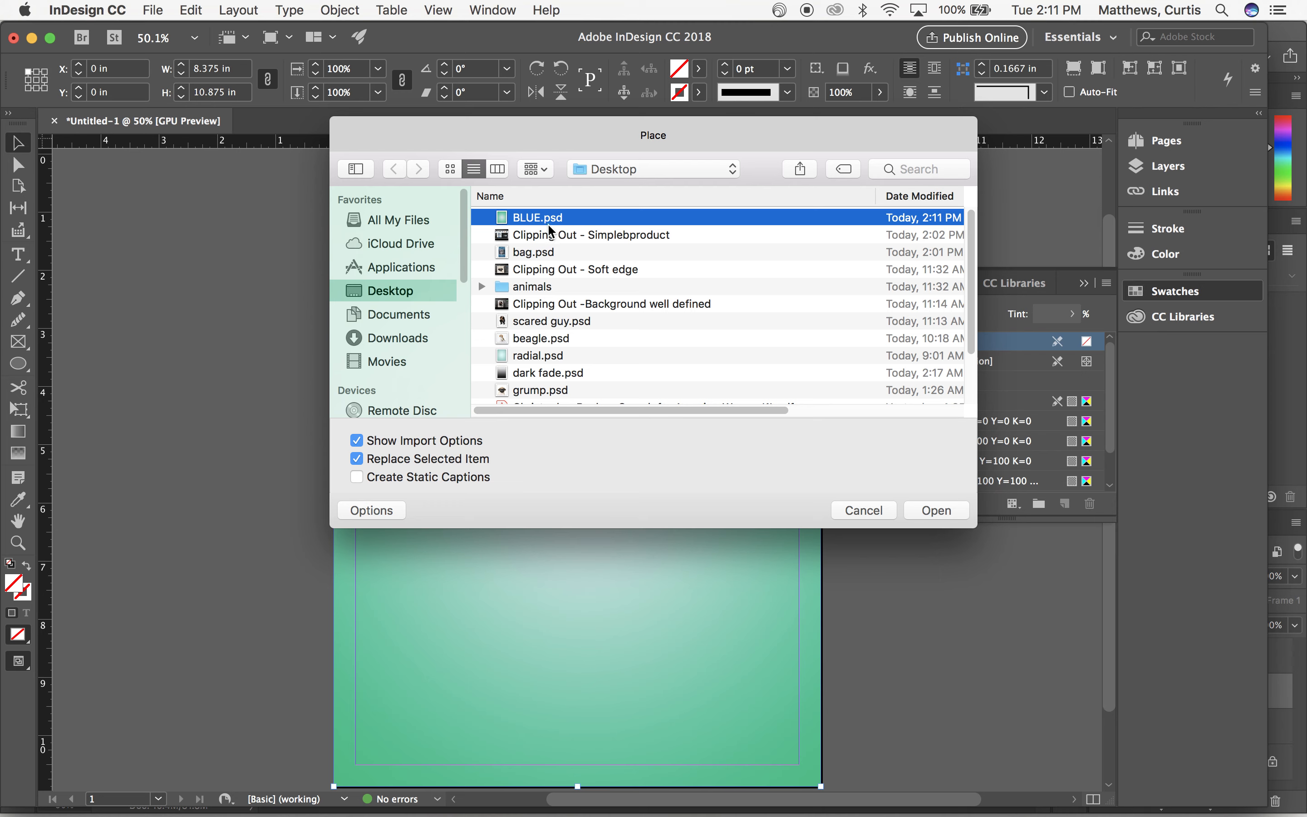
left_click(934, 510)
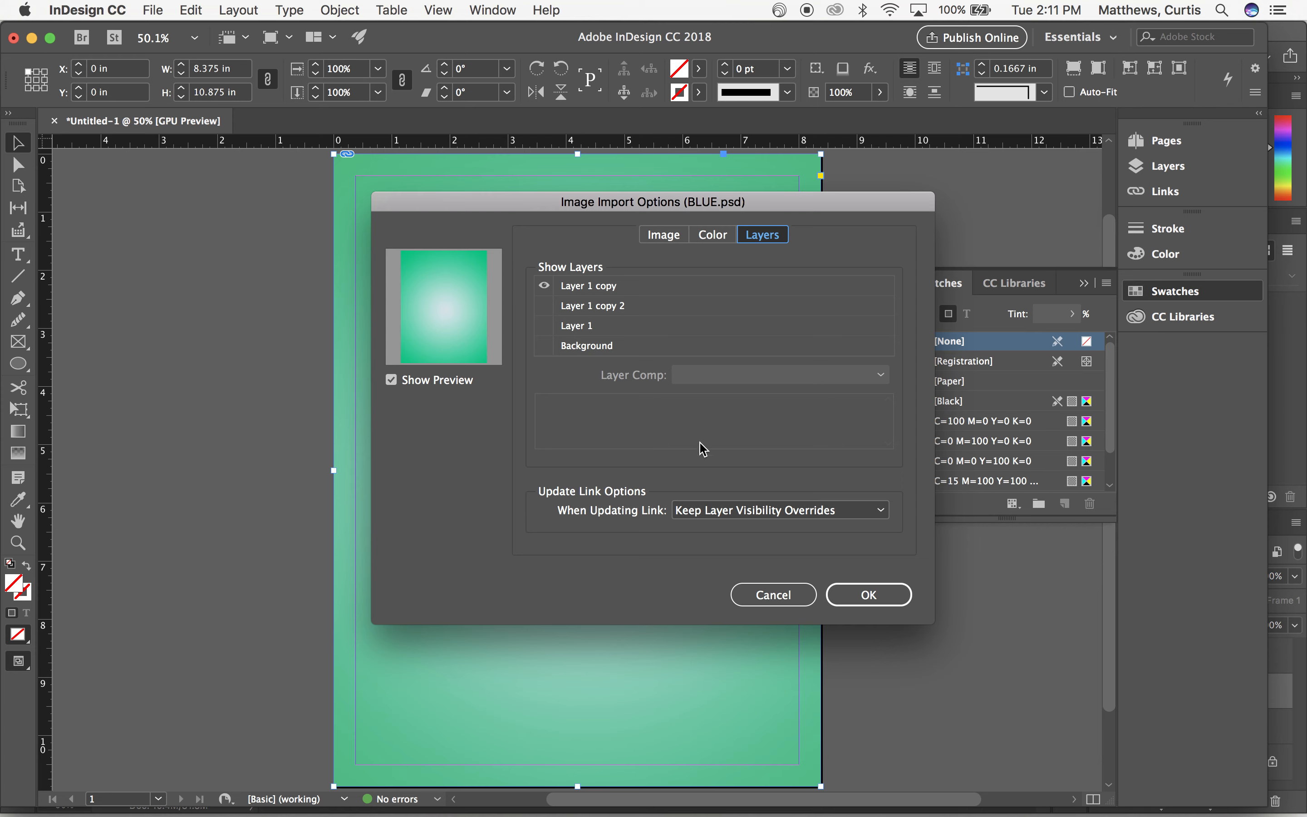
left_click(867, 595)
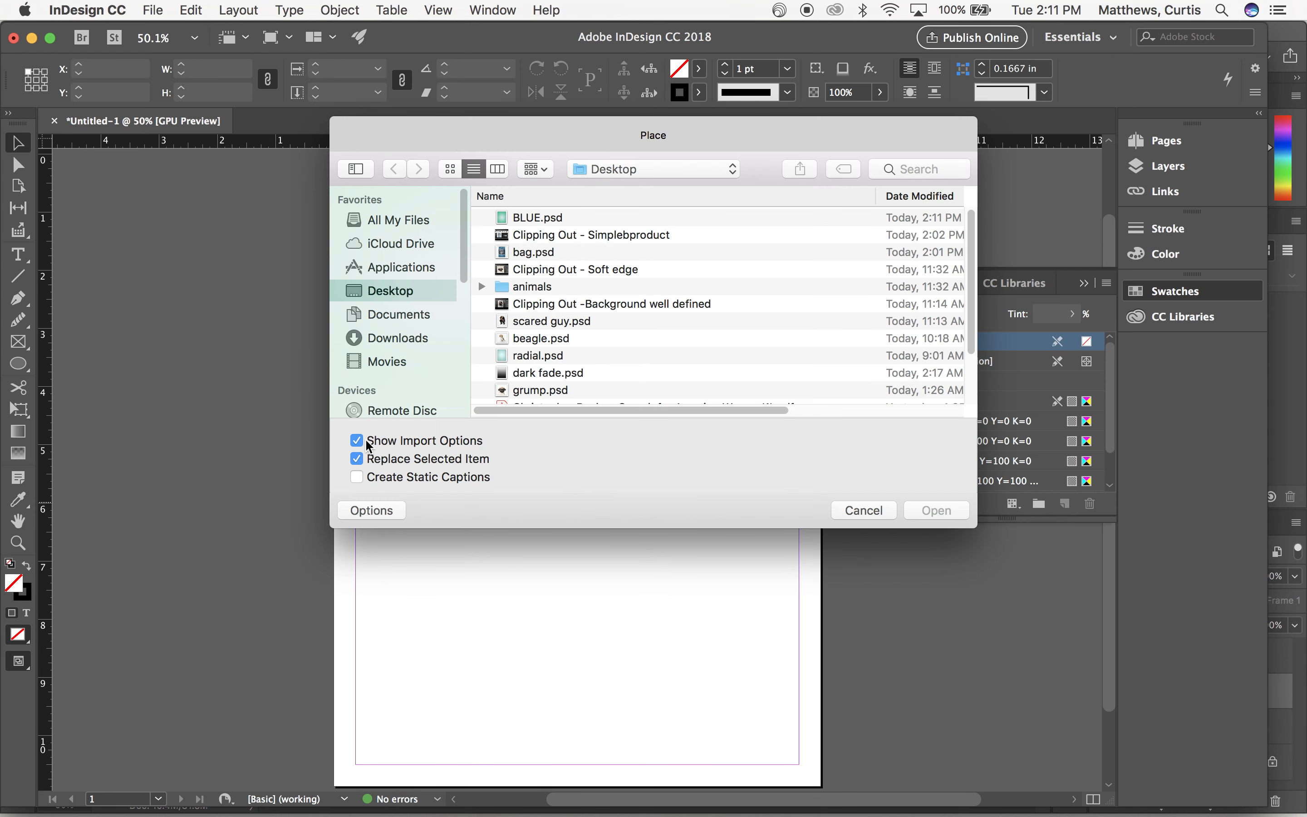
Place BLUE.psd again showing only Layer 1 copy 2 (blue) beside the green copy.
left_click(541, 217)
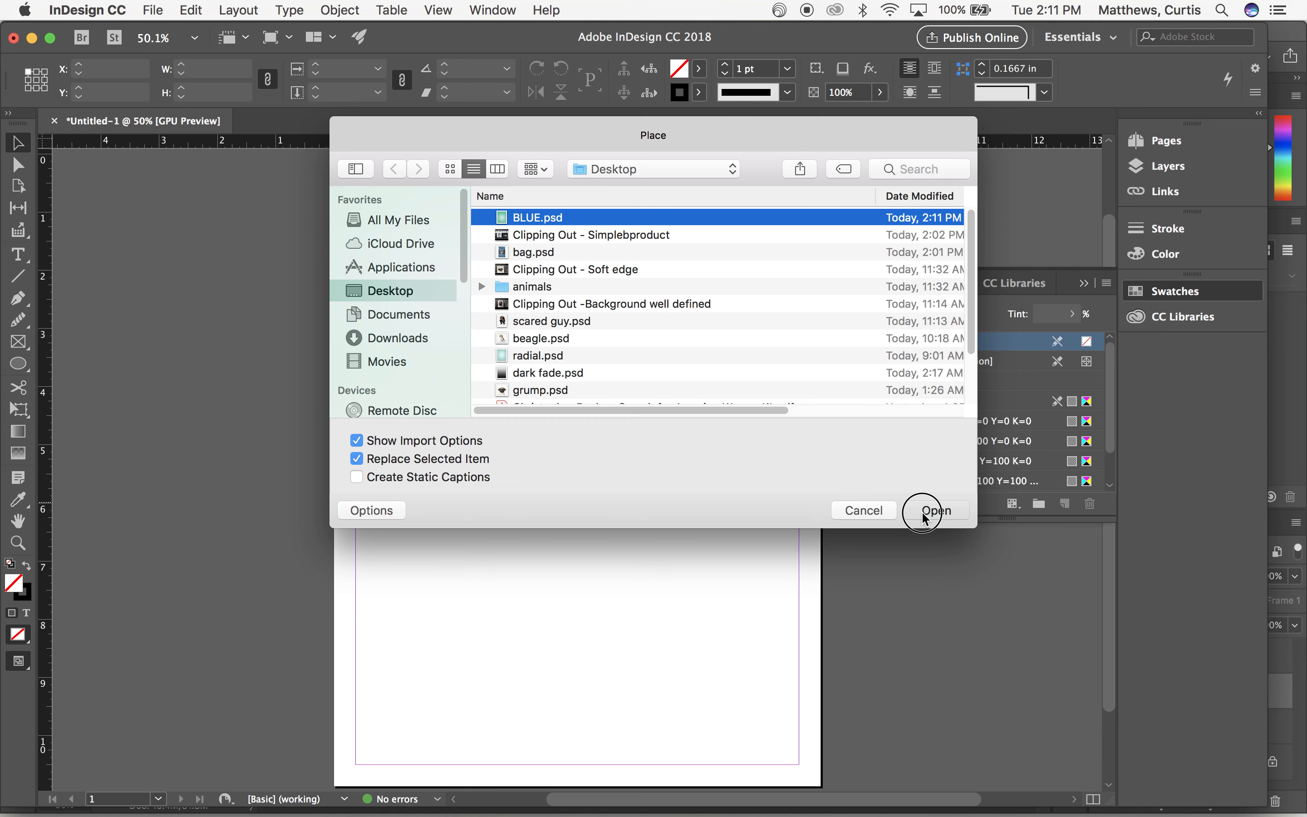
left_click(933, 510)
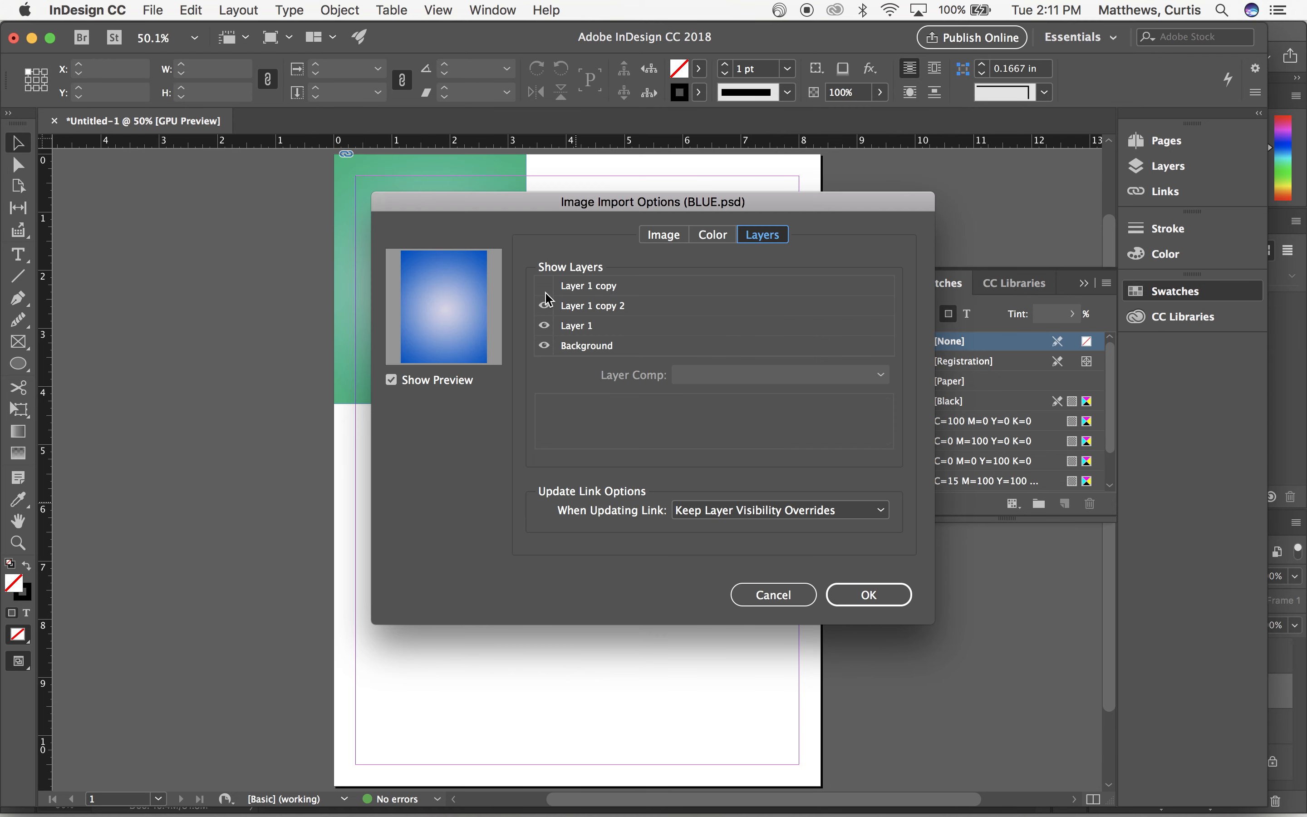
left_click(867, 594)
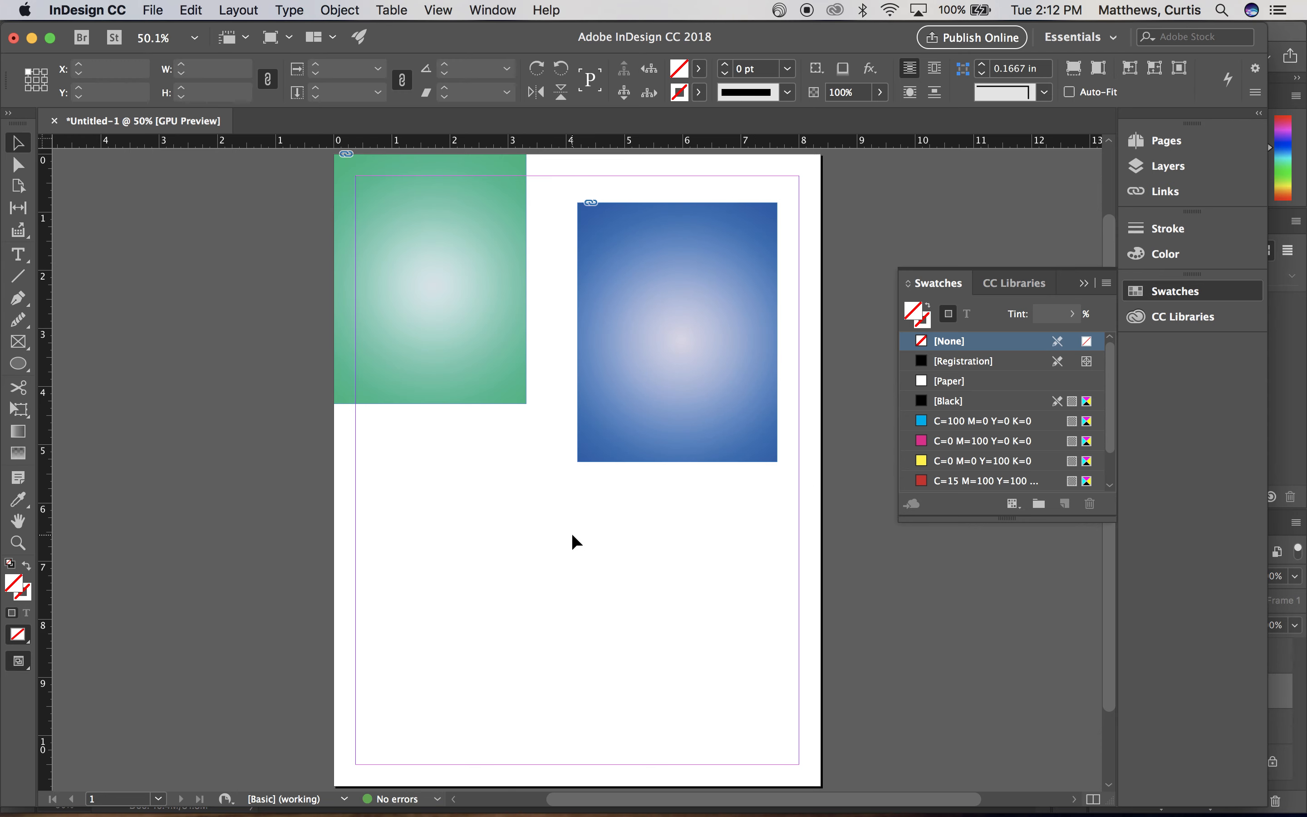
Place a third BLUE.psd with both copy layers hidden so only the teal Layer 1 shows.
left_click(151, 10)
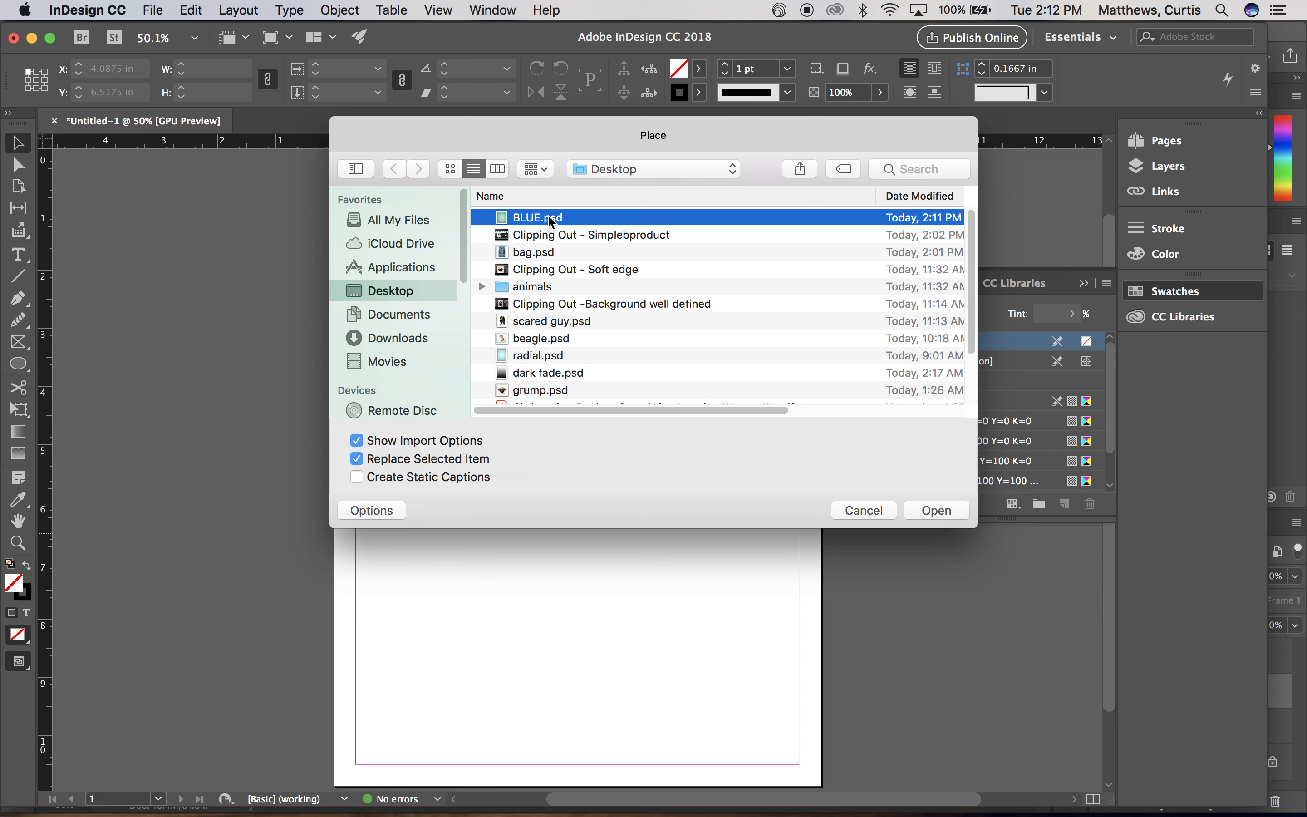
mouse_move(774, 503)
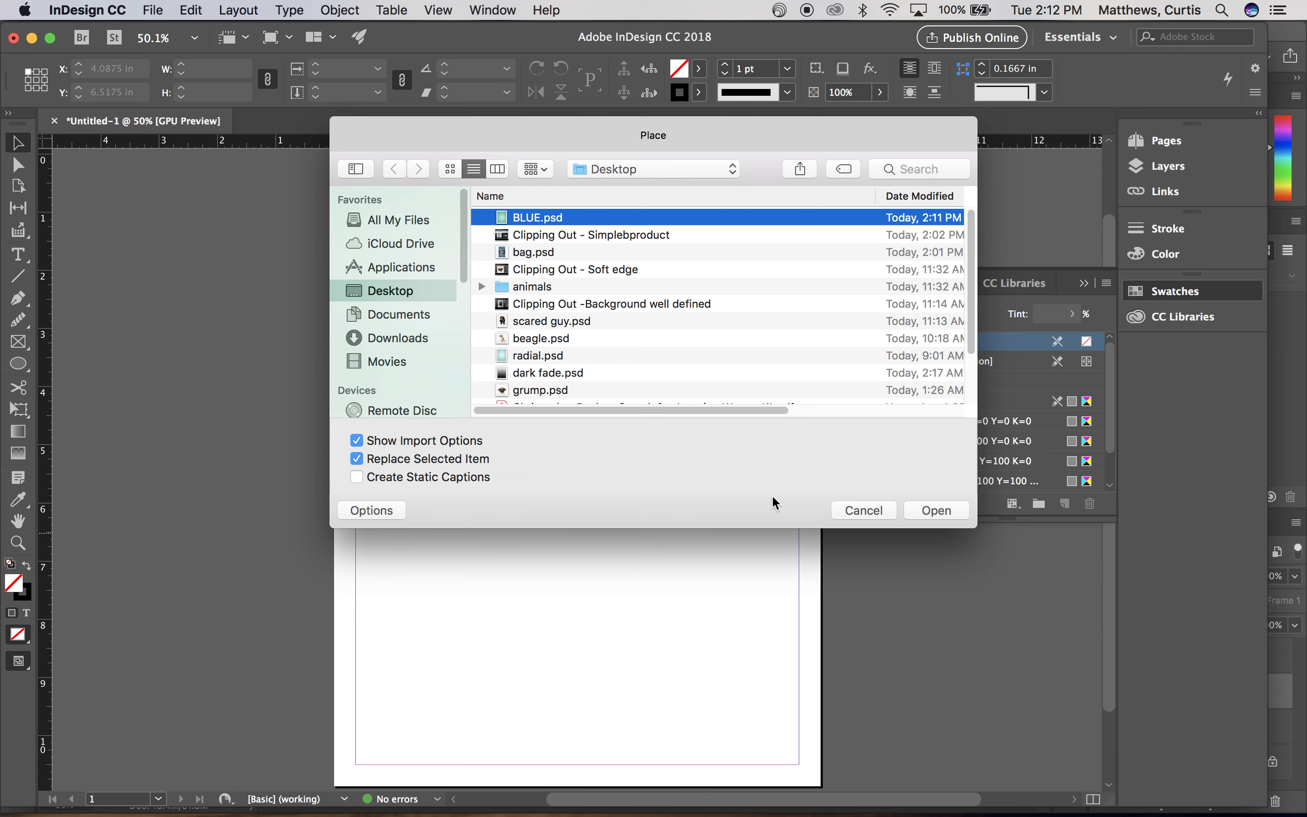
left_click(934, 510)
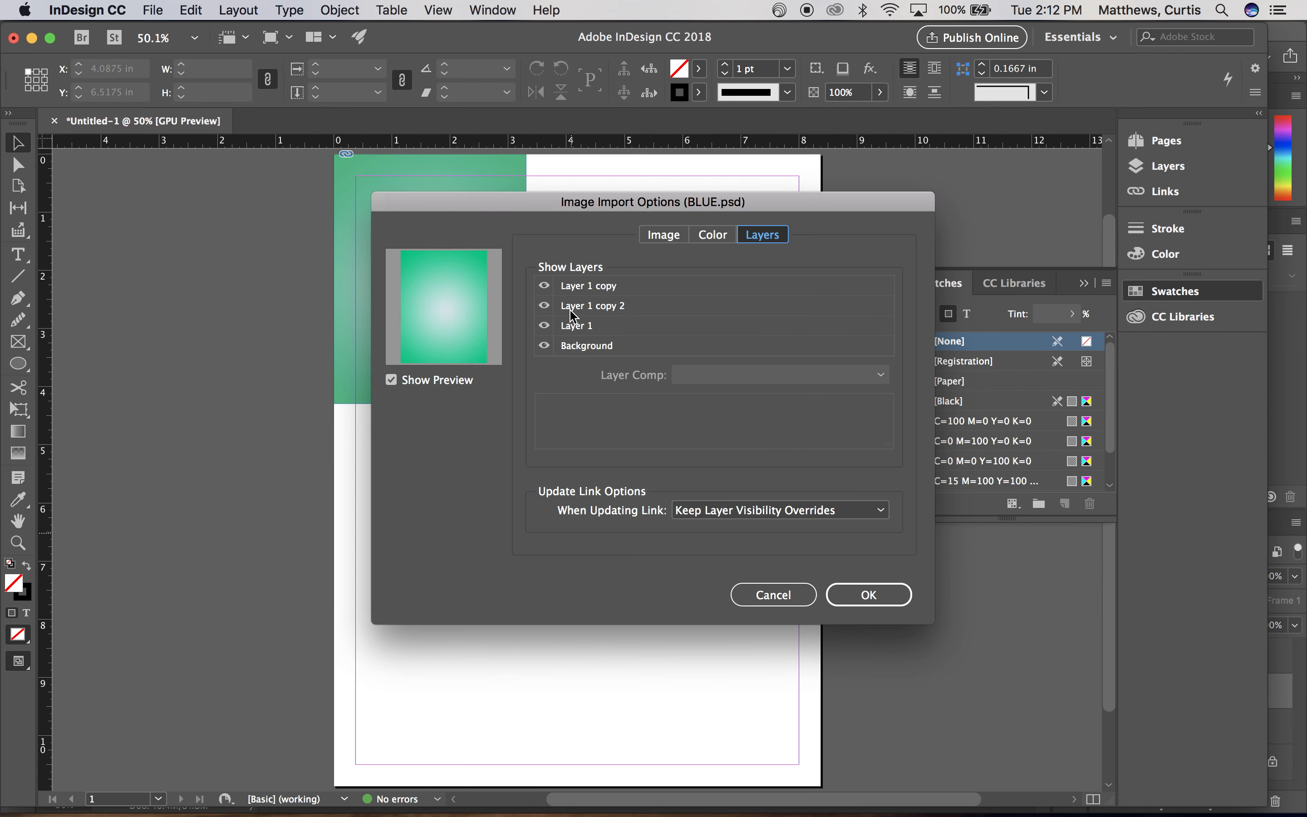
left_click(543, 305)
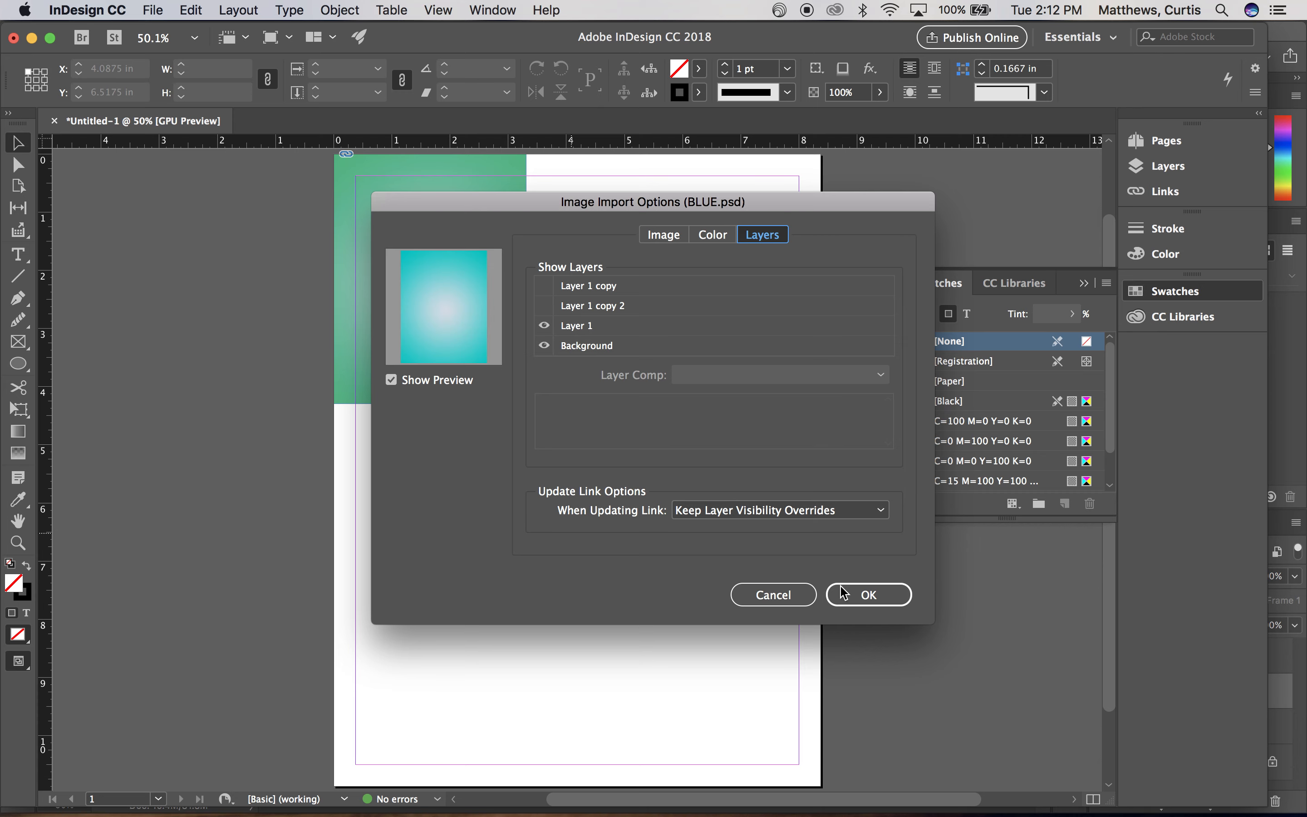
left_click(867, 594)
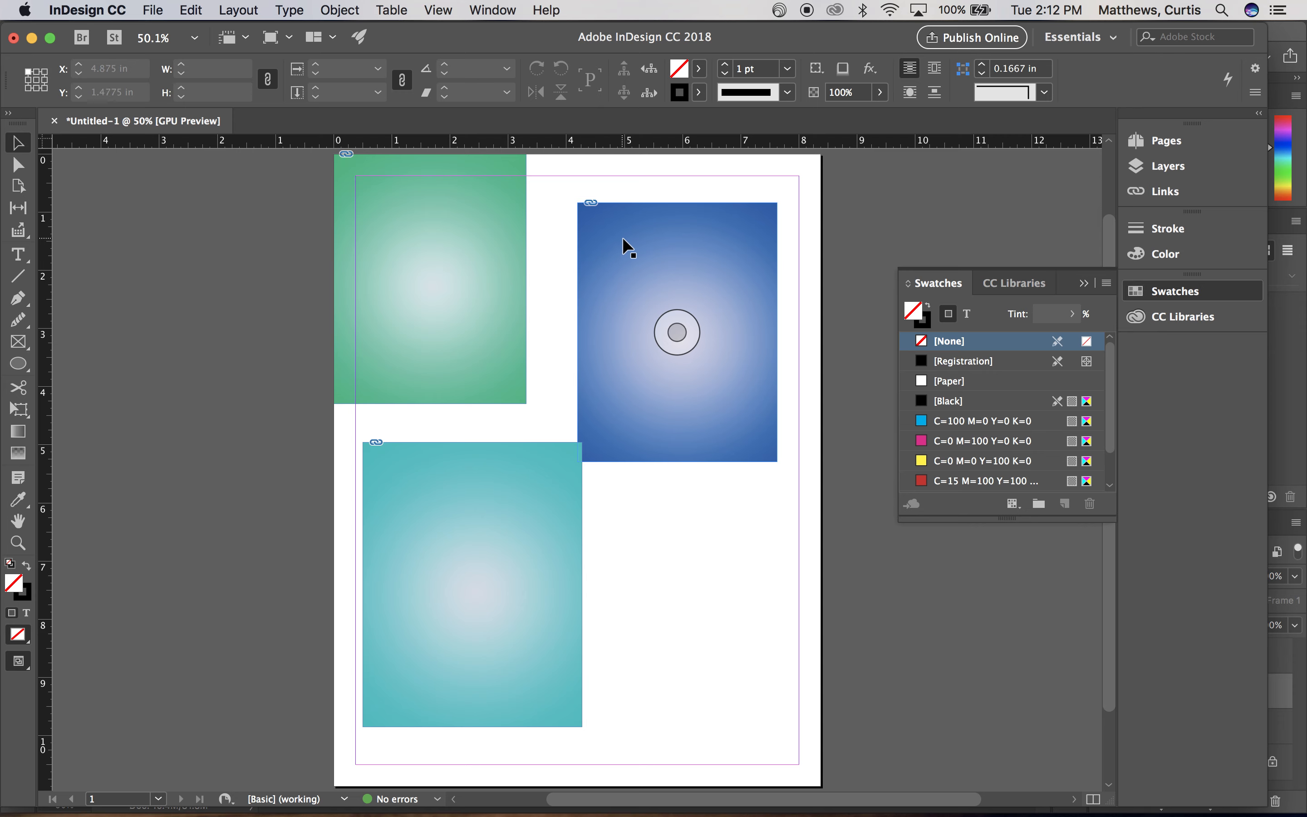
left_click(677, 332)
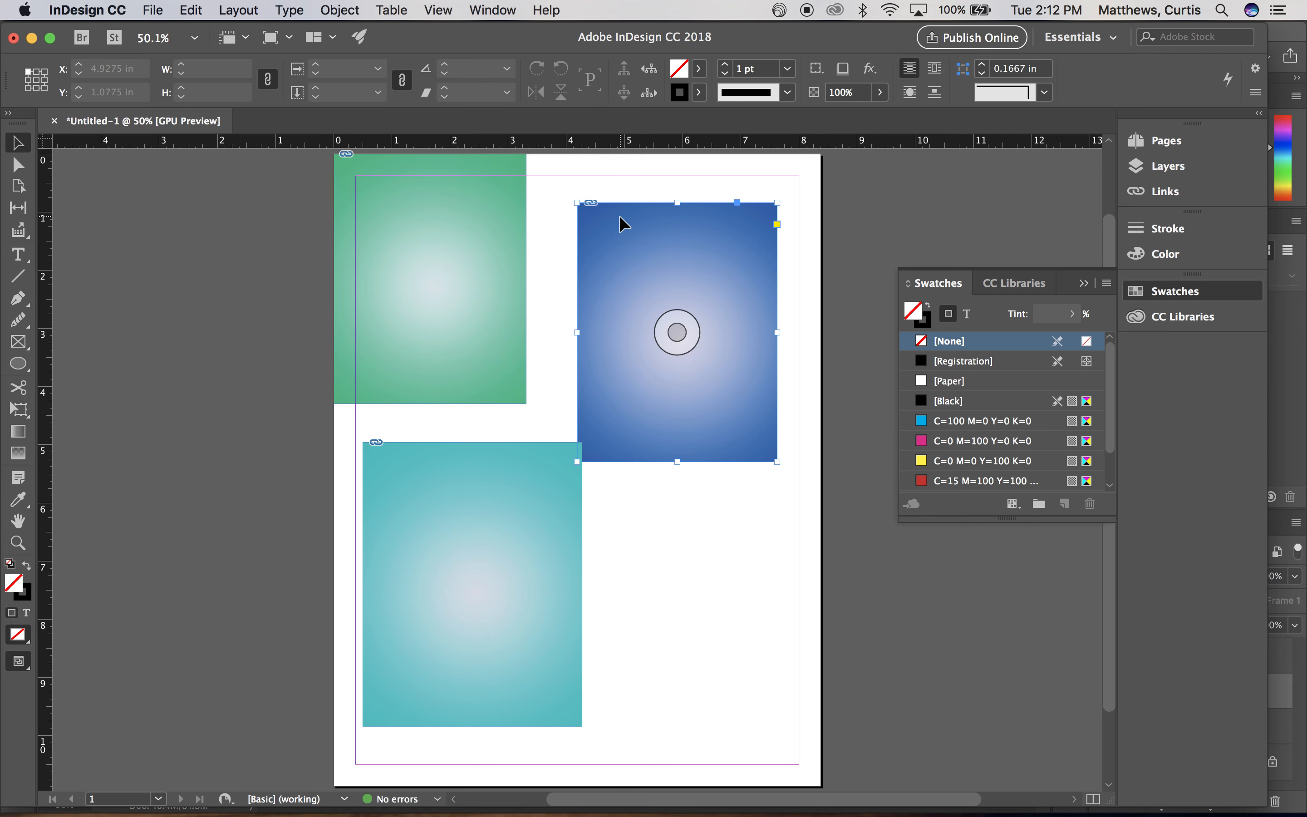
left_click(340, 9)
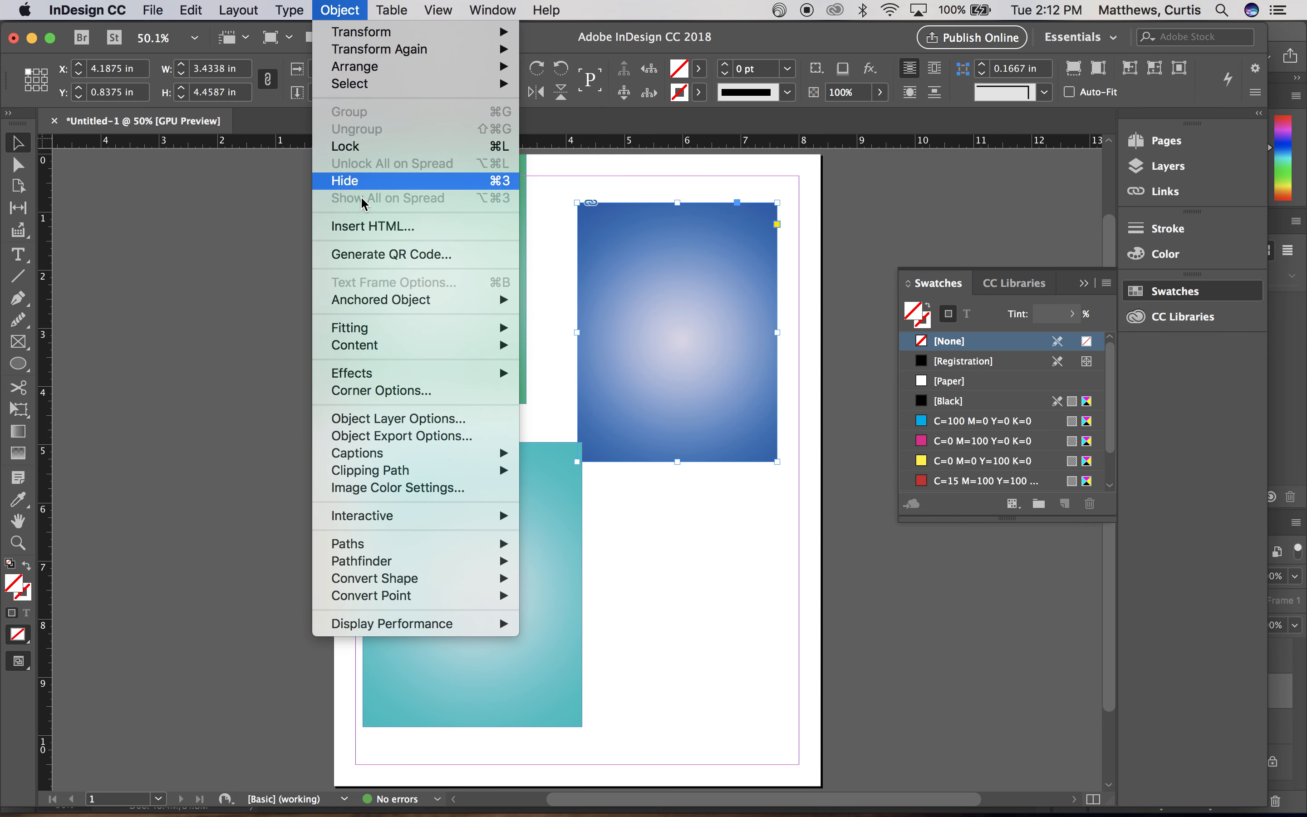
mouse_move(352, 373)
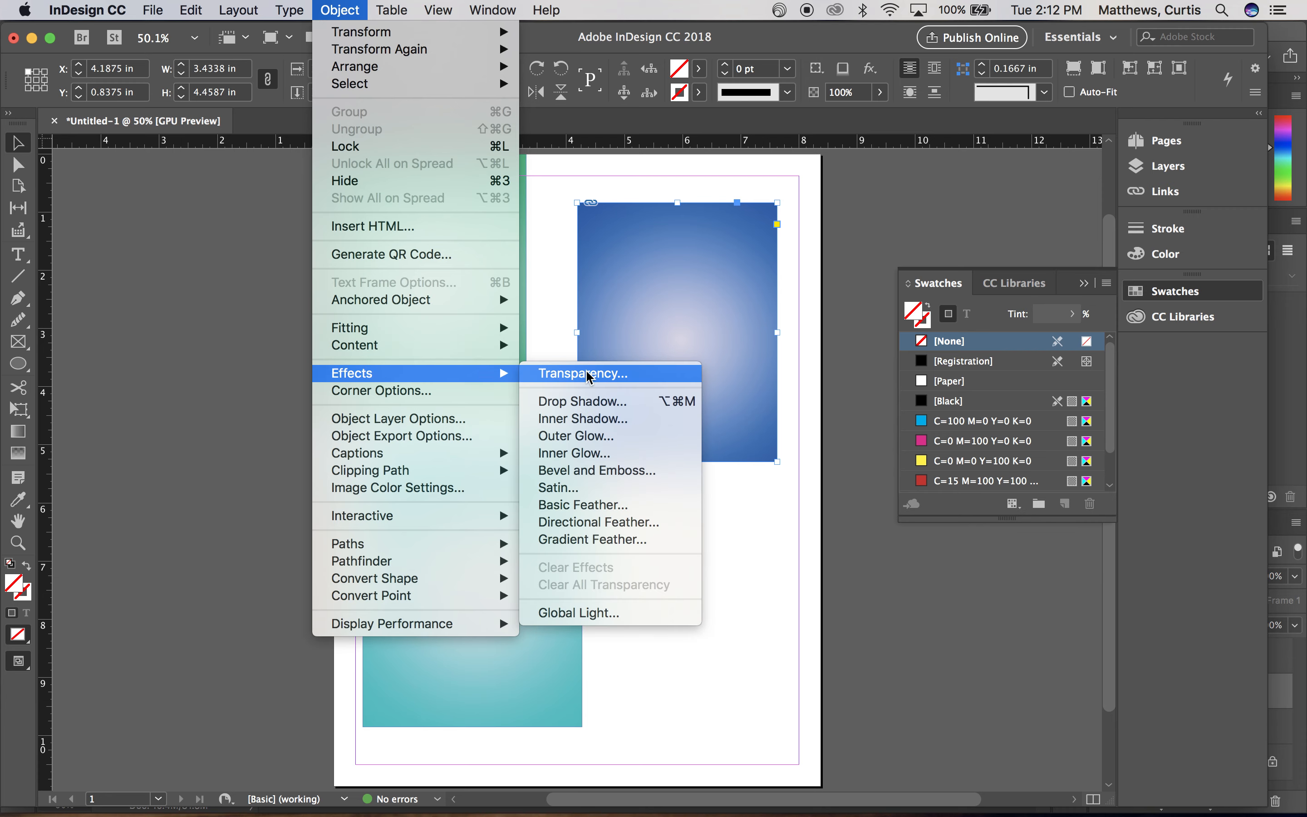
left_click(584, 373)
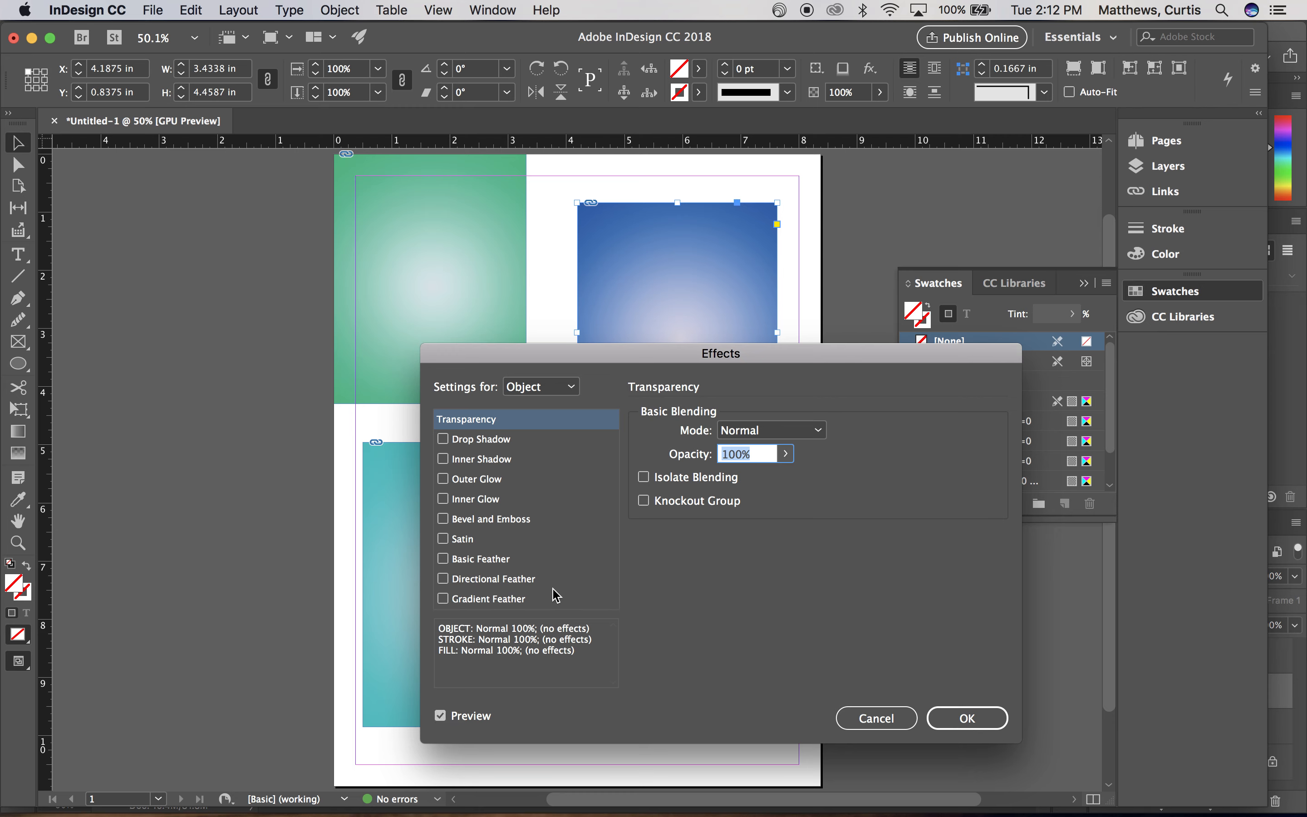
left_click_drag(720, 353, 258, 219)
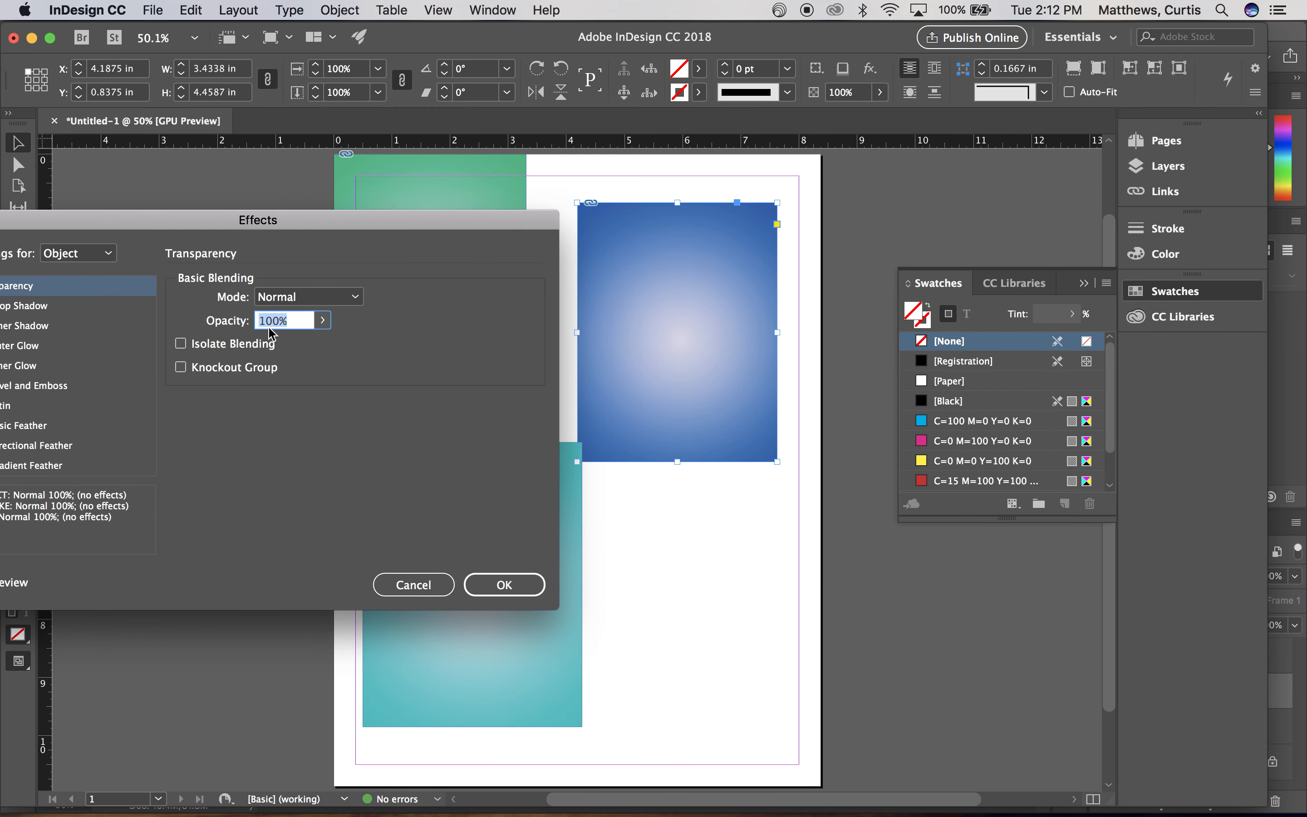
mouse_move(599, 373)
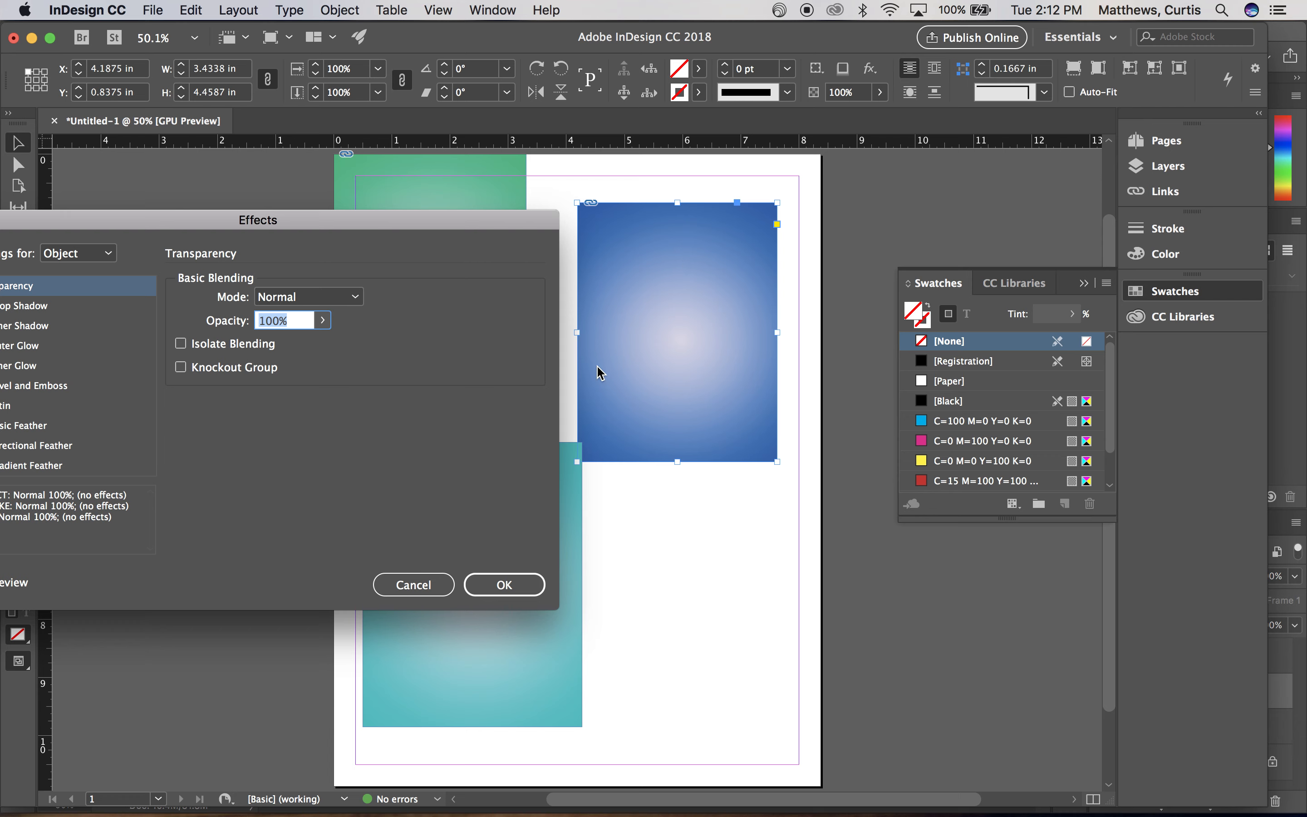
left_click(324, 320)
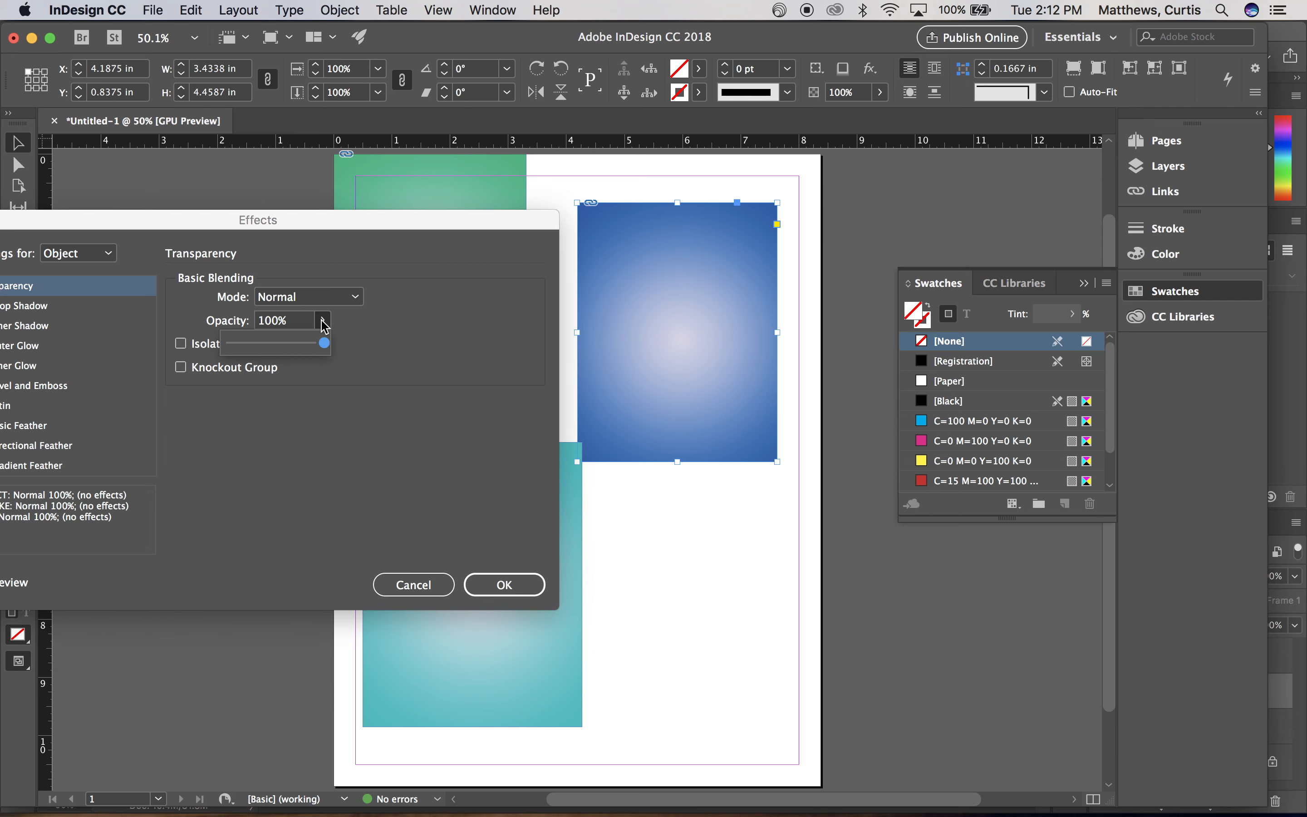
mouse_move(397, 243)
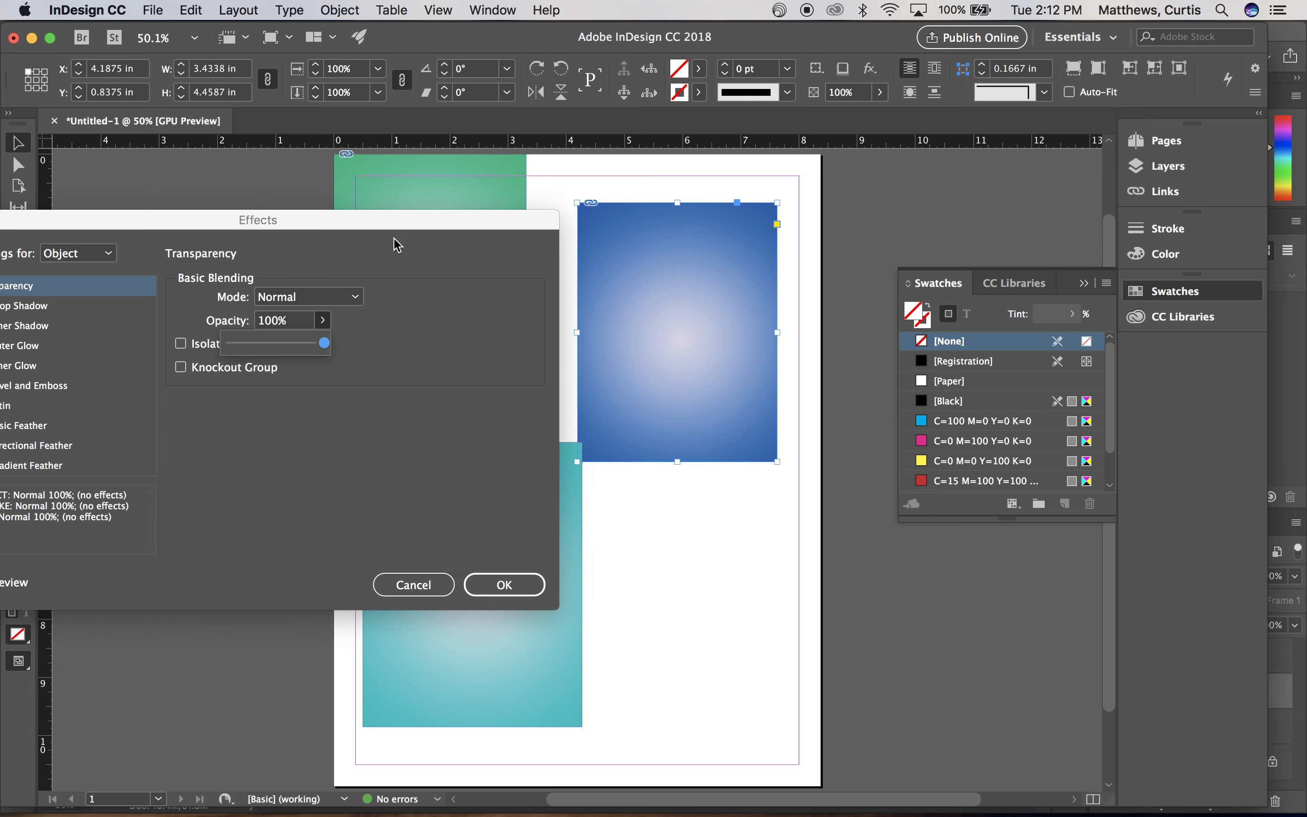
mouse_move(421, 328)
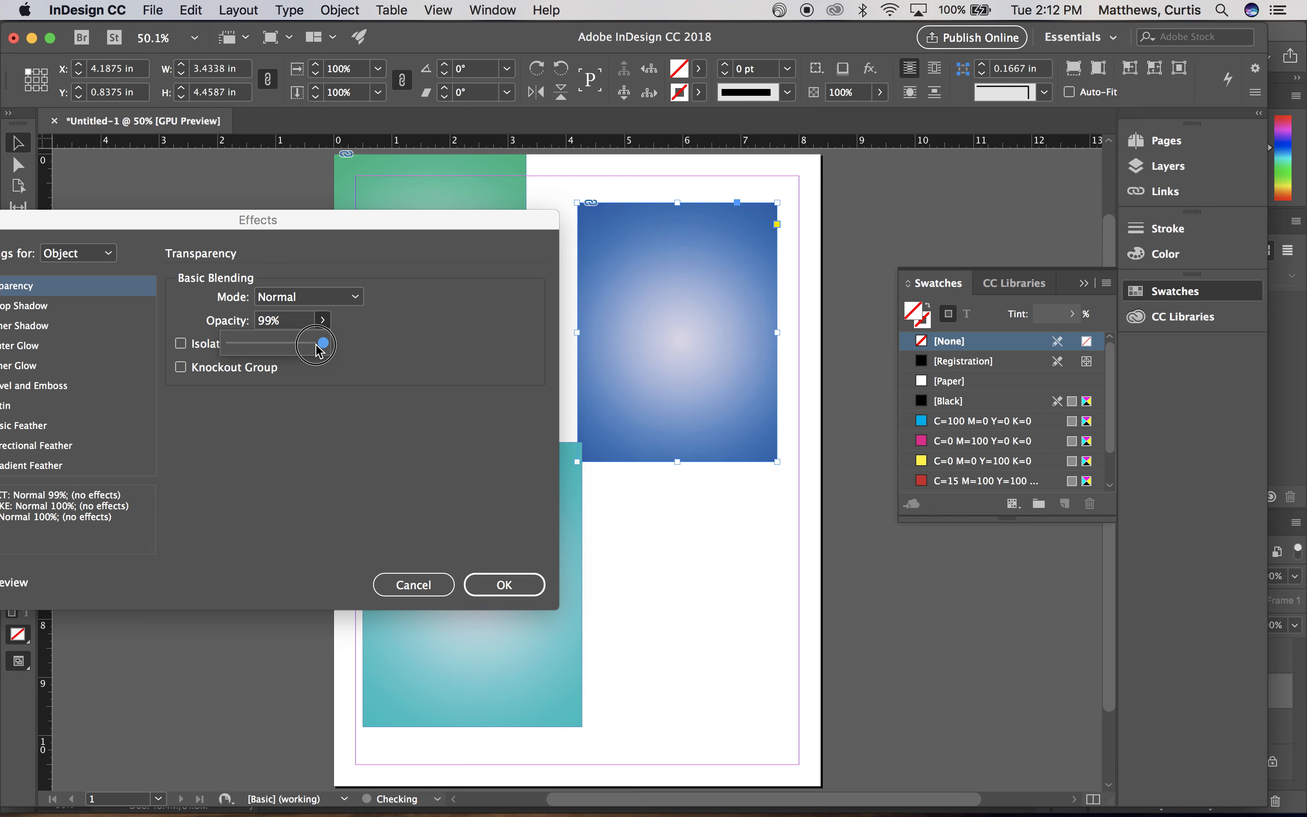
left_click_drag(315, 342, 333, 342)
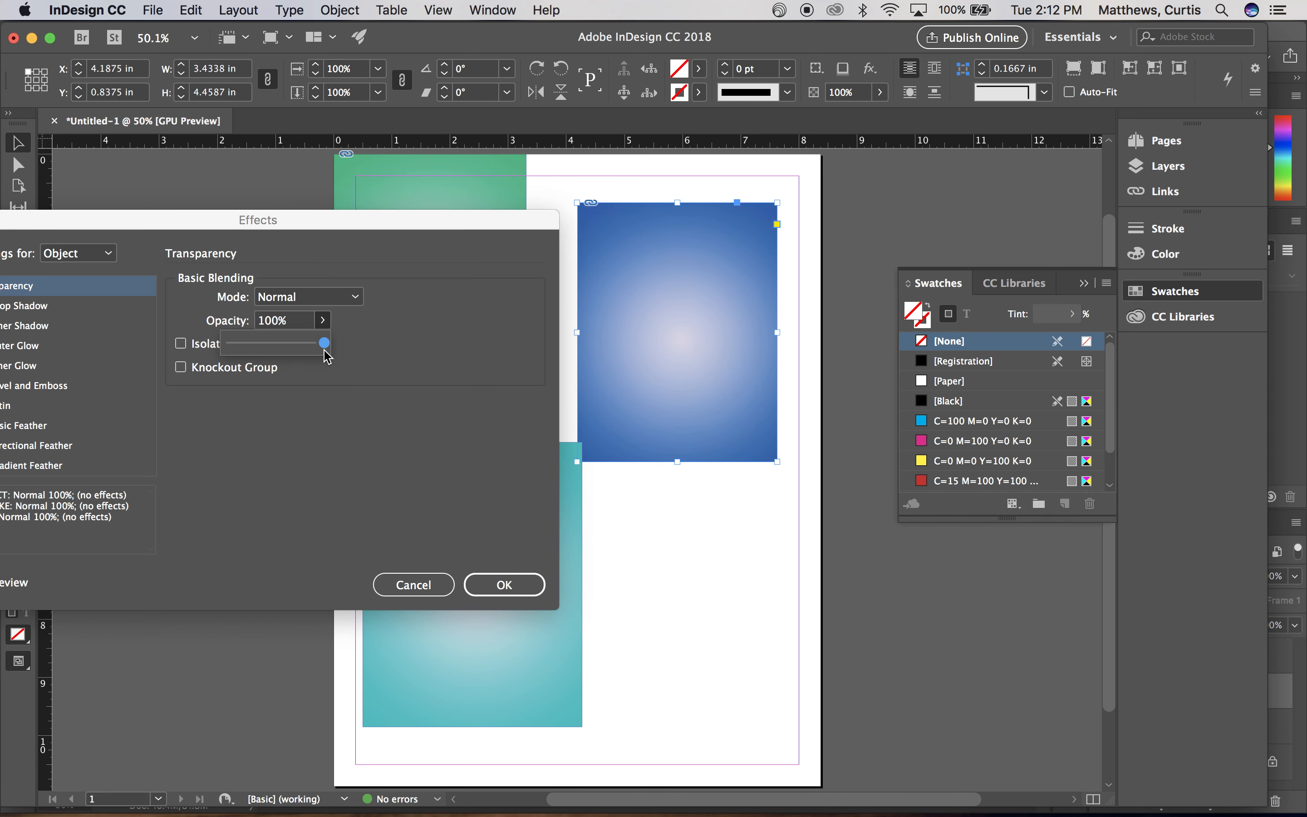
left_click_drag(324, 342, 292, 342)
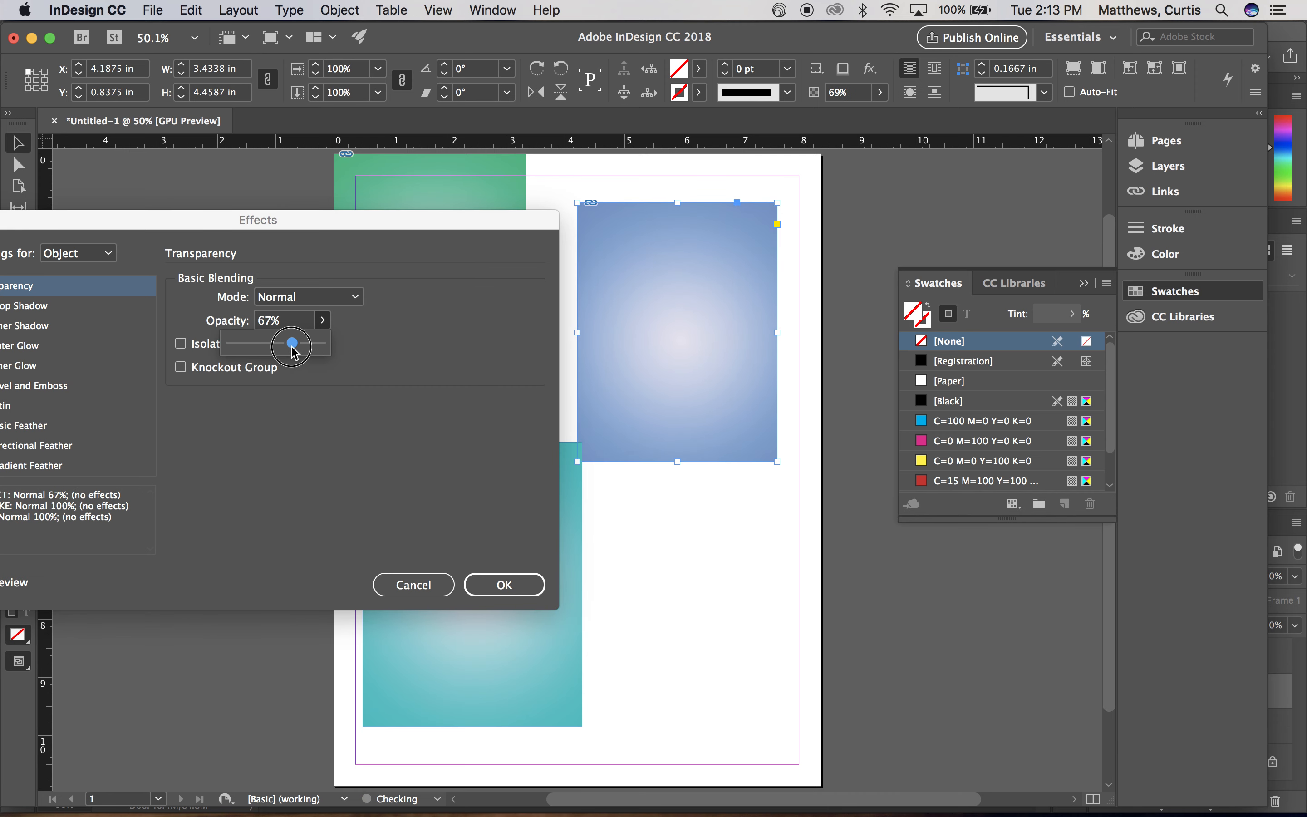
left_click_drag(292, 345, 285, 344)
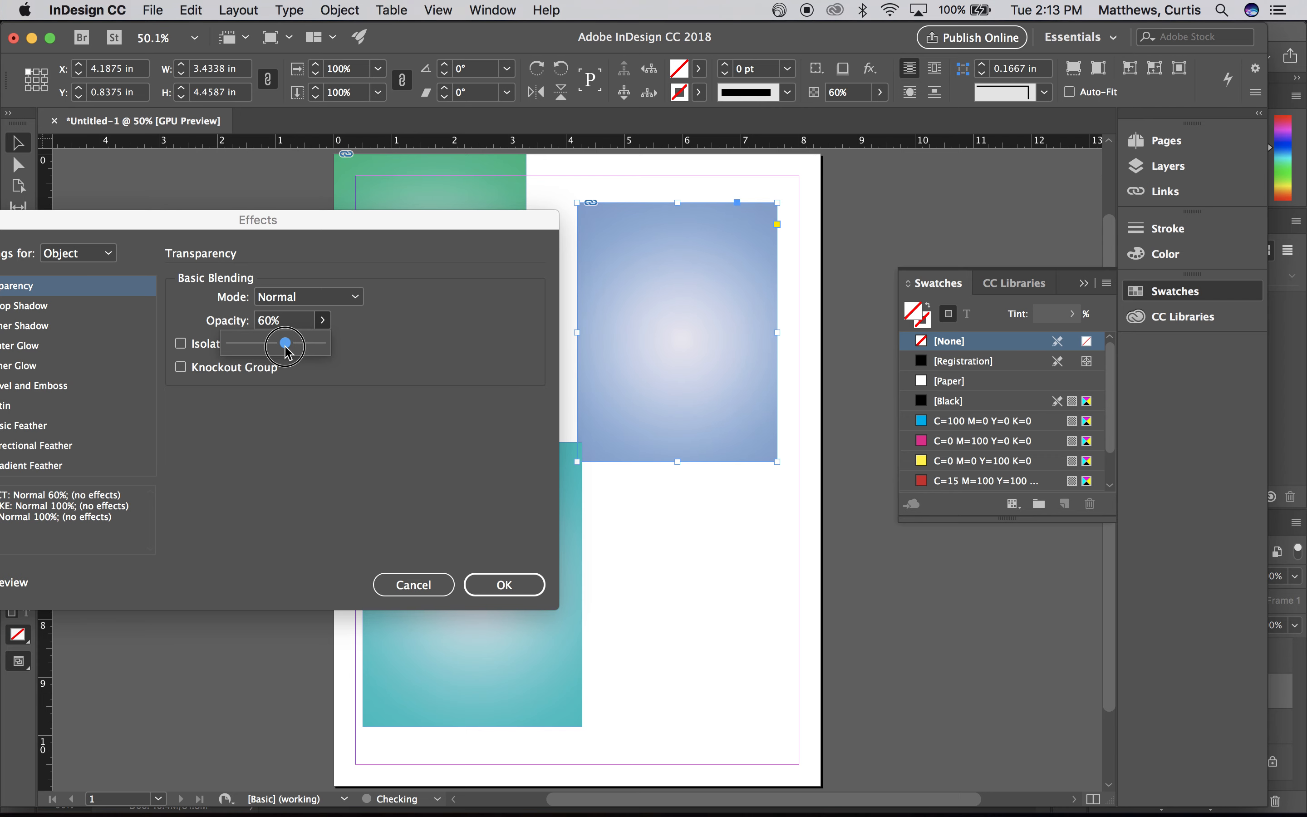
left_click_drag(286, 345, 273, 344)
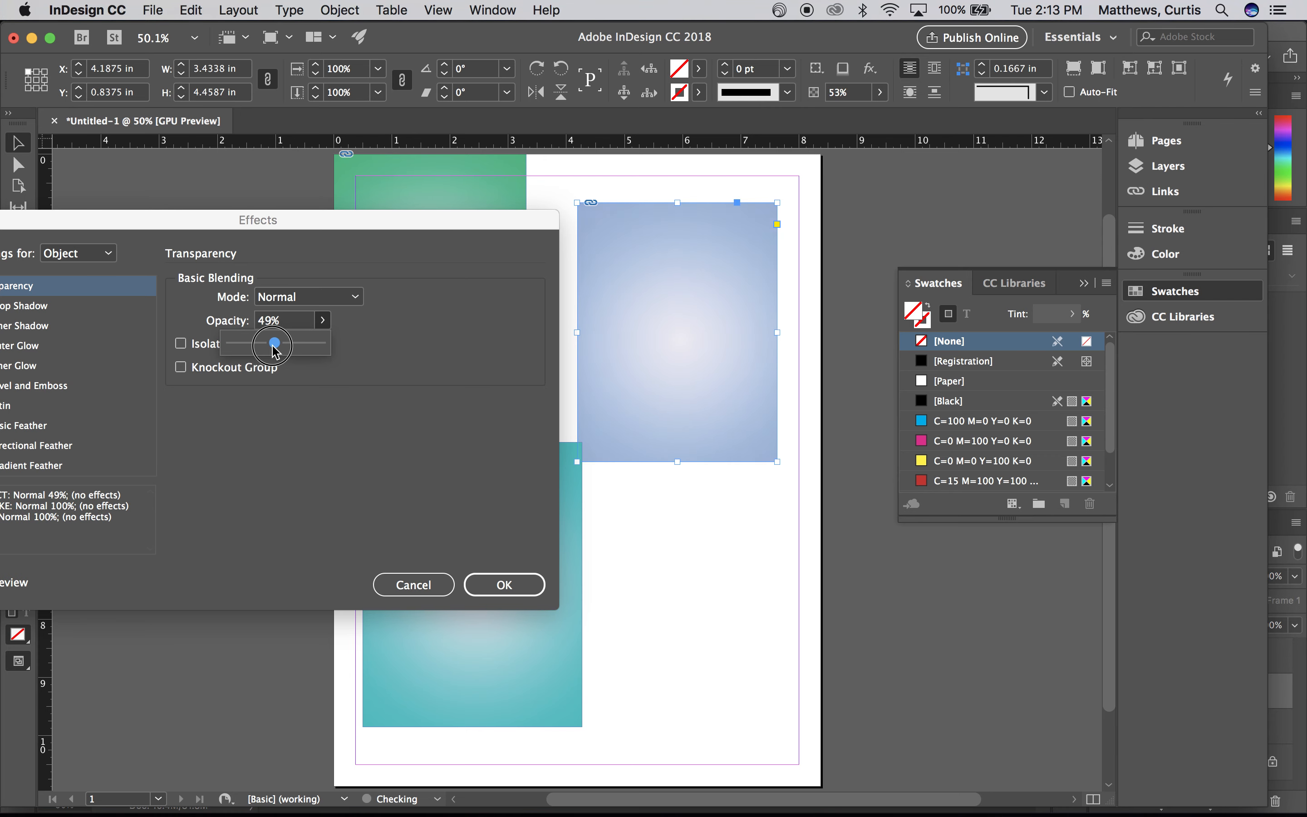
left_click_drag(273, 344, 244, 343)
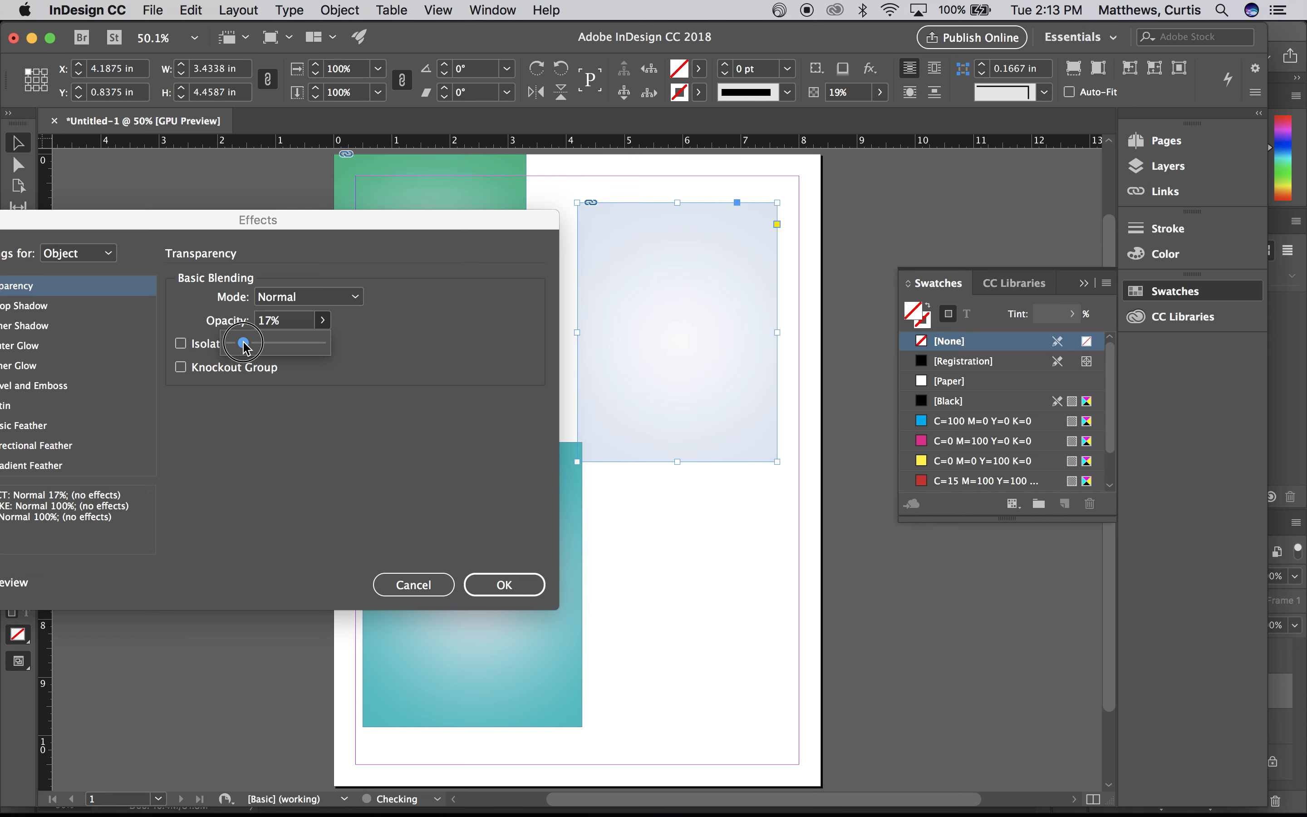
left_click_drag(242, 342, 277, 342)
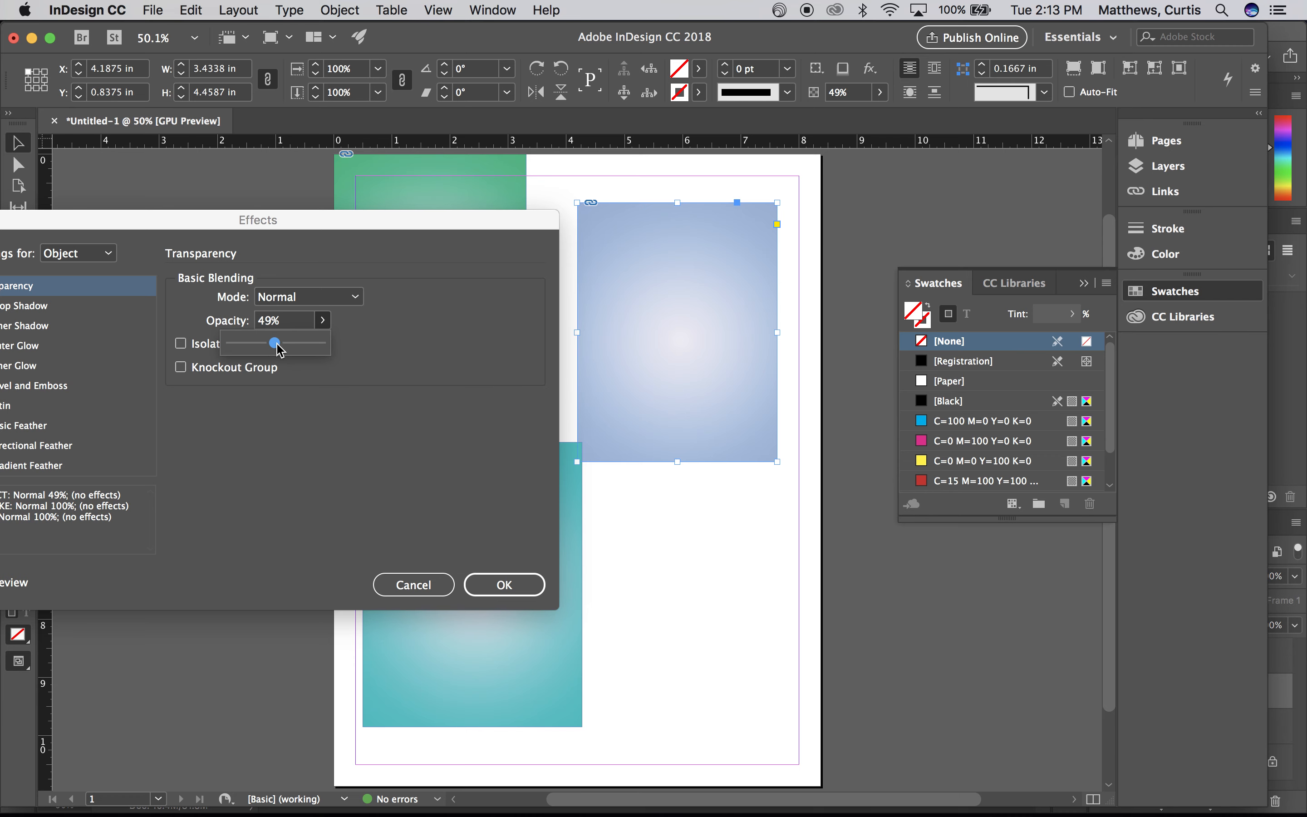
left_click_drag(275, 342, 280, 343)
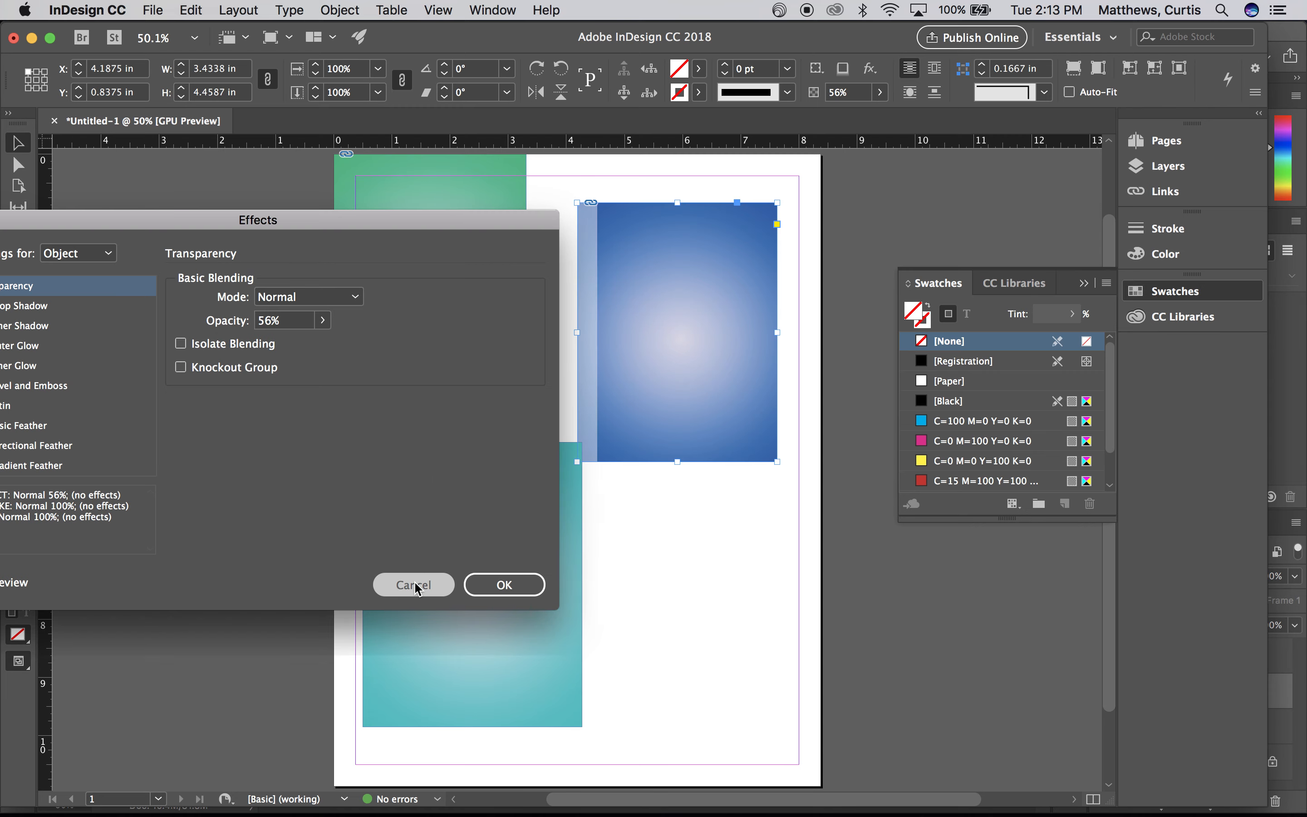
Reduce the teal image's opacity to 38% via Object > Effects > Transparency.
left_click(414, 584)
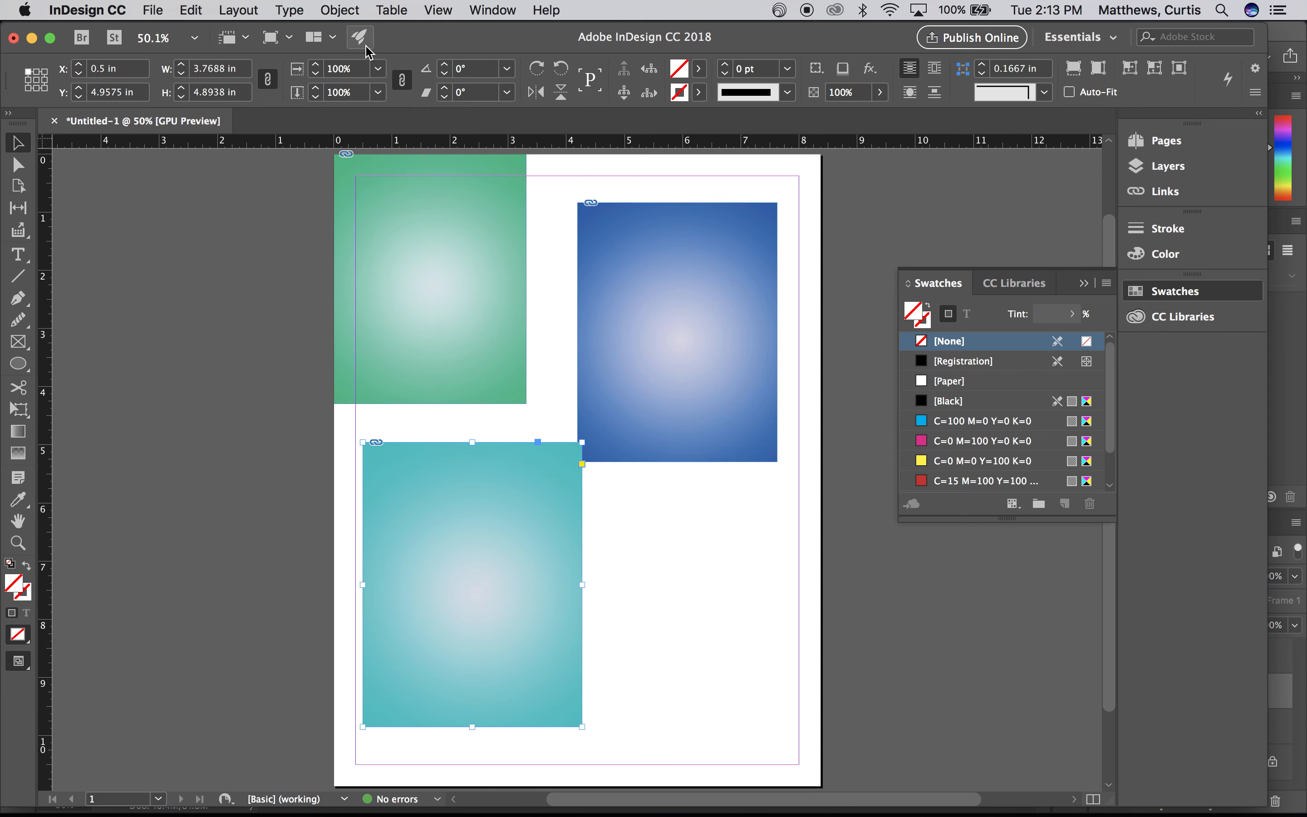
left_click(238, 10)
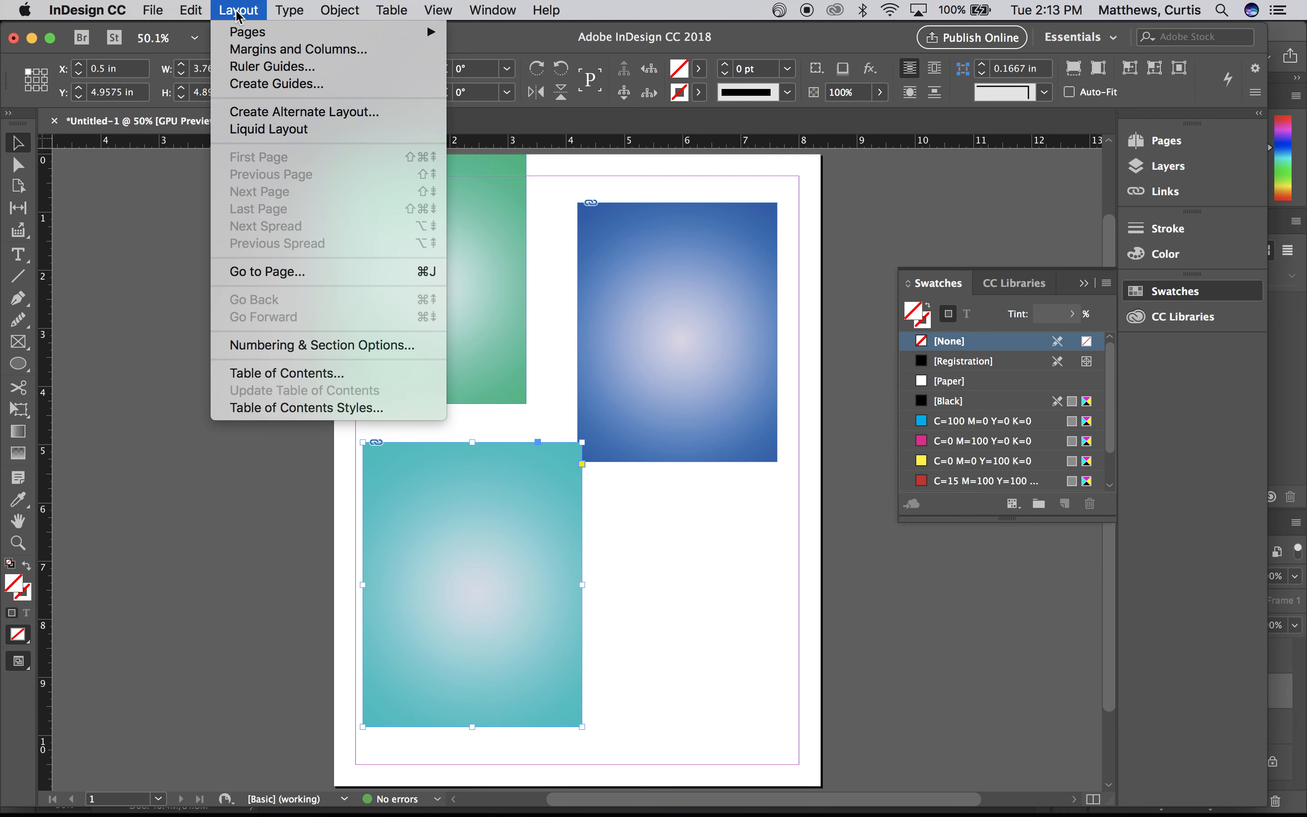
left_click(340, 9)
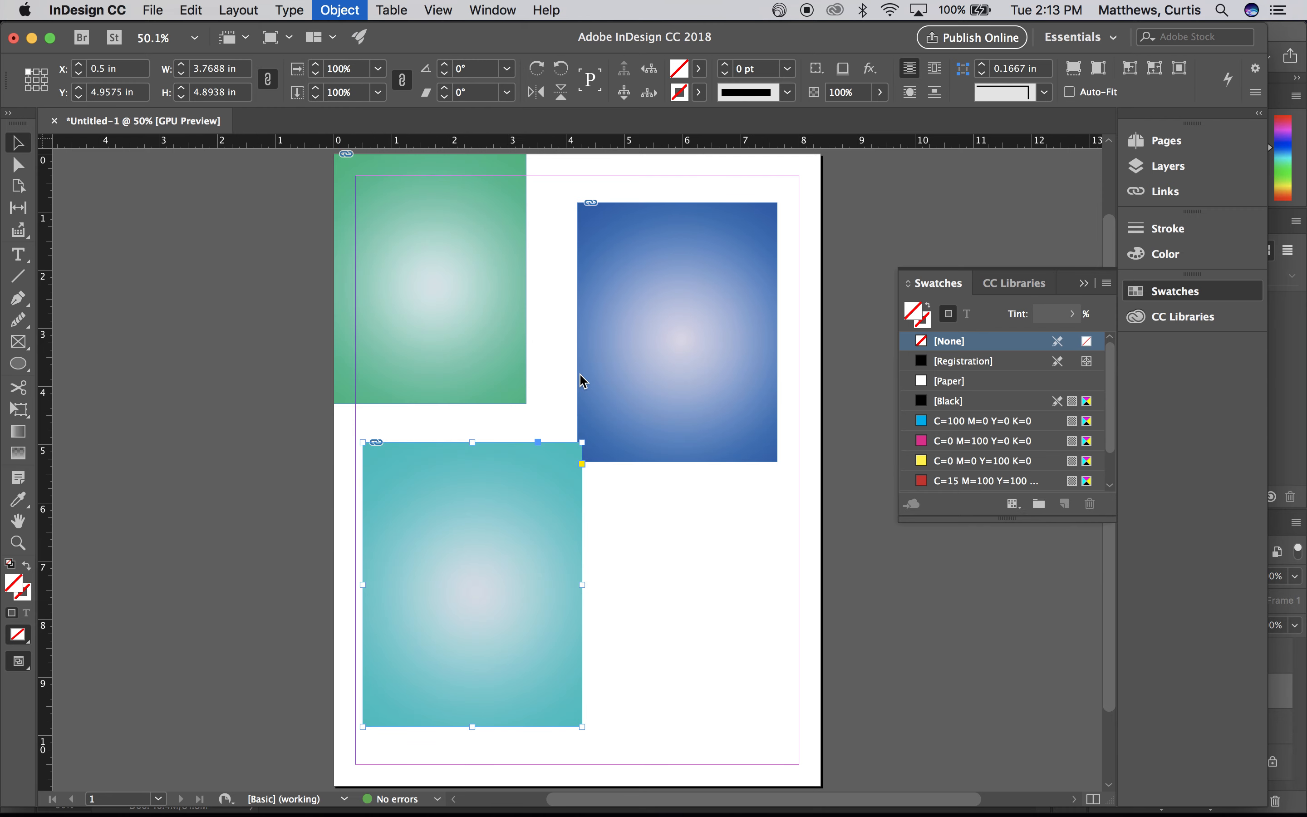
left_click(340, 10)
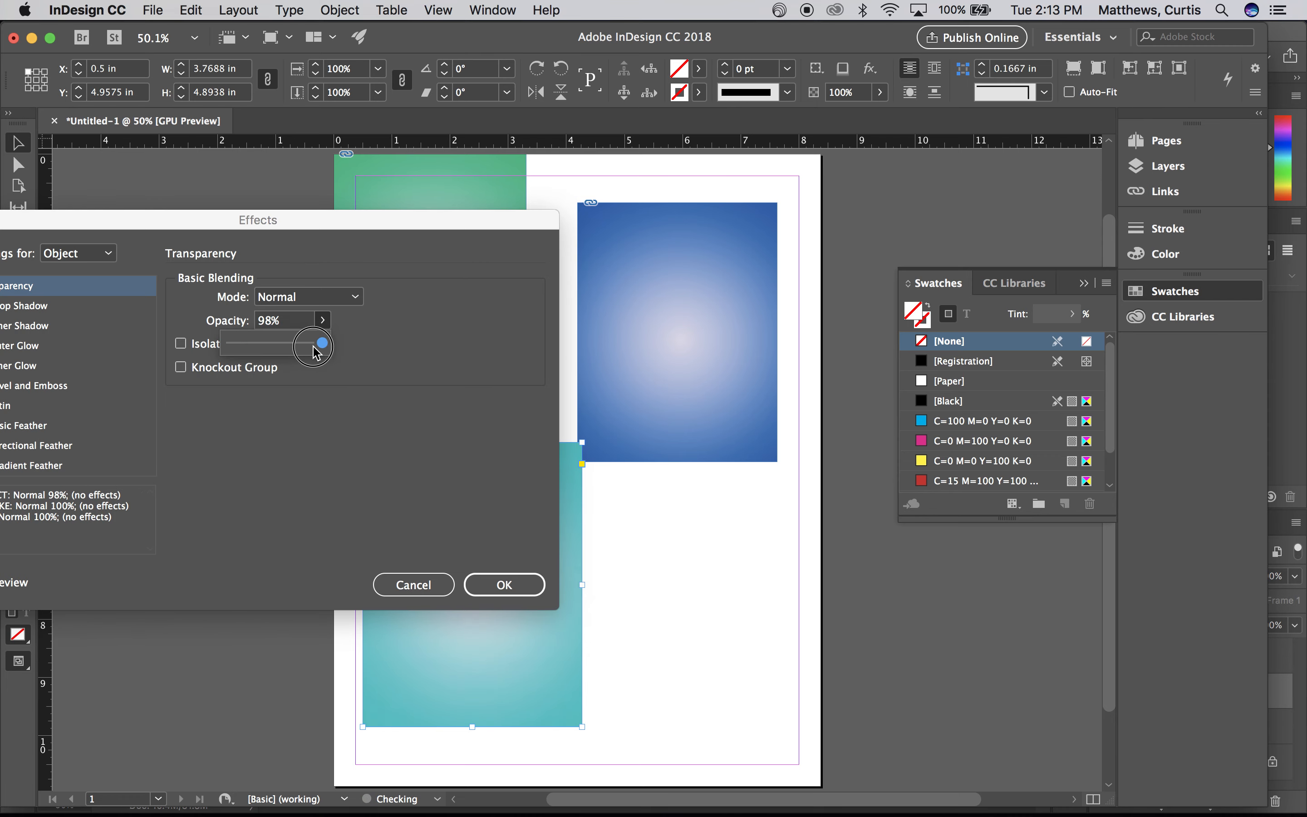
left_click_drag(312, 343, 264, 343)
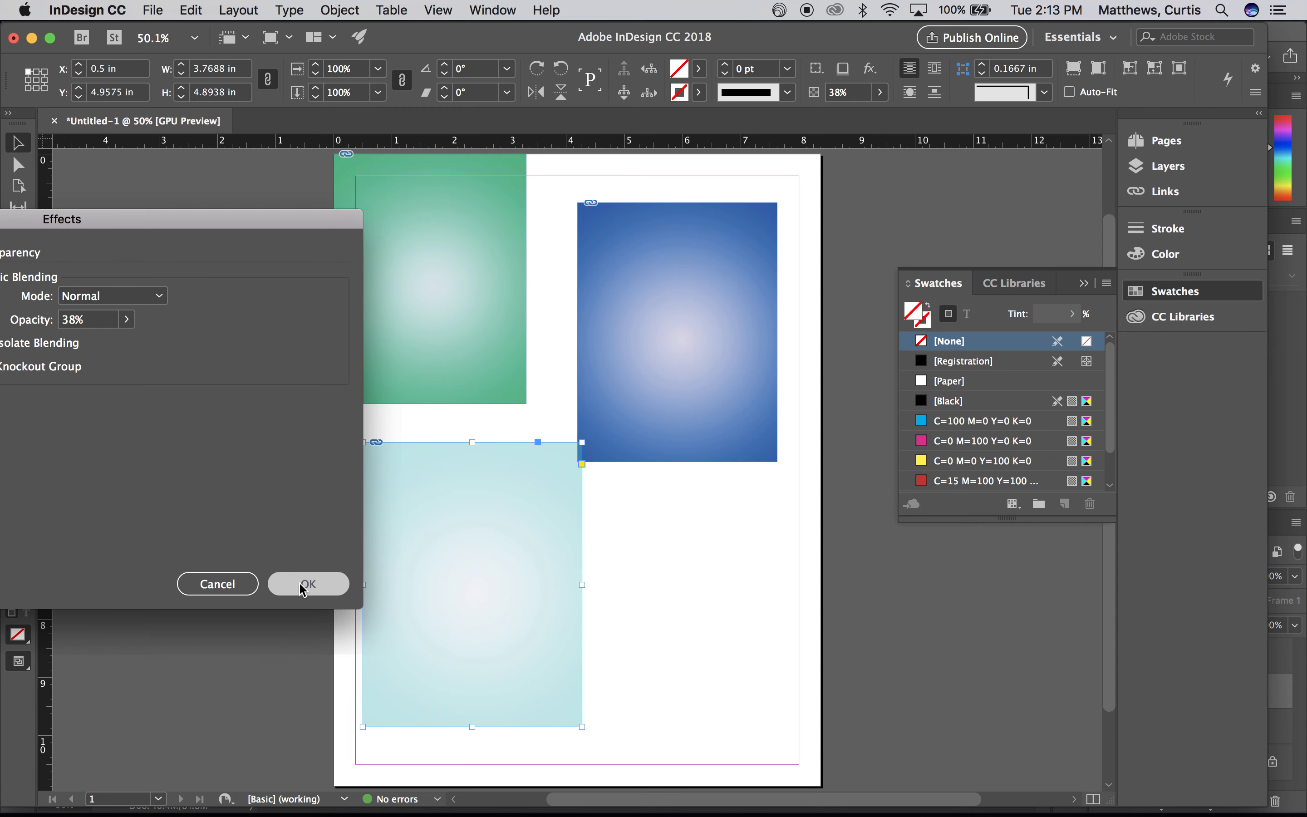
left_click(307, 583)
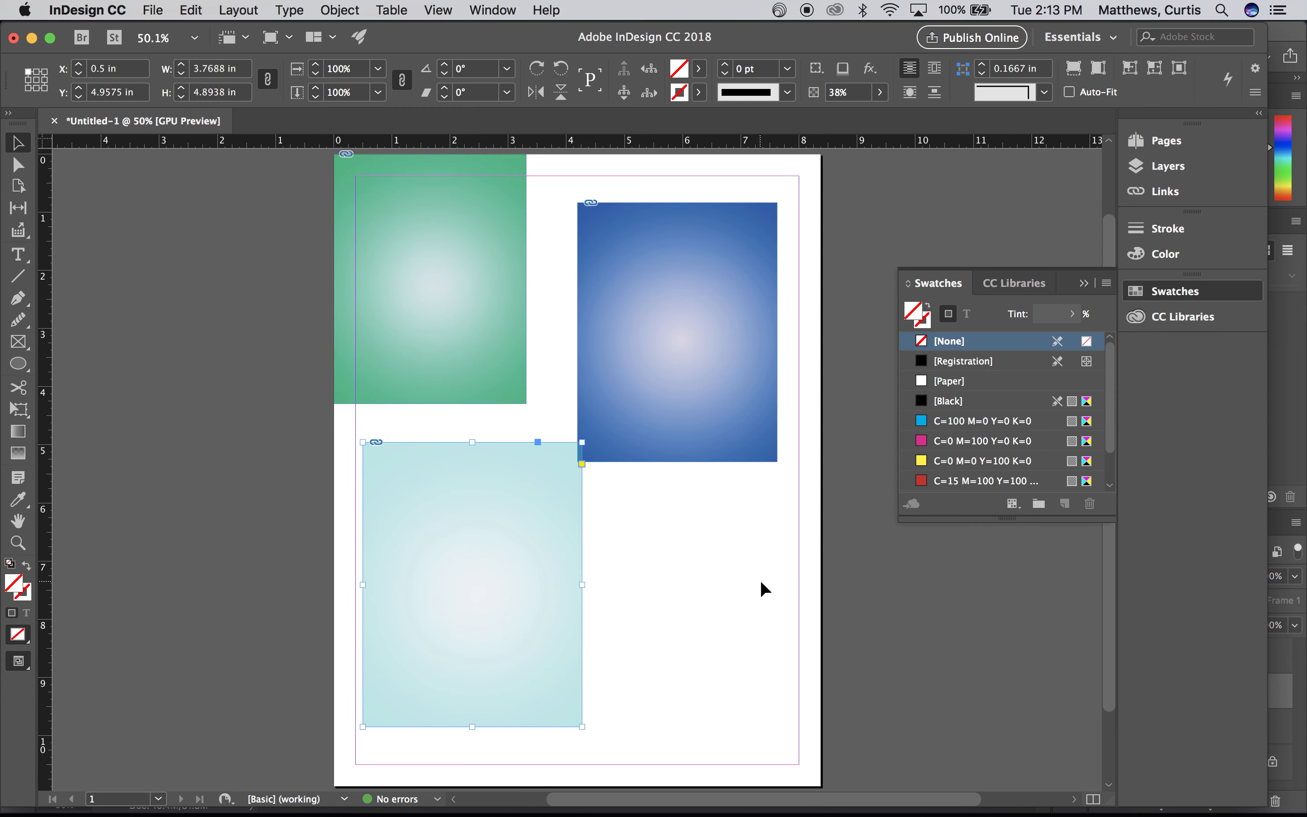